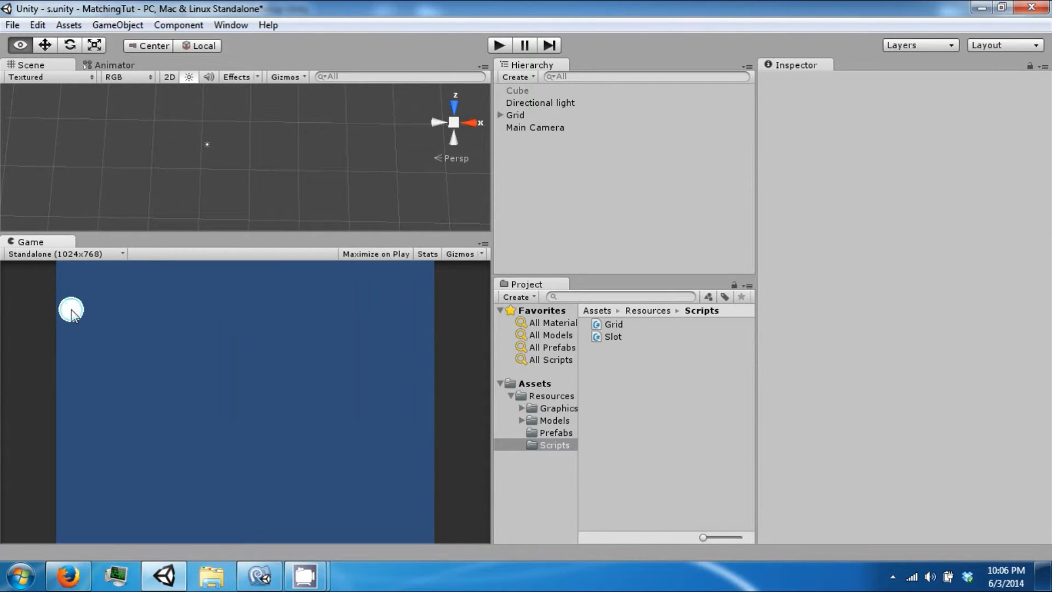
mouse_move(527, 295)
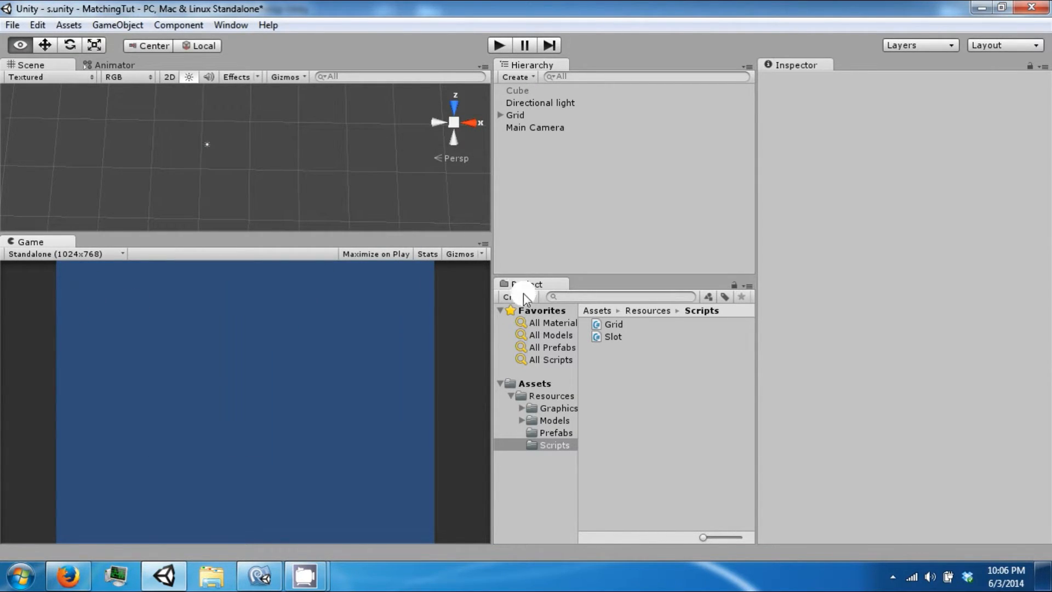
Create an empty GameObject named Playmat at the origin with zero rotation and unit scale
left_click(554, 432)
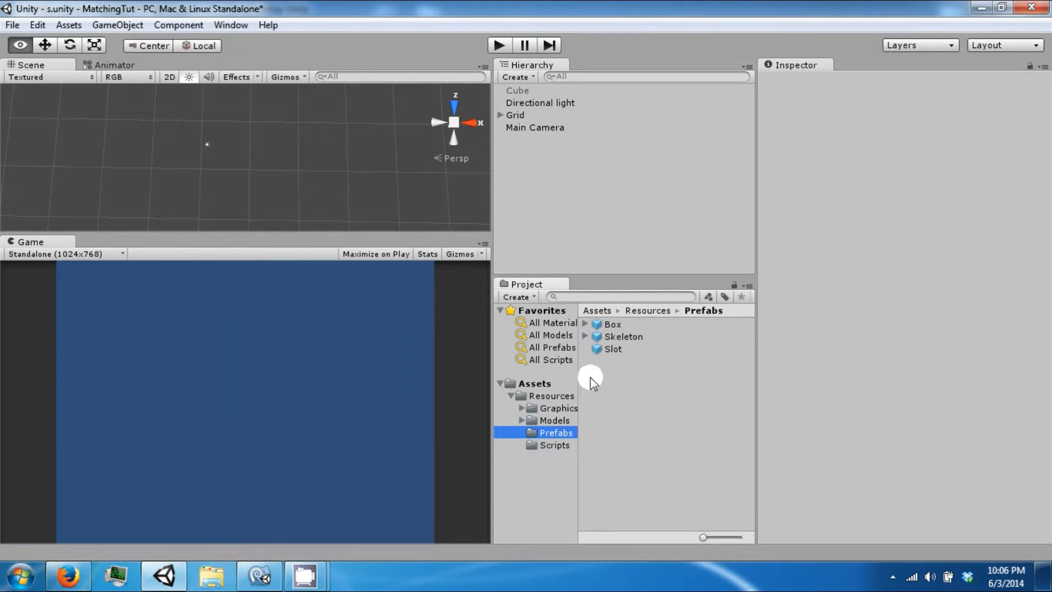
mouse_move(530, 399)
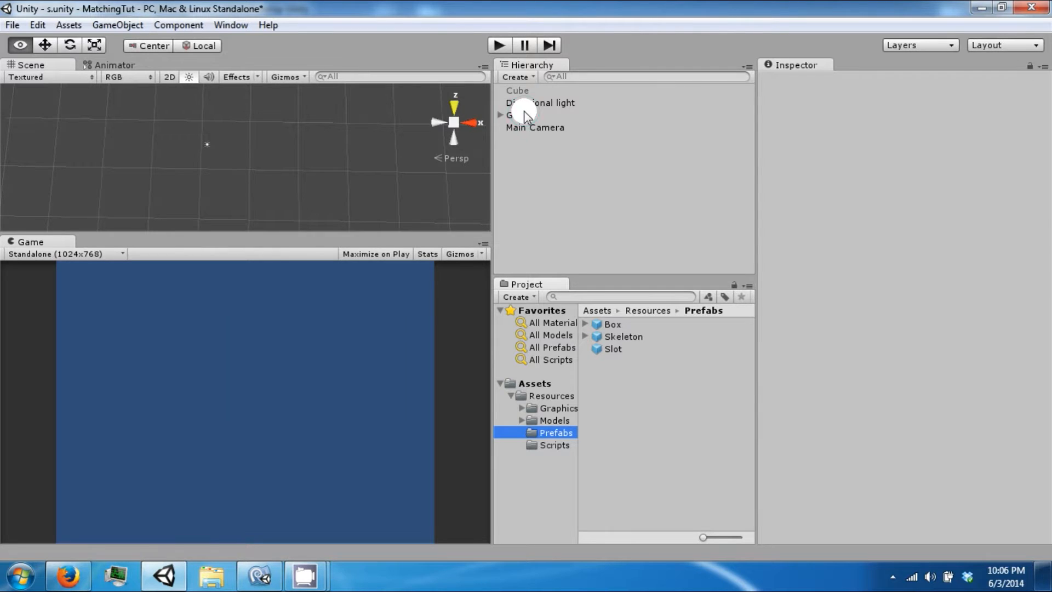
left_click(515, 115)
type("Pl")
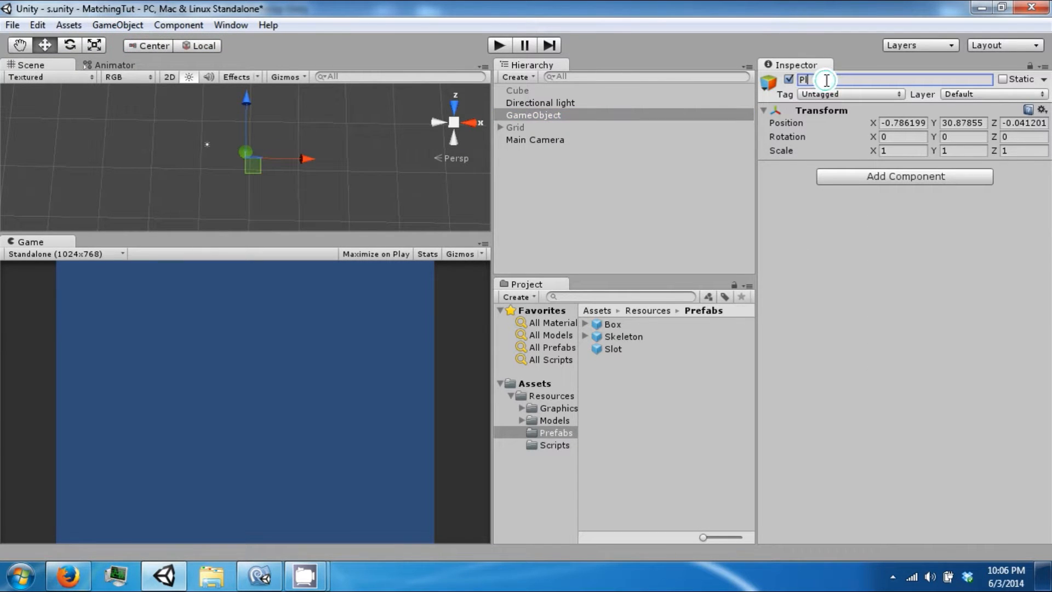
type("aymat")
left_click(1024, 122)
type("0")
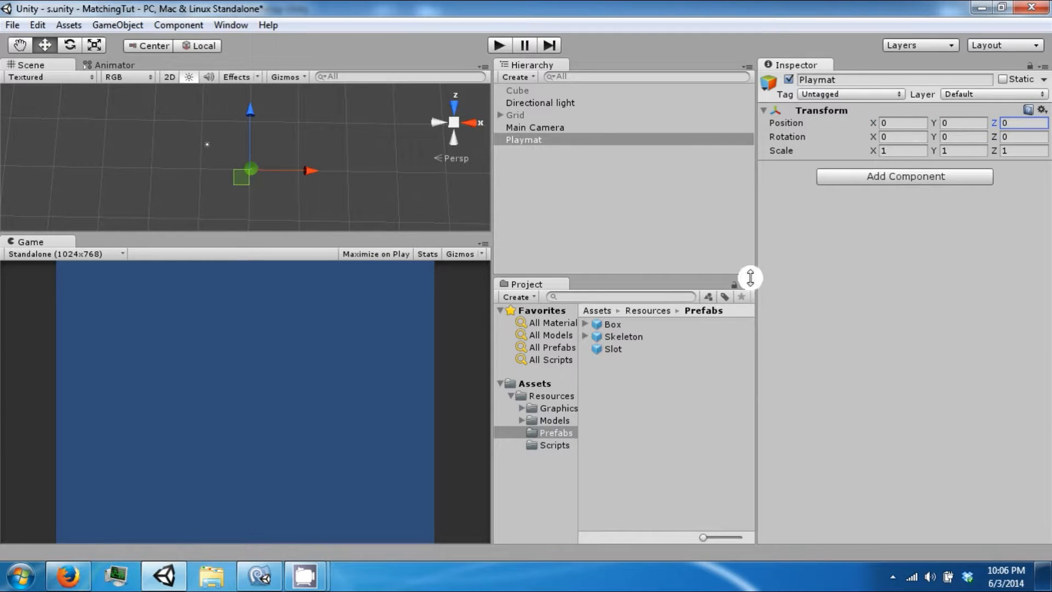
Create a new C# script named Playmat in the Scripts folder
left_click(554, 445)
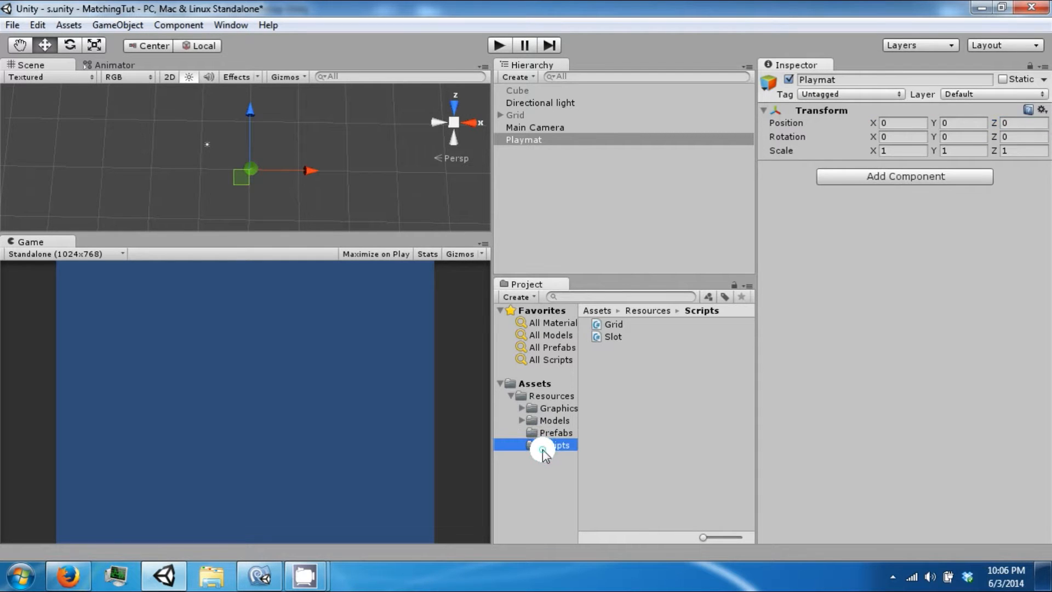
right_click(543, 445)
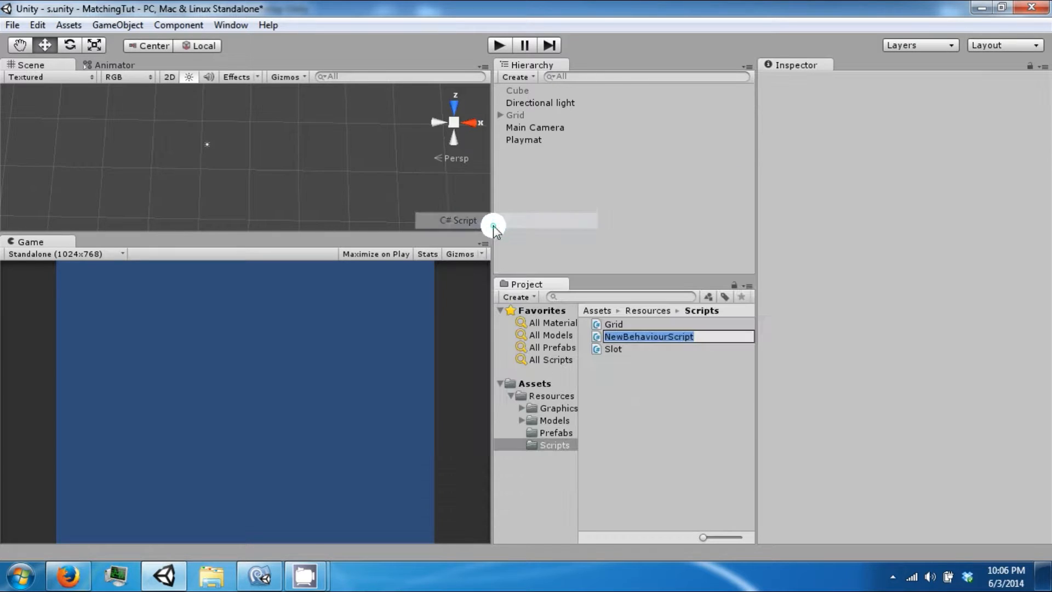
type("Playmat")
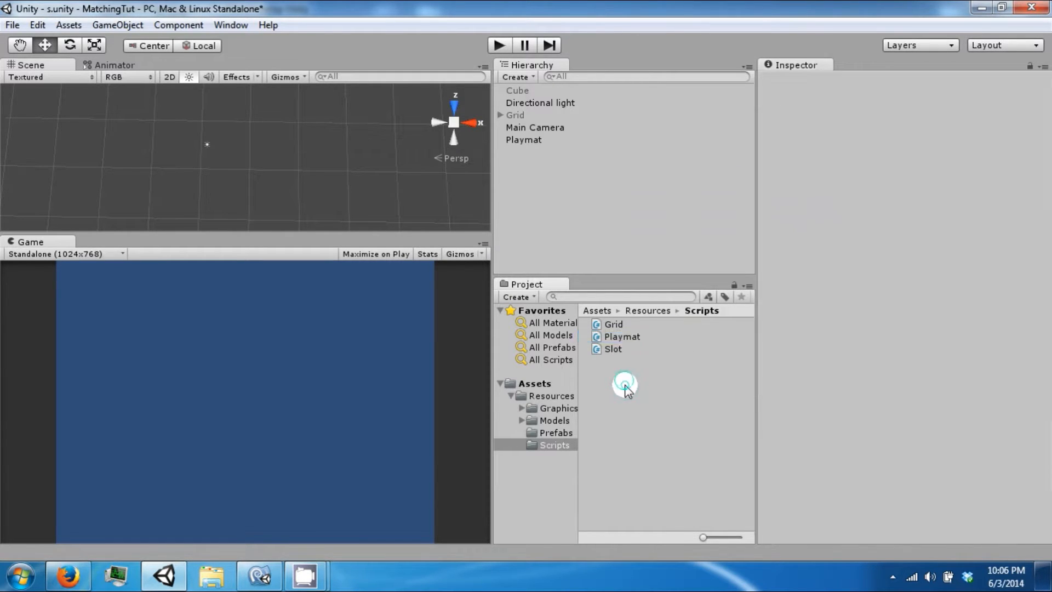
Create a second C# script named Layout in the Scripts folder
right_click(624, 385)
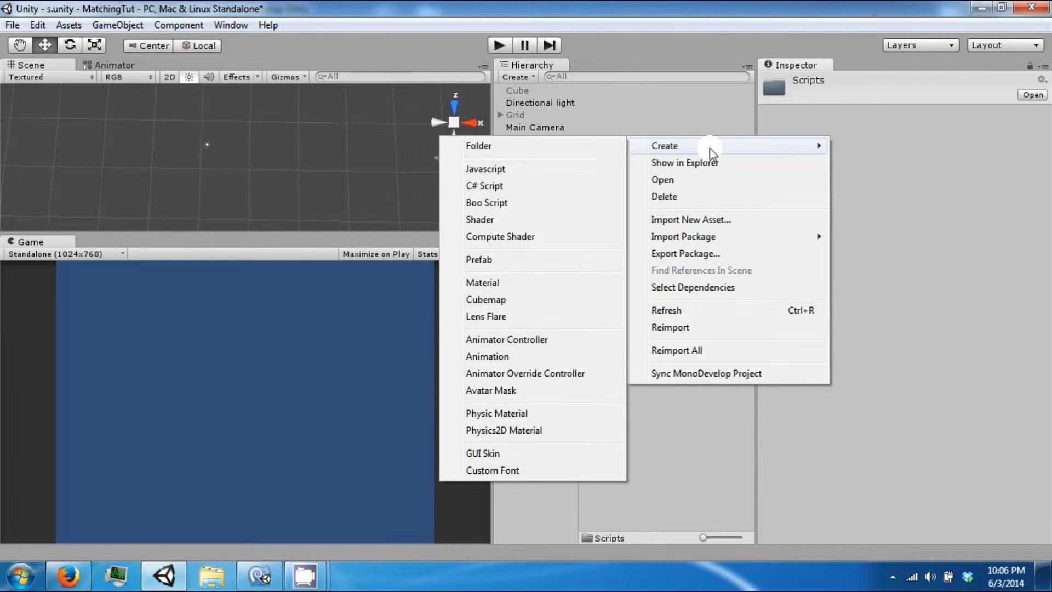
left_click(484, 187)
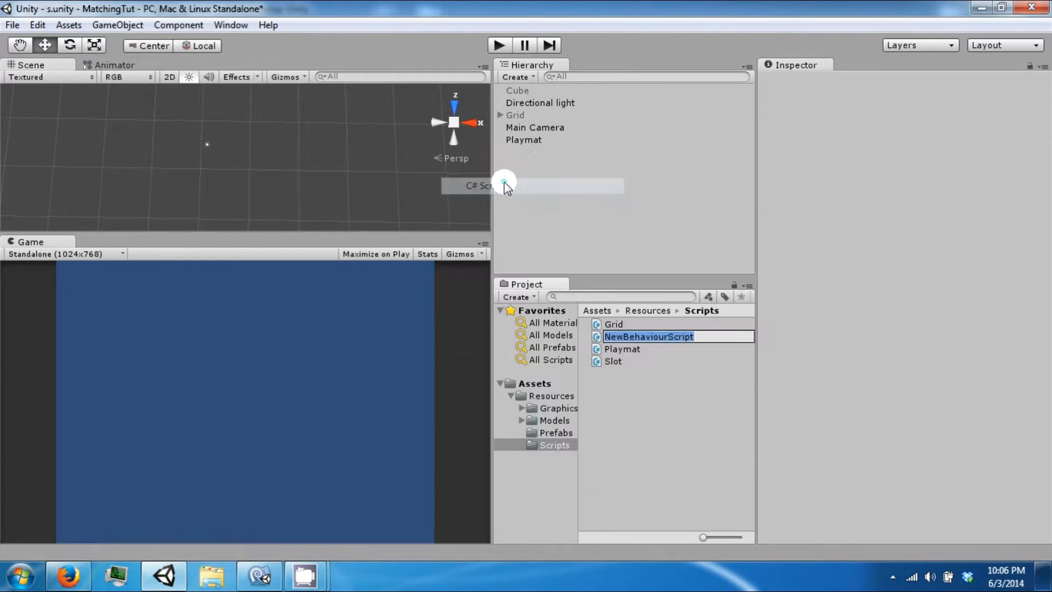
type("Layout")
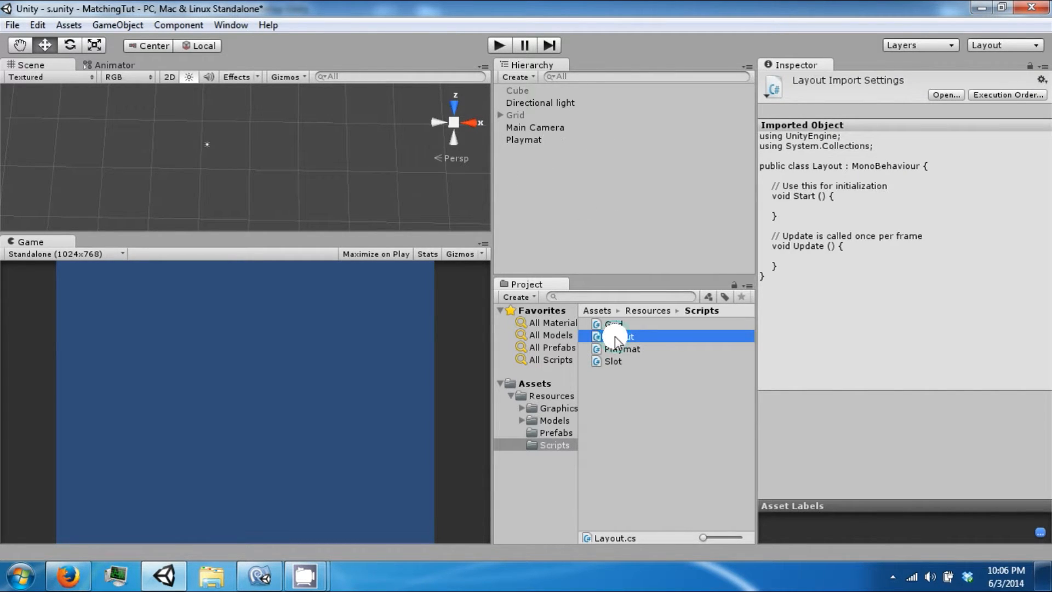
Strip Layout.cs down to a plain class without MonoBehaviour, Start or Update
double_click(617, 335)
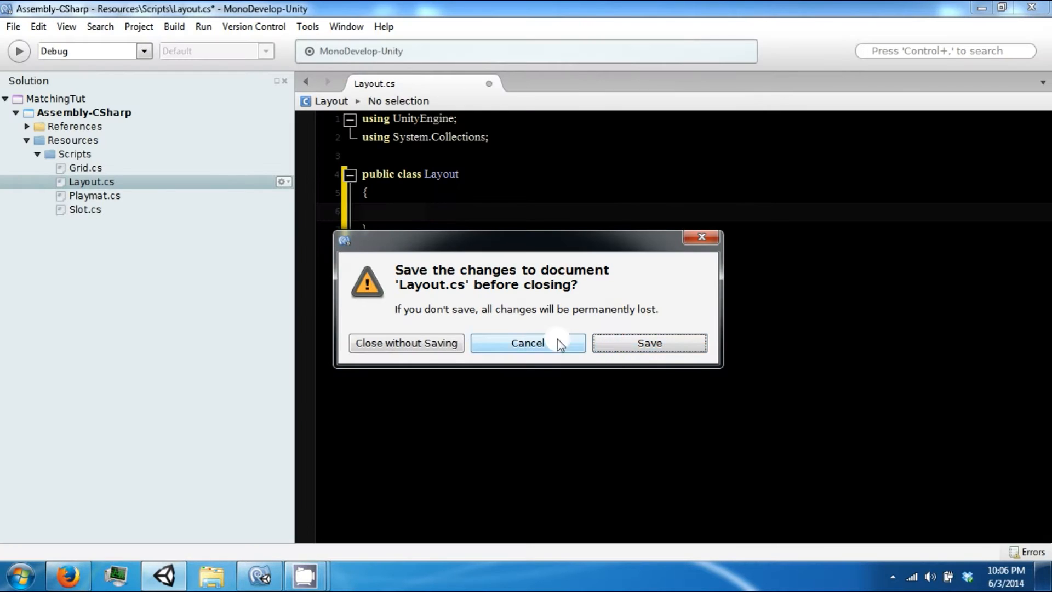
left_click(405, 343)
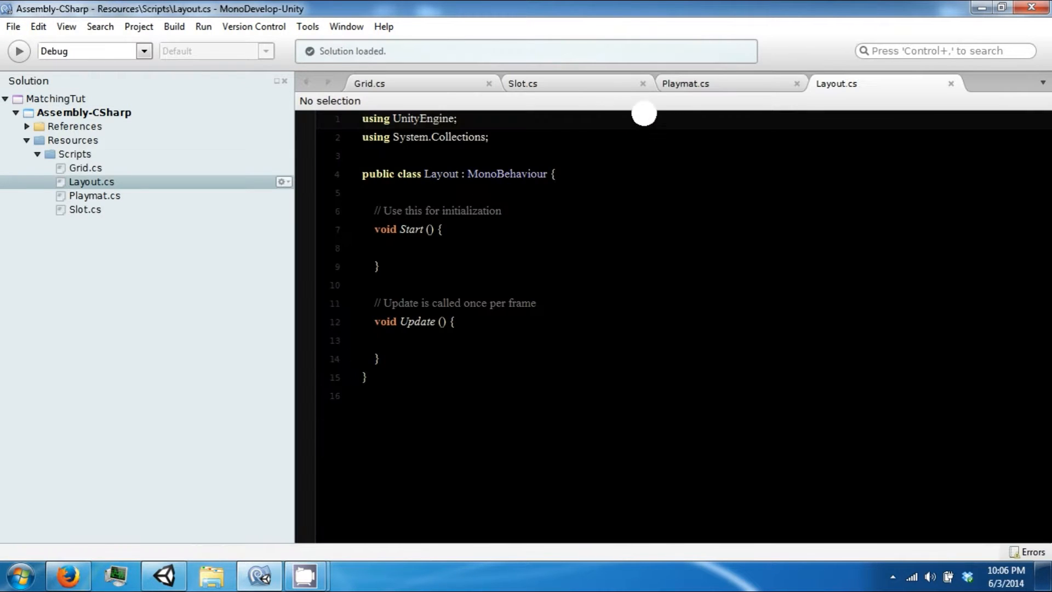
double_click(506, 174)
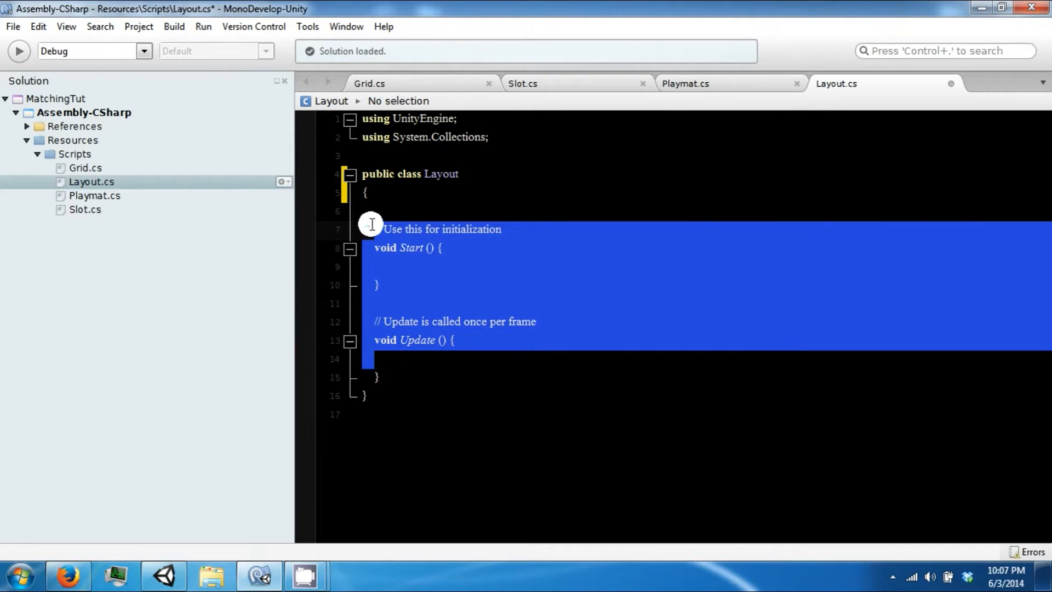
key("Delete")
type("using")
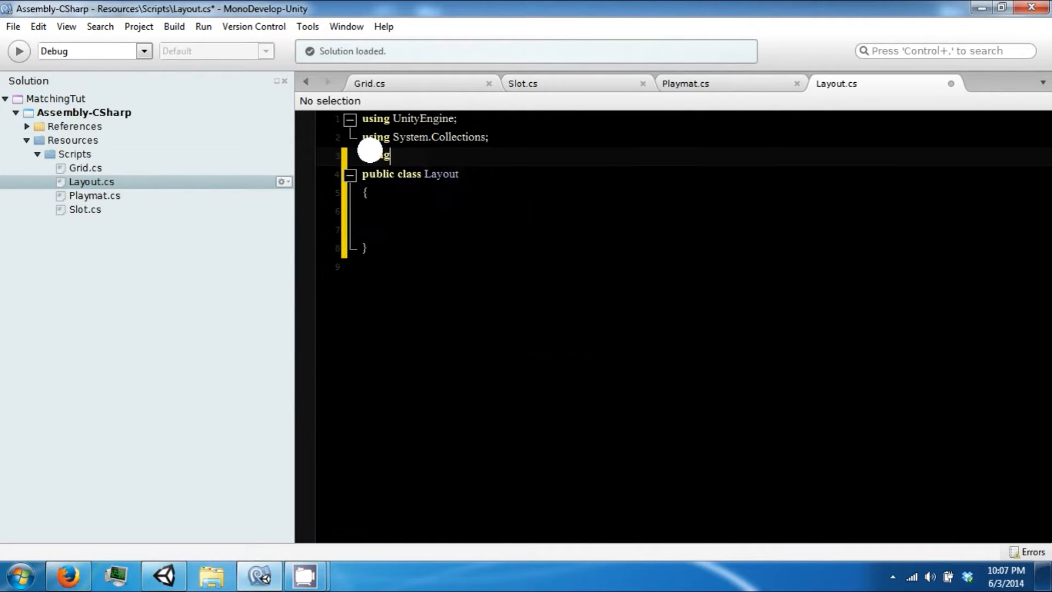
Import System.Collections.Generic, declare public List<string> layoutNames = new List<string>(), and save
type("System.collections.Generic;")
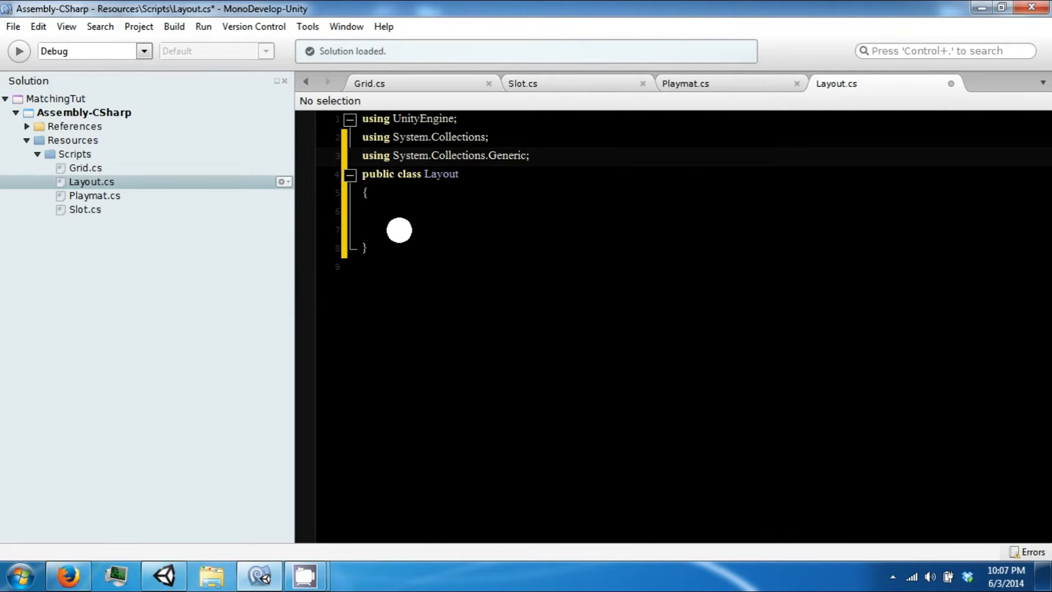
type("pyb")
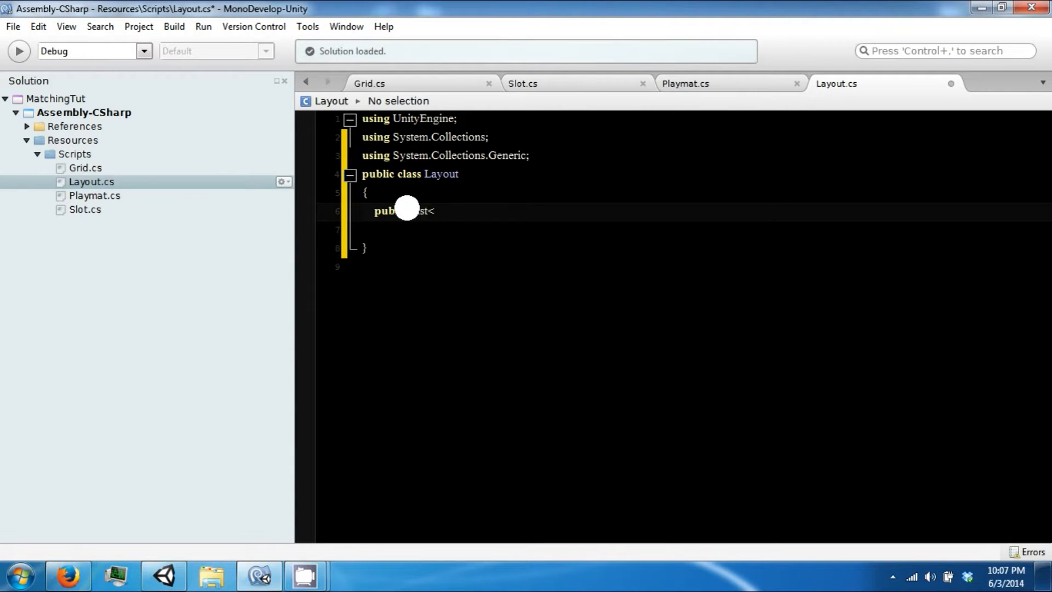
type("string>")
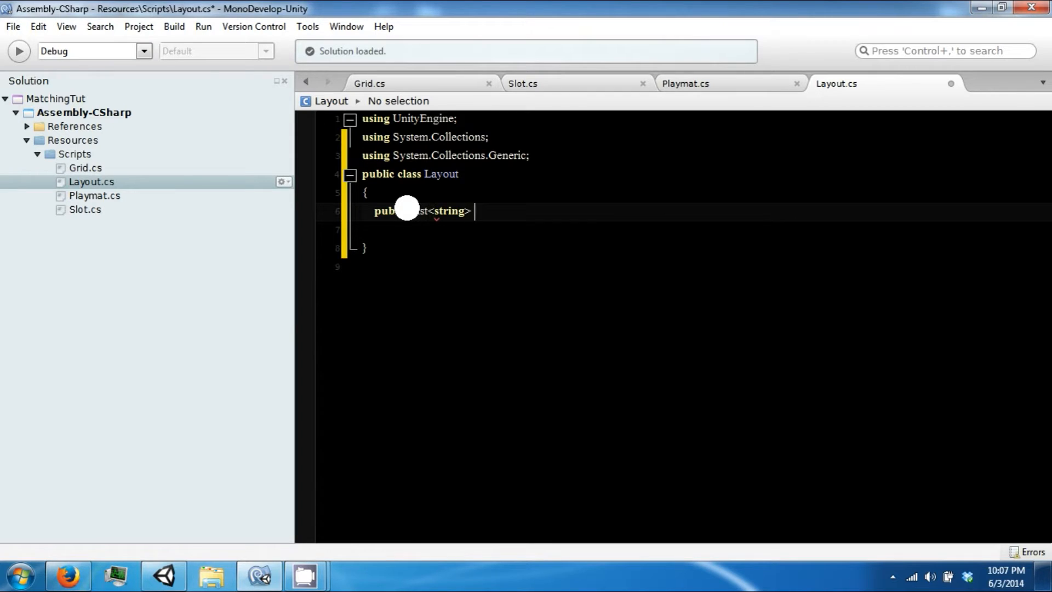
type("lay")
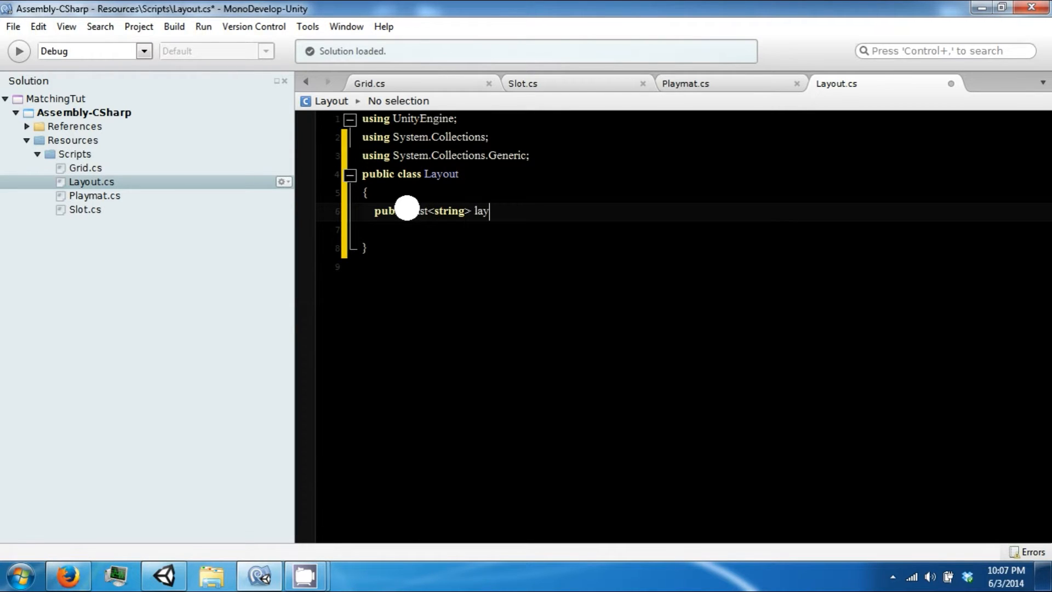
type("outNames")
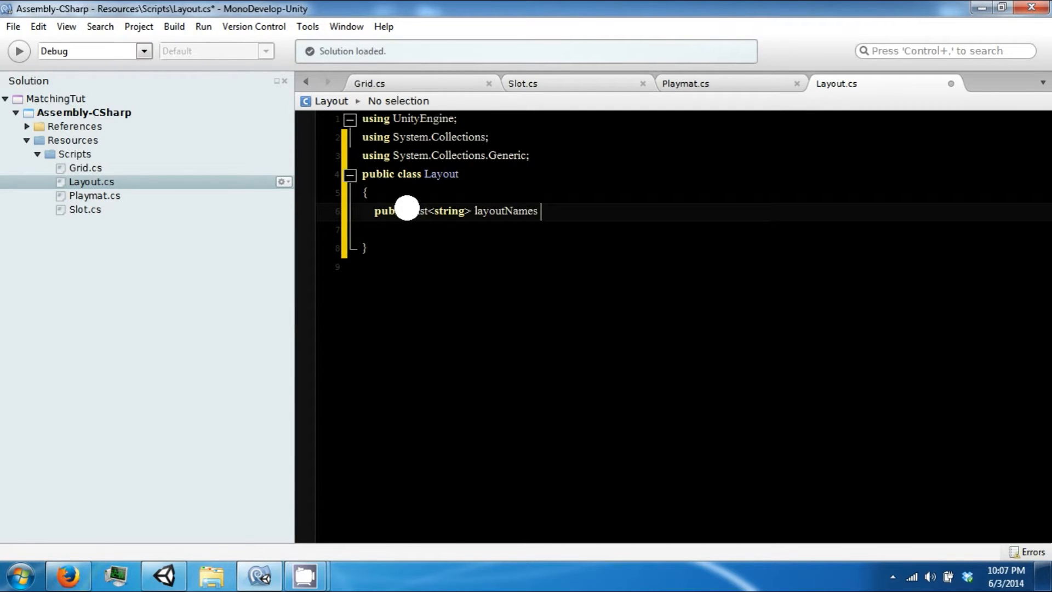
type("= new List<string>();")
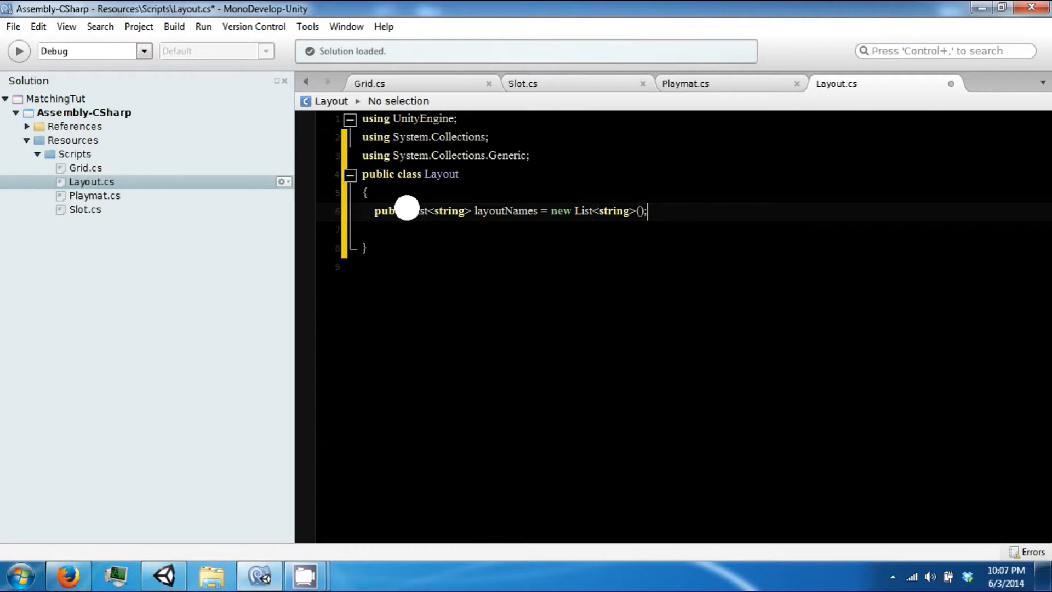
key("ctrl+s")
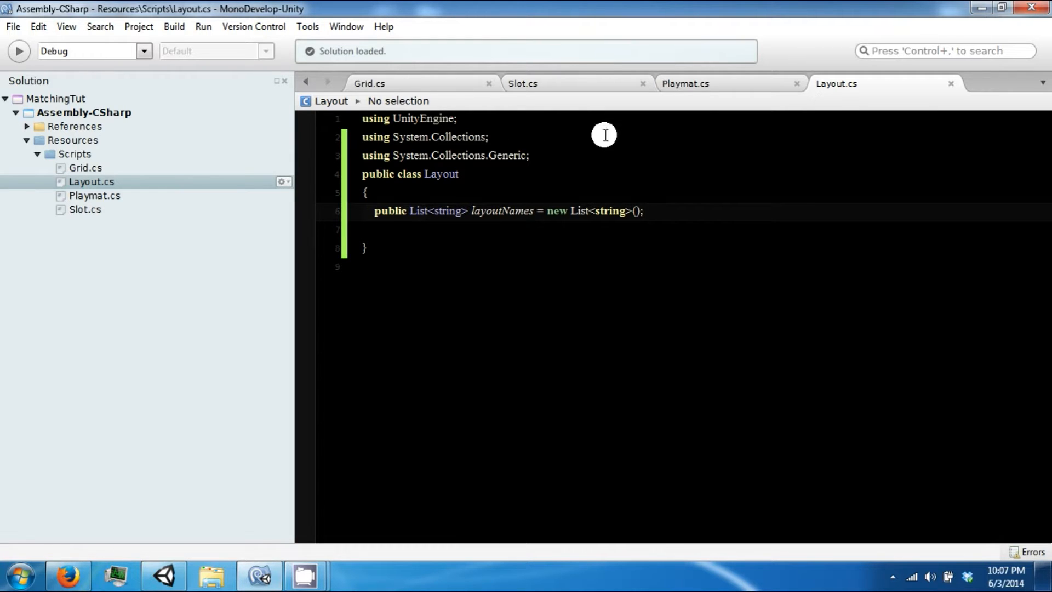
Show the file tree panel and start editing inside the Playmat class body
left_click(684, 83)
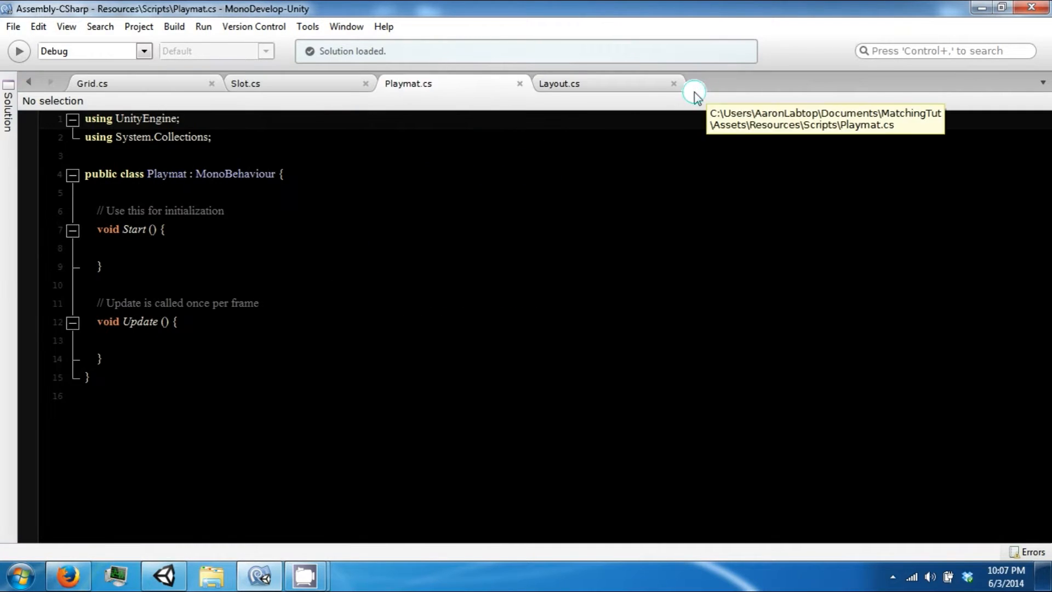
left_click(65, 26)
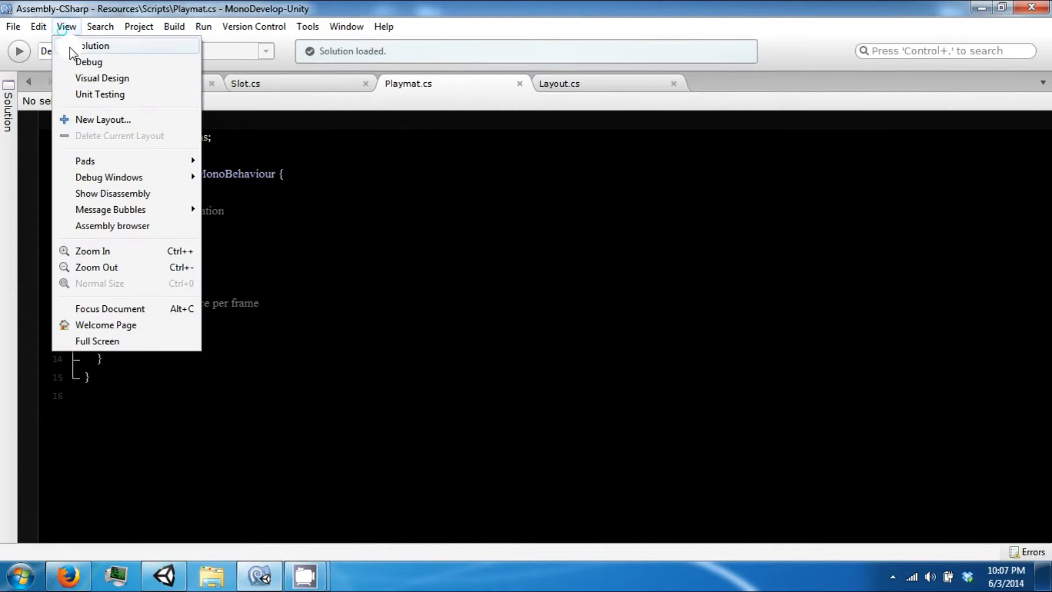
left_click(89, 61)
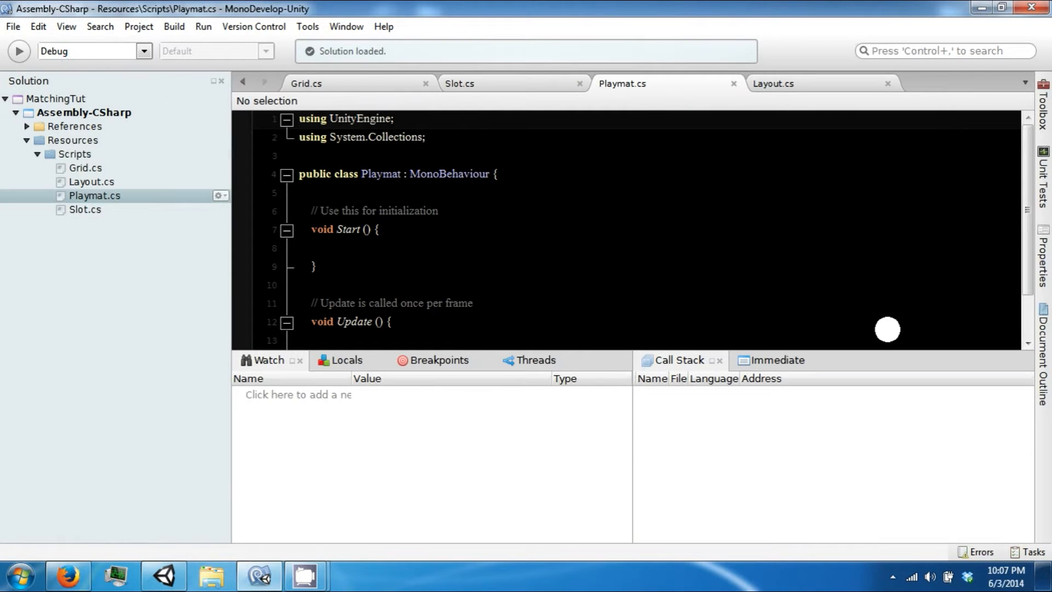
left_click(65, 26)
type("{")
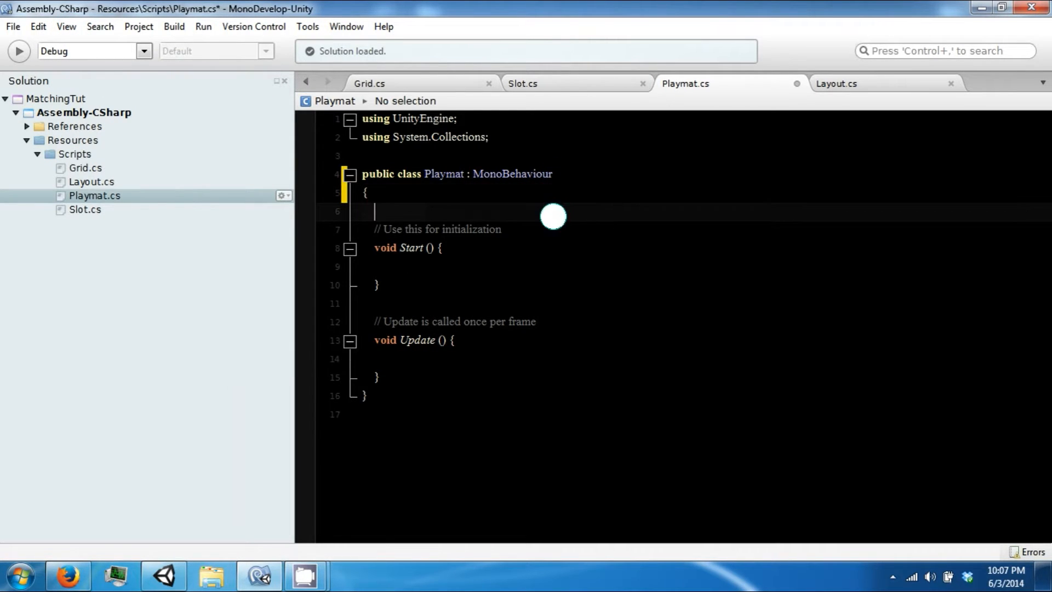
Declare the field public Layout layout; in the Playmat class
type("Layout")
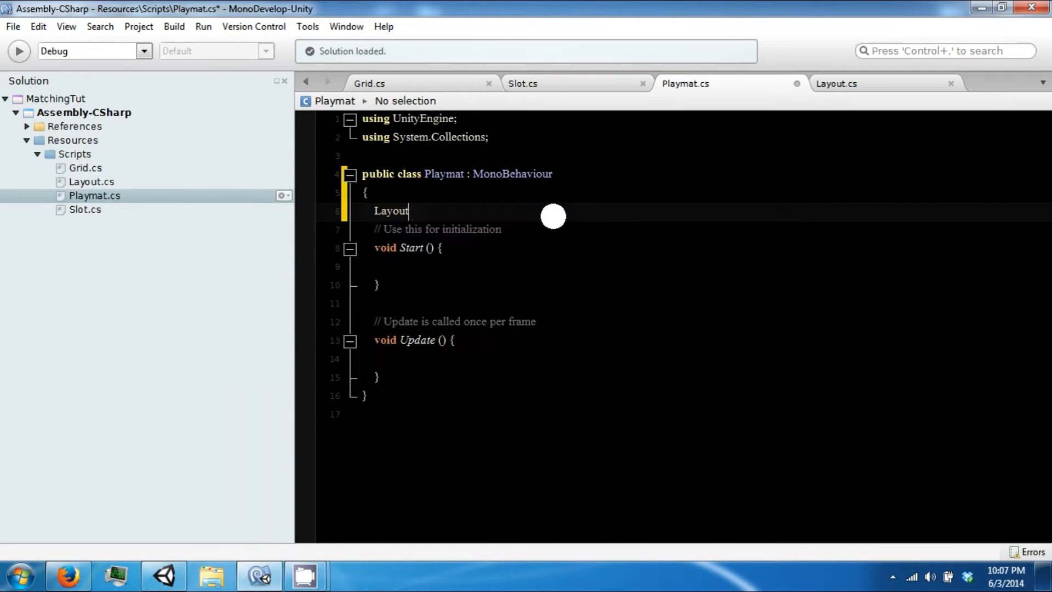
type("layout")
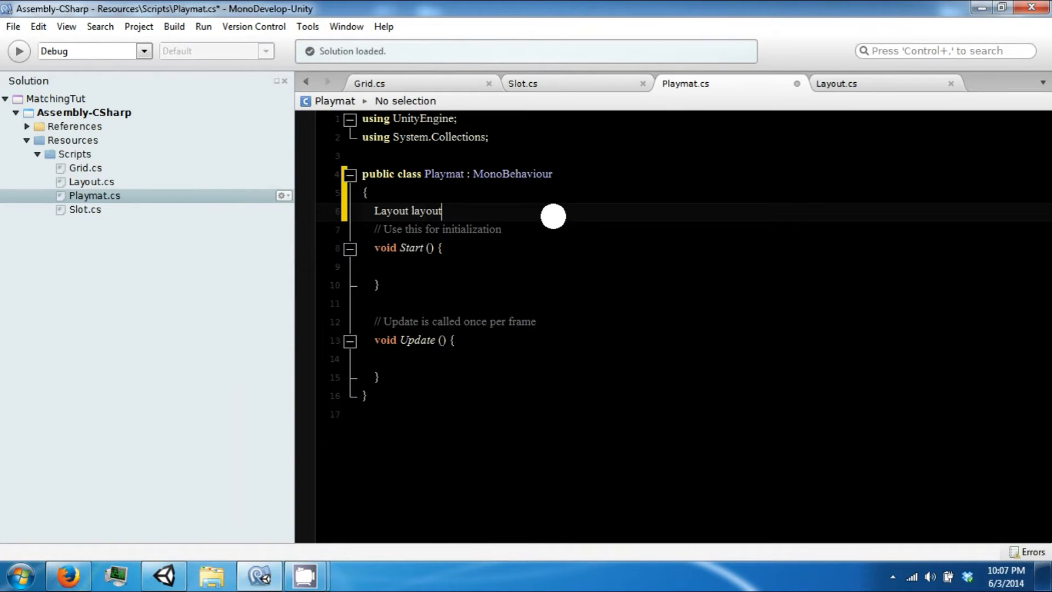
key("BackSpace")
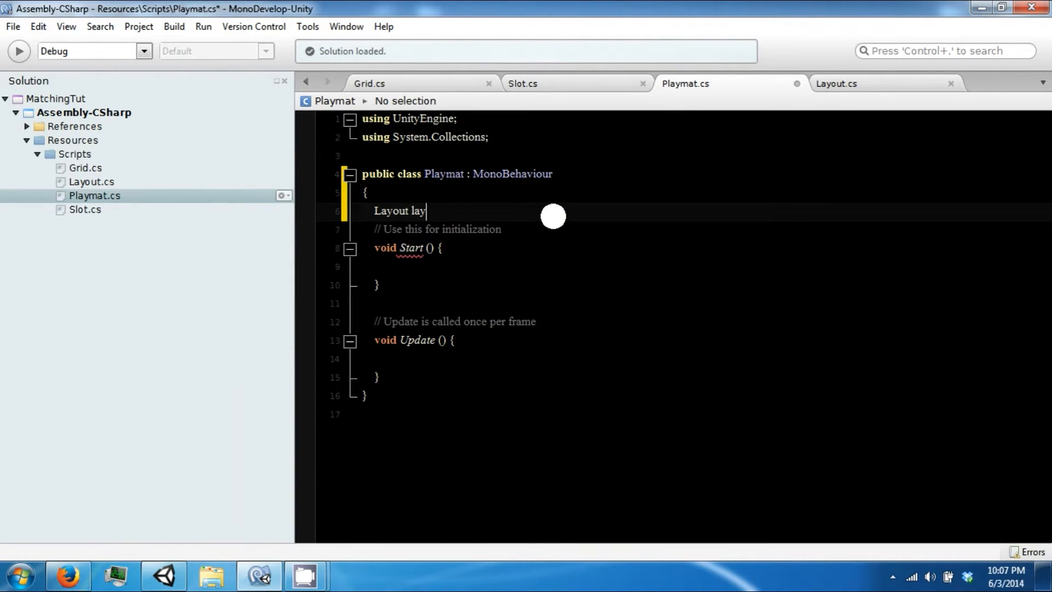
key("Backspace")
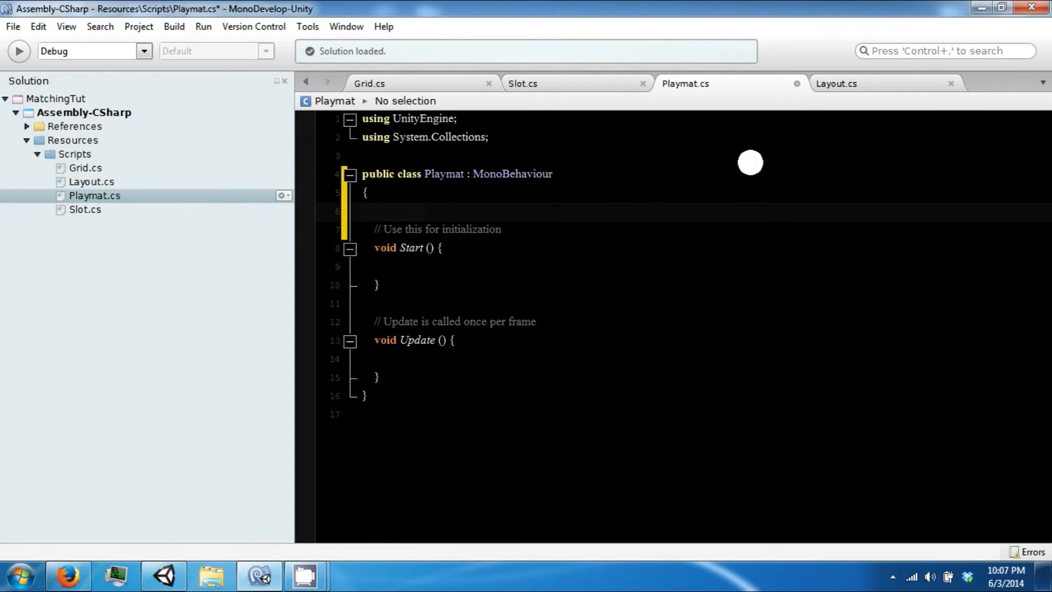
type("Layout layout")
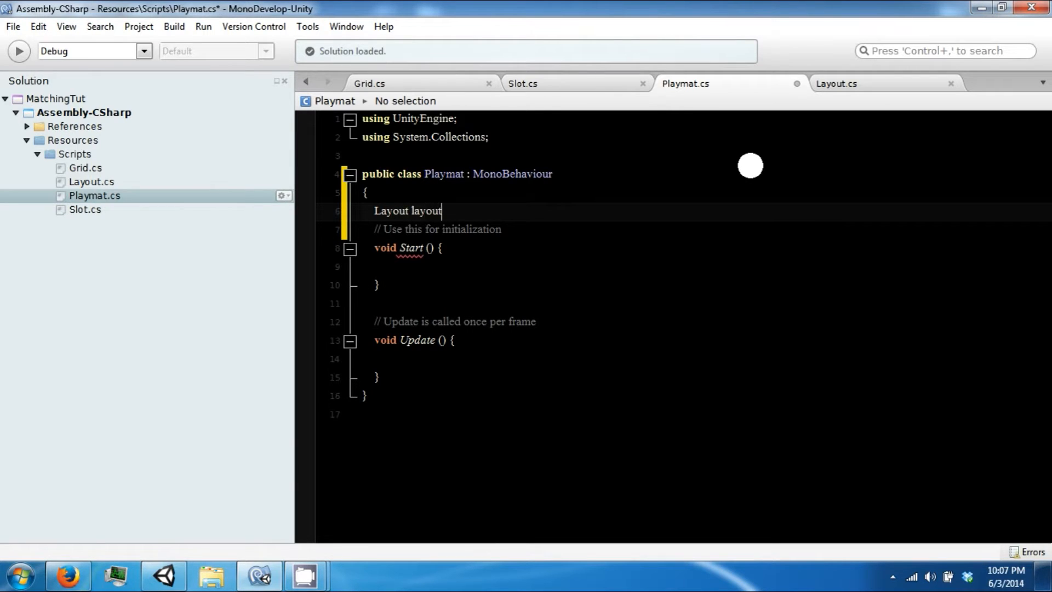
type(";")
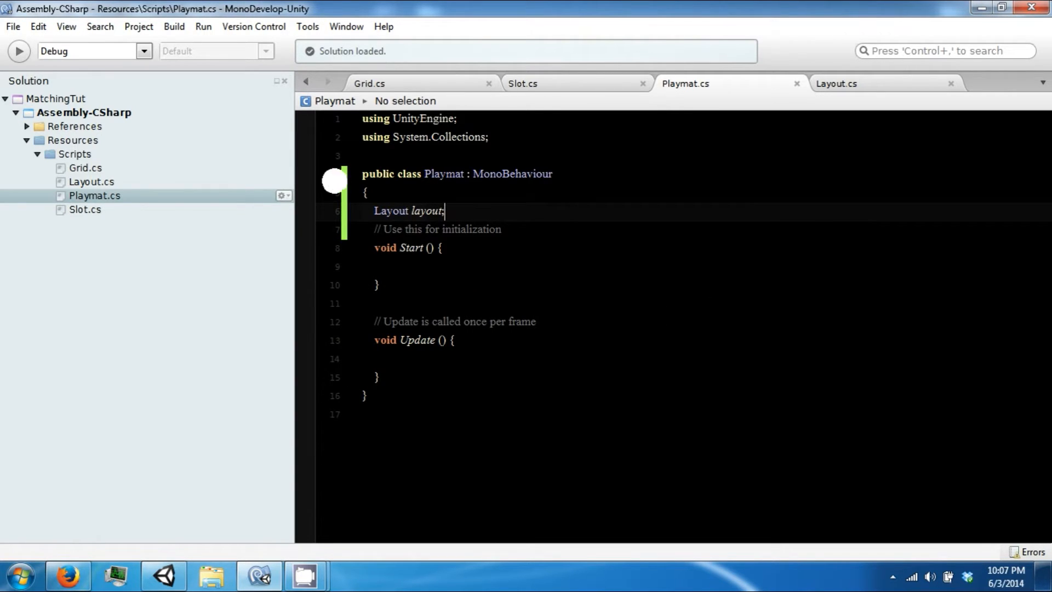
left_click(374, 211)
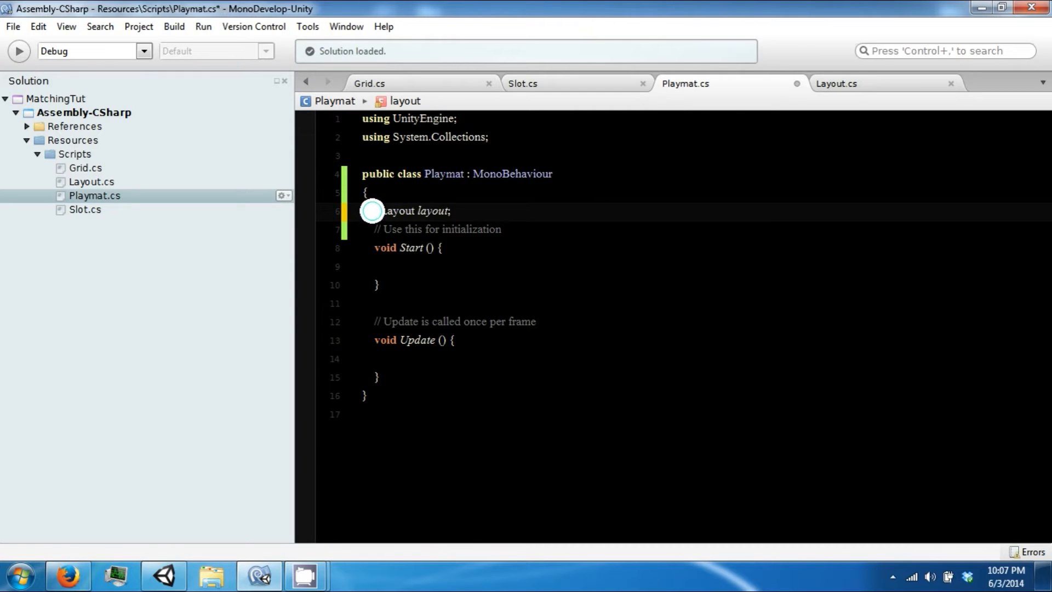
type("public")
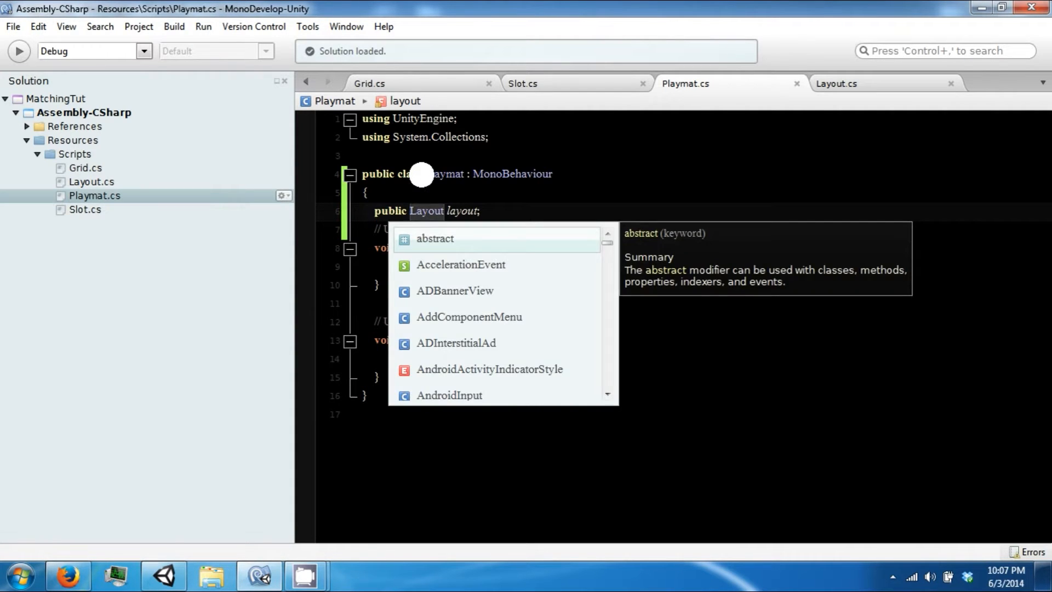
left_click(835, 83)
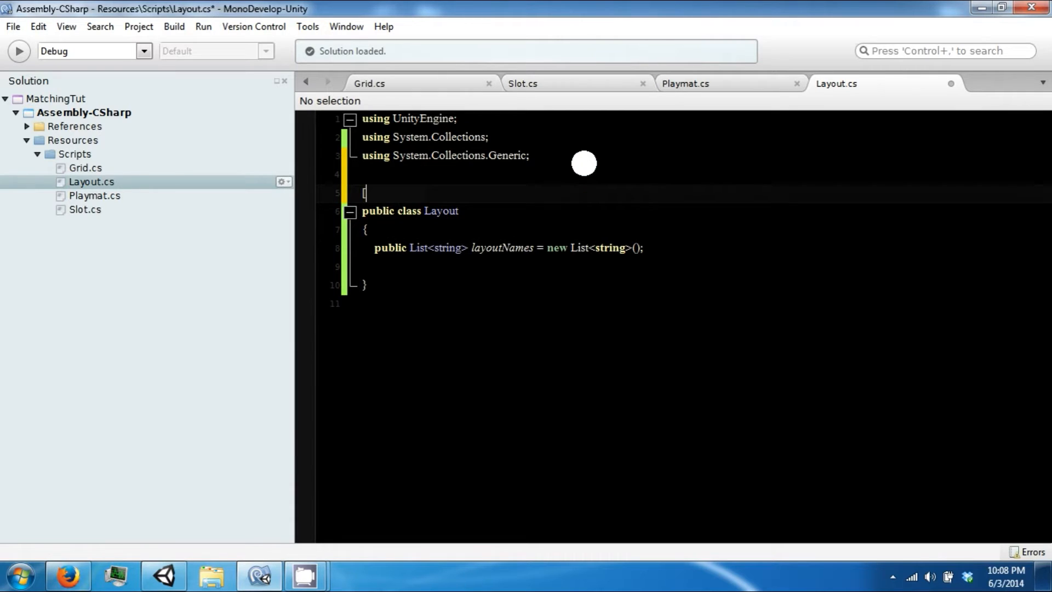
Add a [System.Serializable] attribute above the Layout class declaration
type("System.serializable]")
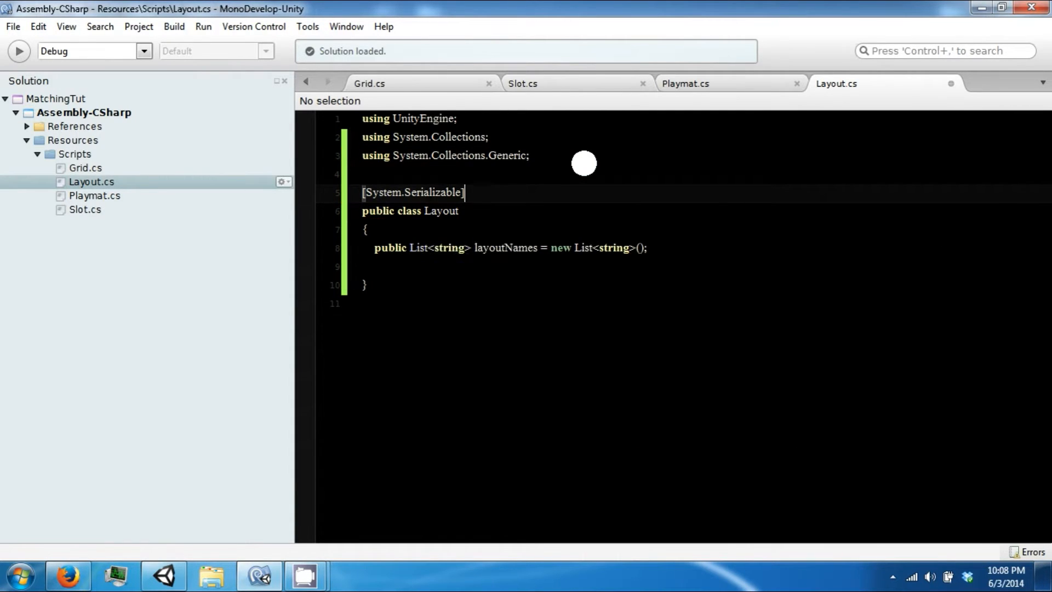
Select Playmat, size its Layout Names list to 1, and show the Prefabs folder contents
left_click(163, 576)
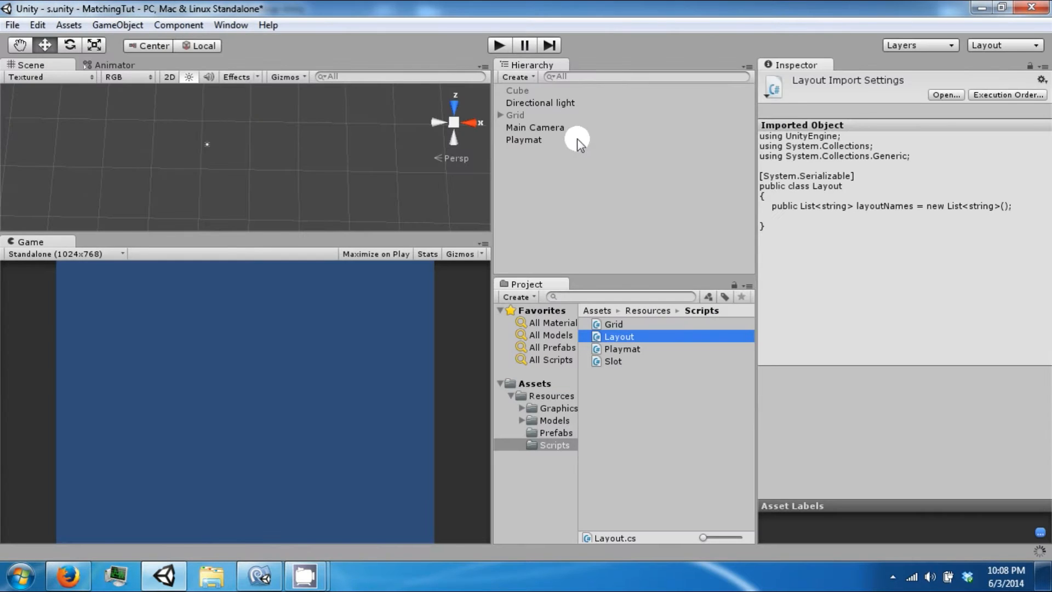
left_click(523, 139)
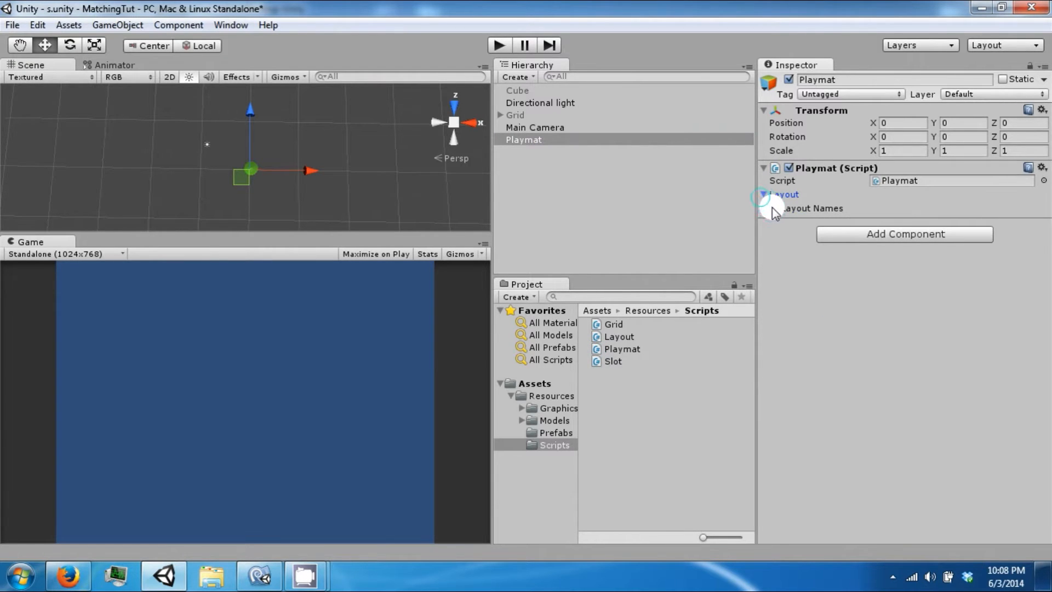
left_click(775, 208)
type("1")
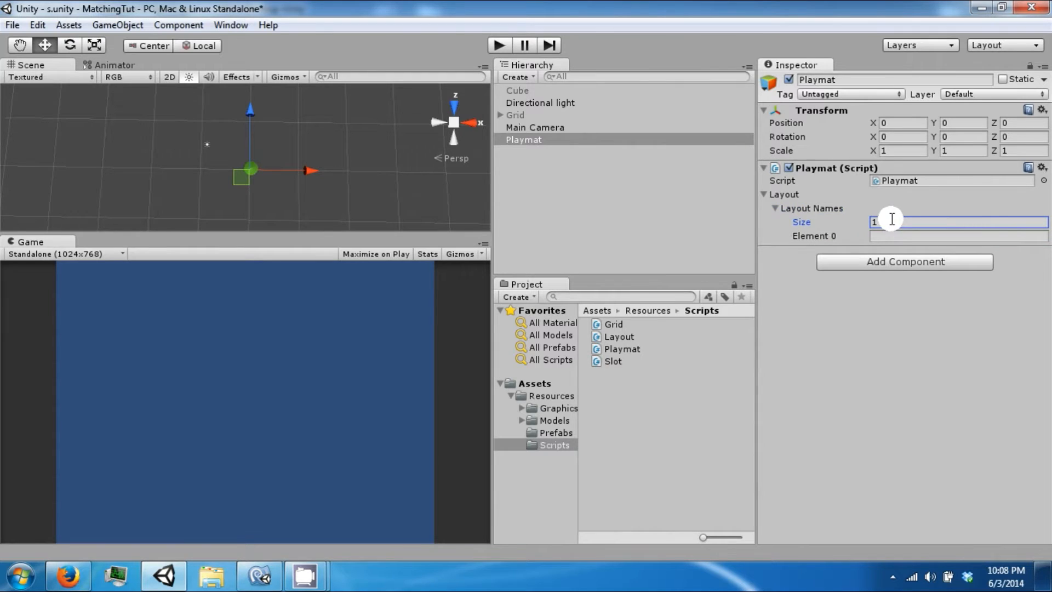
mouse_move(562, 429)
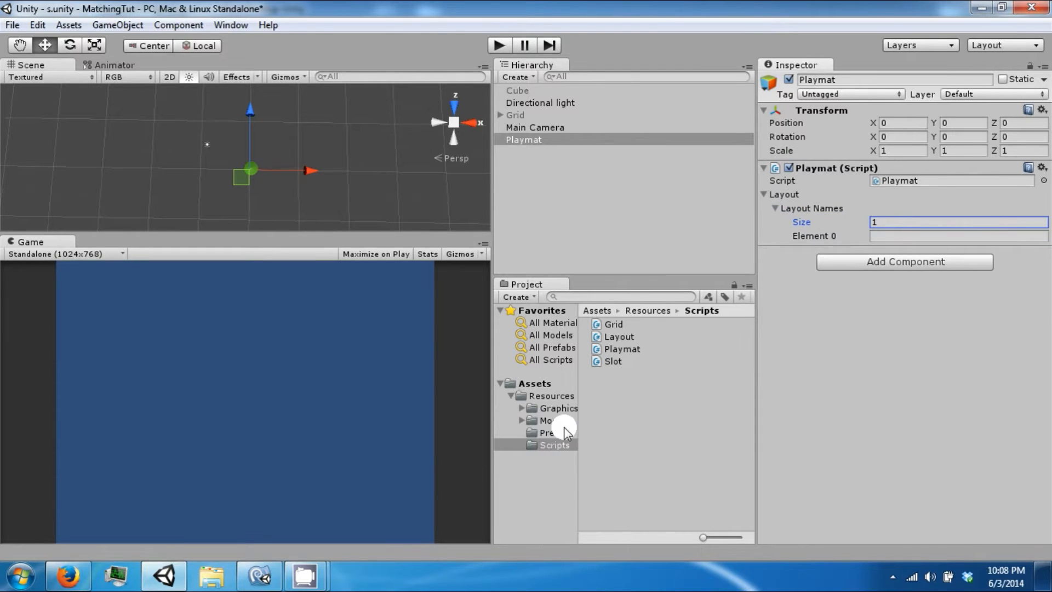
left_click(556, 432)
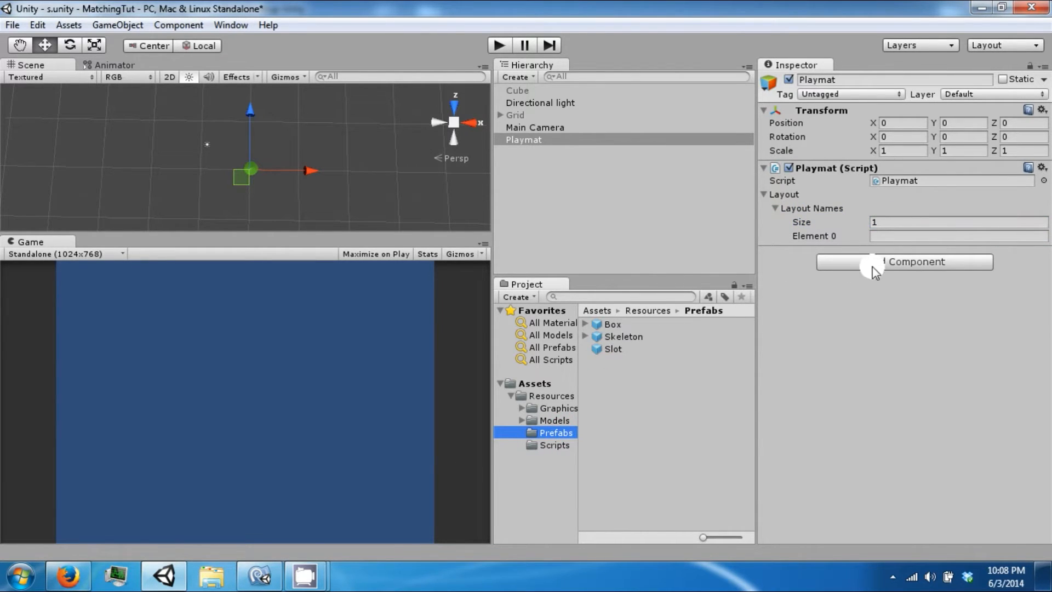
left_click(952, 236)
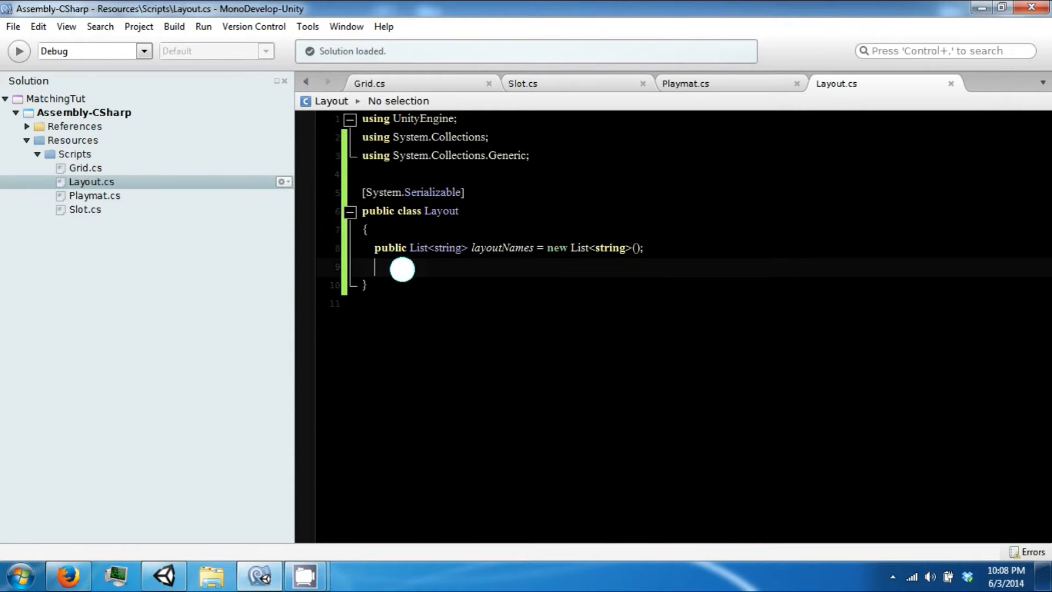
Declare the method signature public GameObject GetLayoutFromIndex(int index)
type("public")
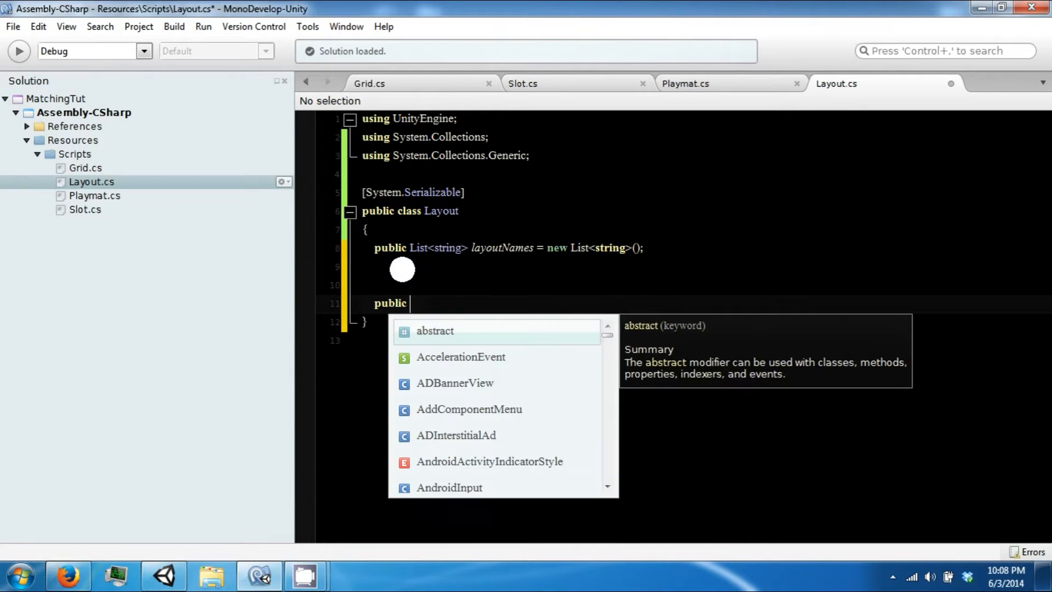
type("GameObject")
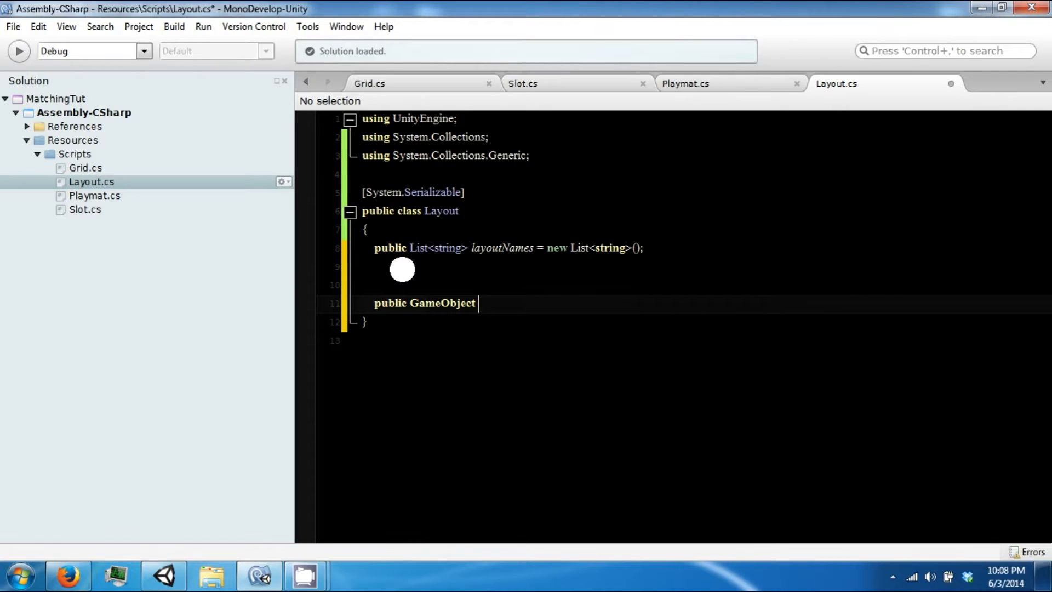
type("Get")
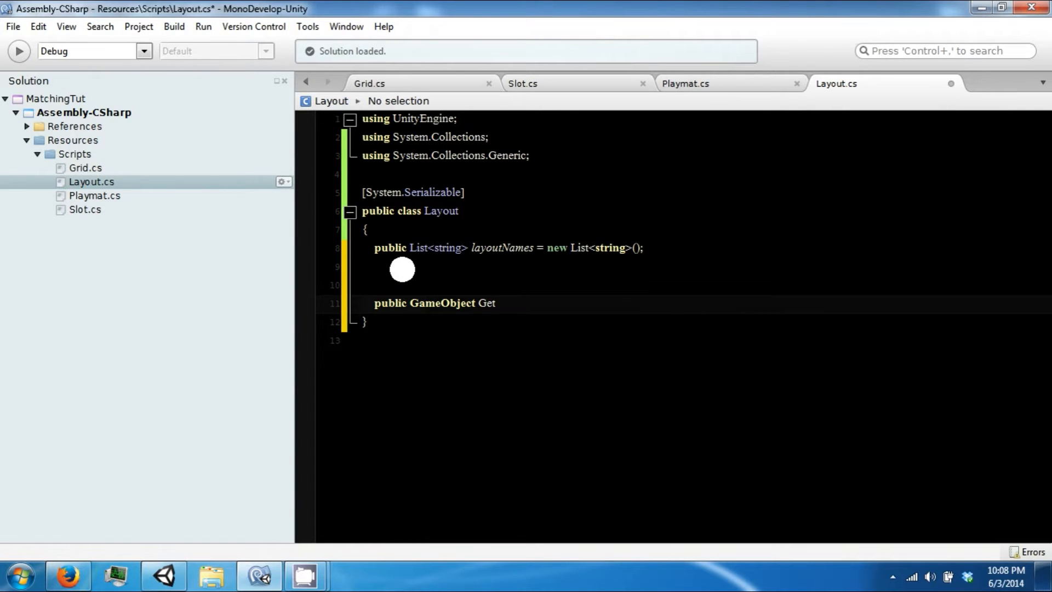
type("Layout")
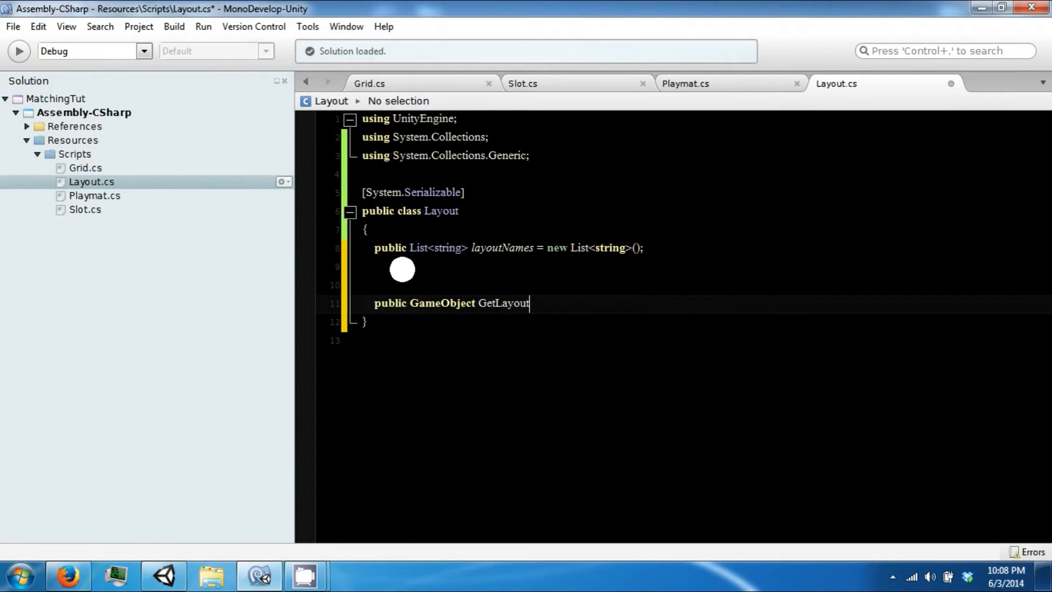
type("FromIndex(")
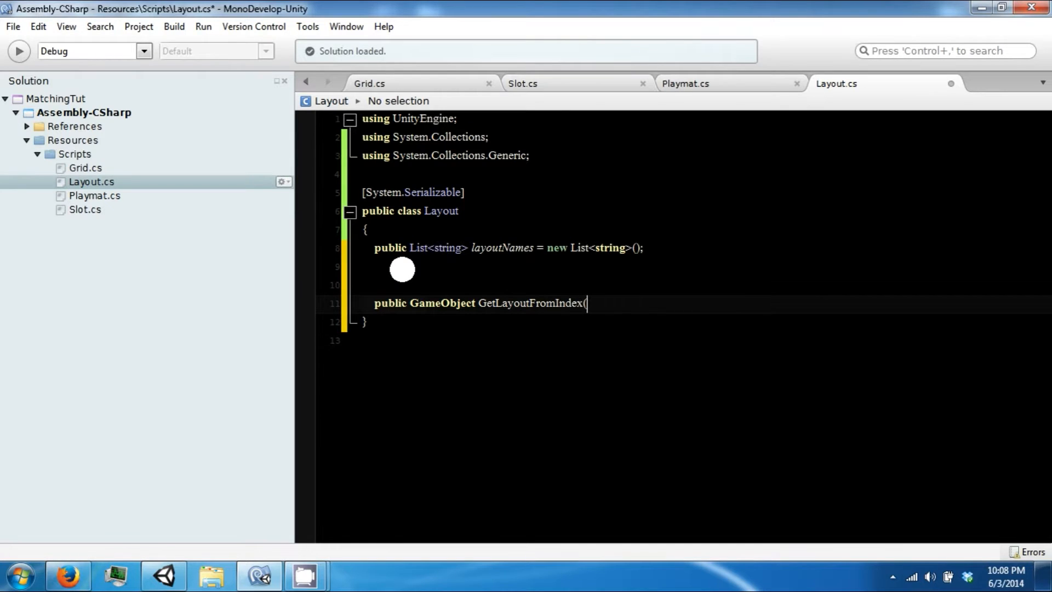
type("int ine")
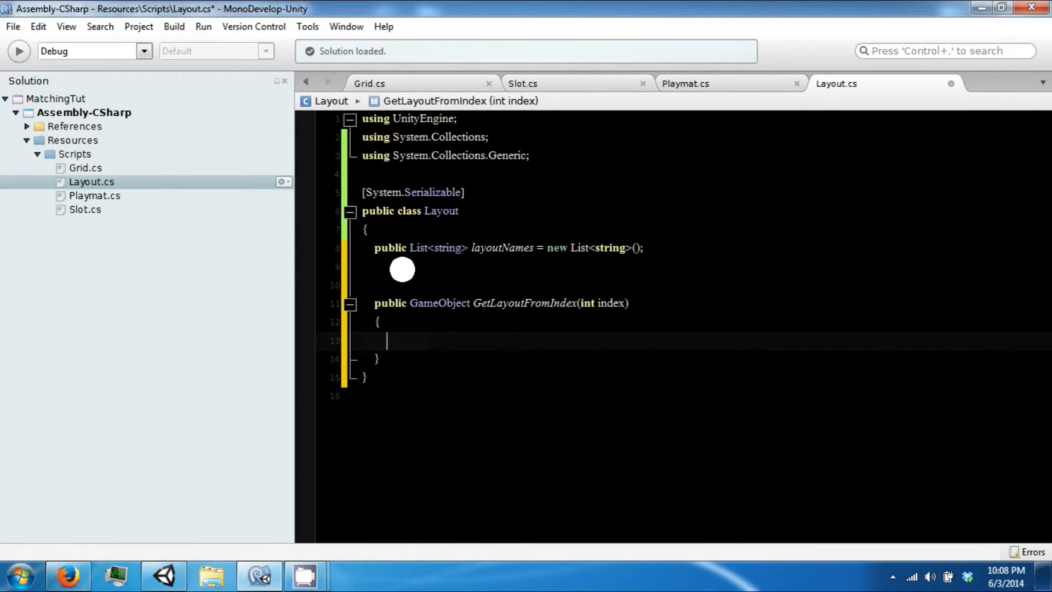
Load Resources.Load("Prefabs/"+layoutNames[index]) as GameObject into a resource variable
type("GameObject resou")
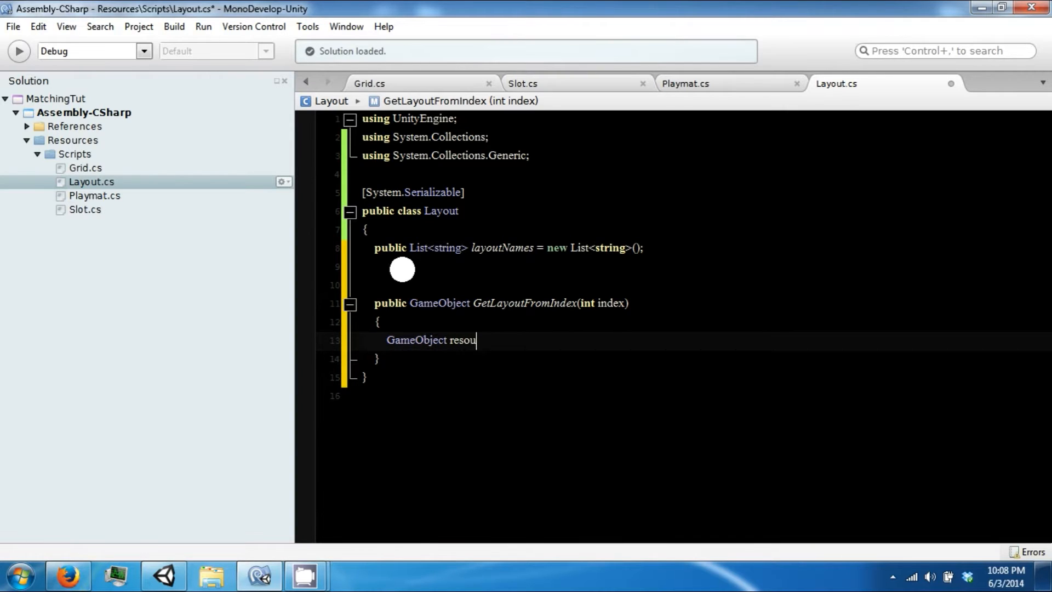
type("rce =")
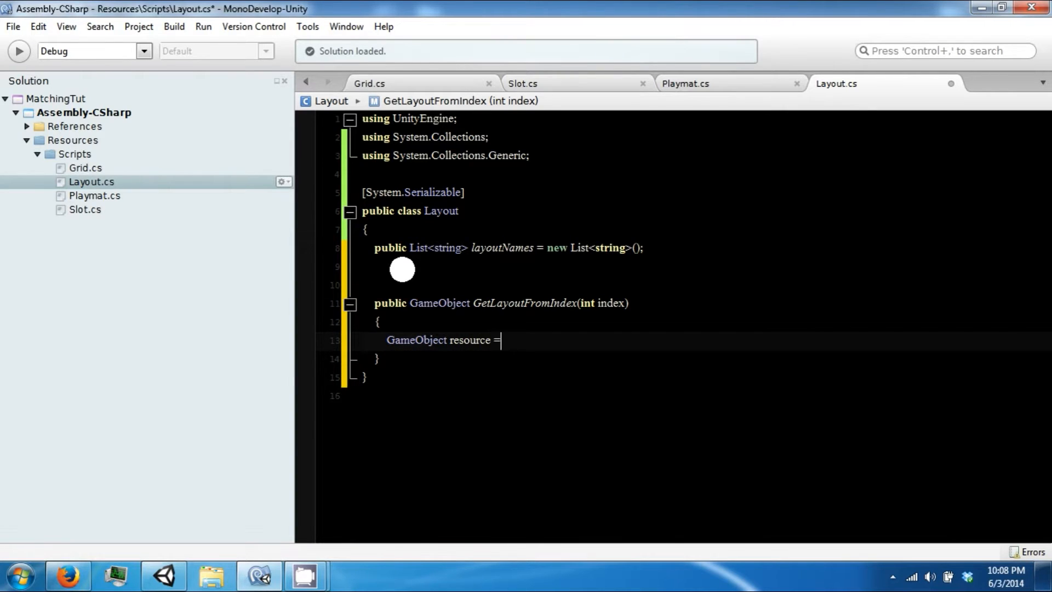
type("Resources.lo")
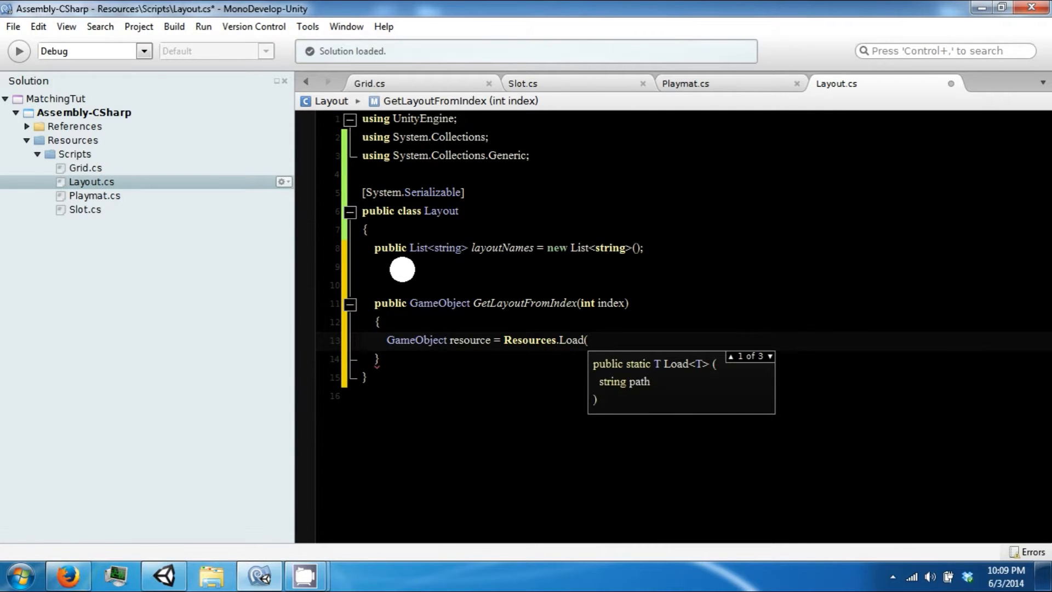
left_click(163, 575)
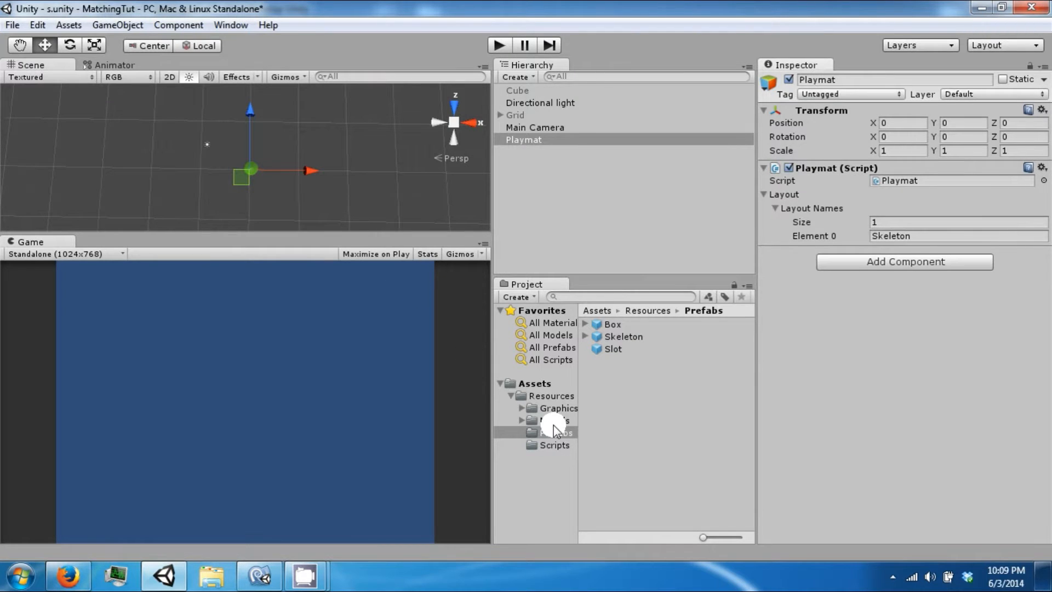
left_click(622, 337)
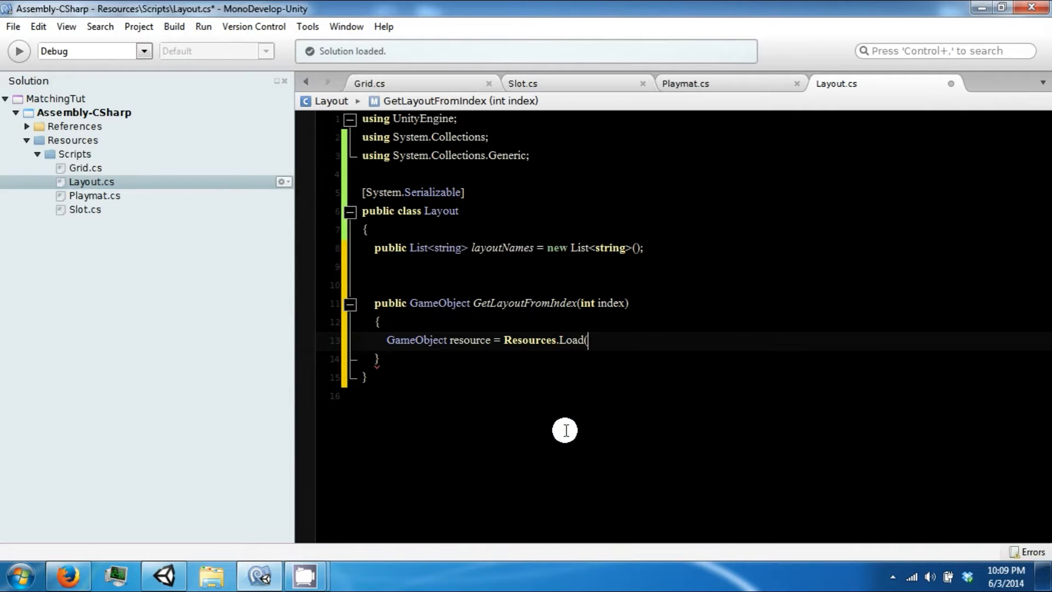
type("\"Preg")
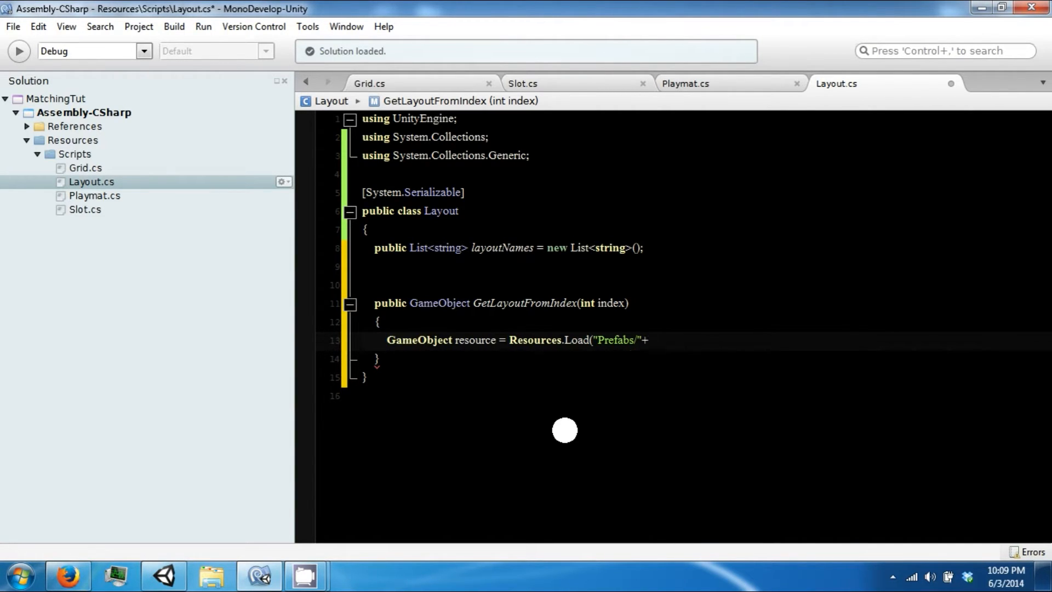
type("layo")
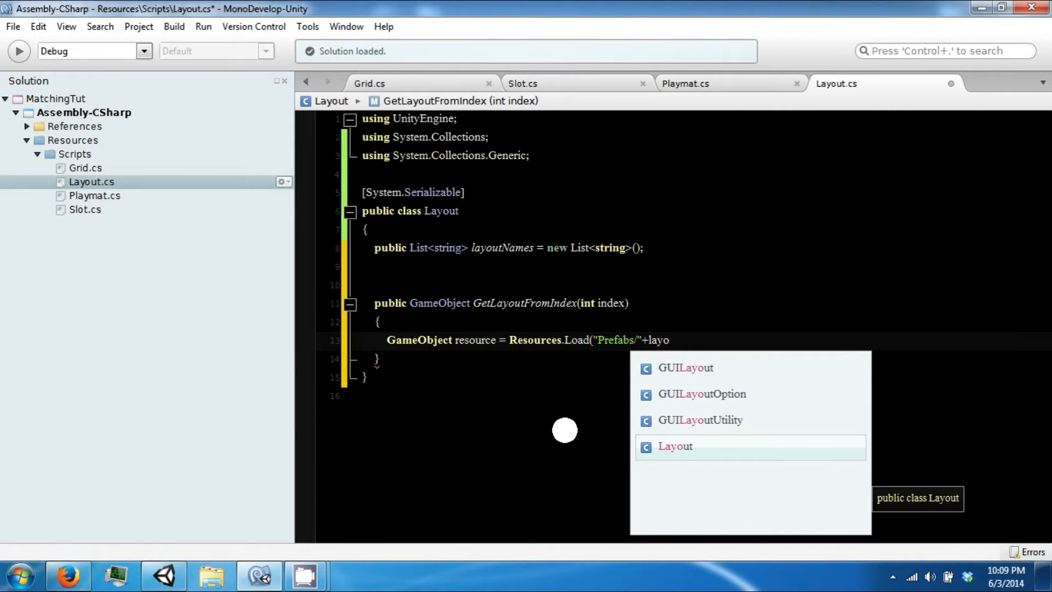
type("l")
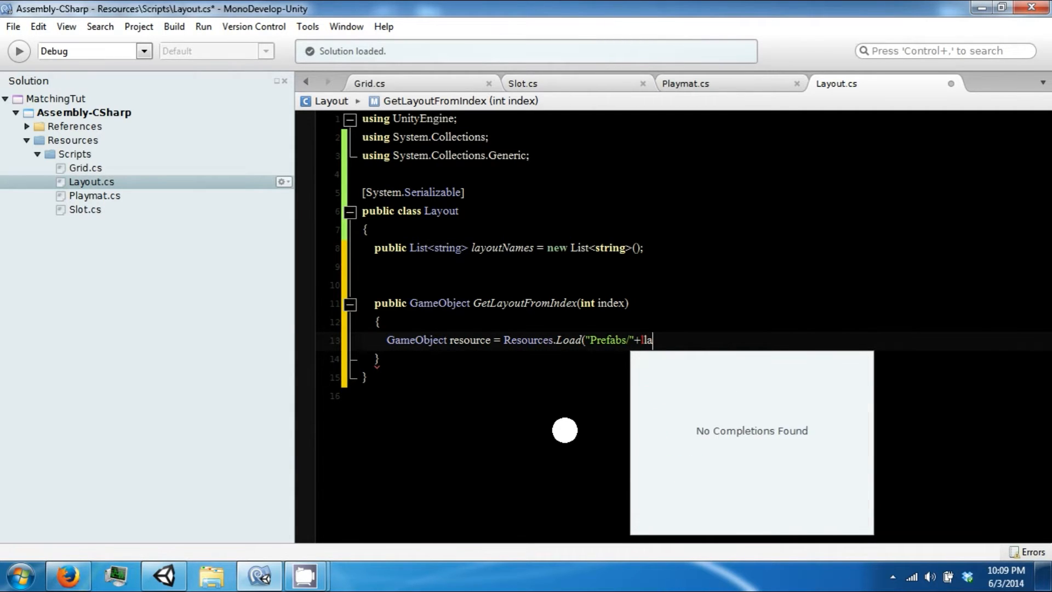
type("youtNames")
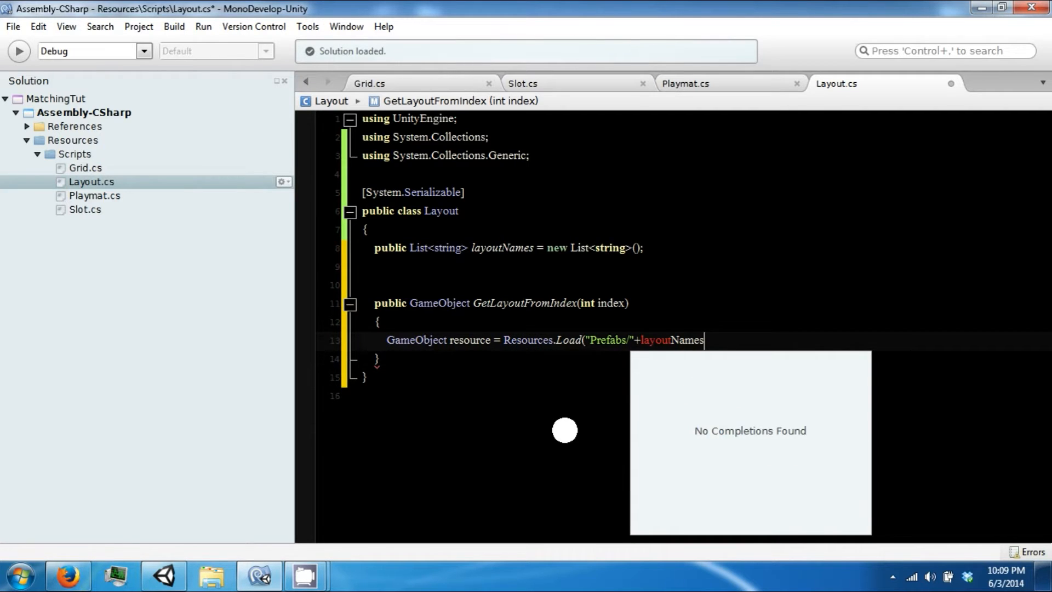
type("[index")
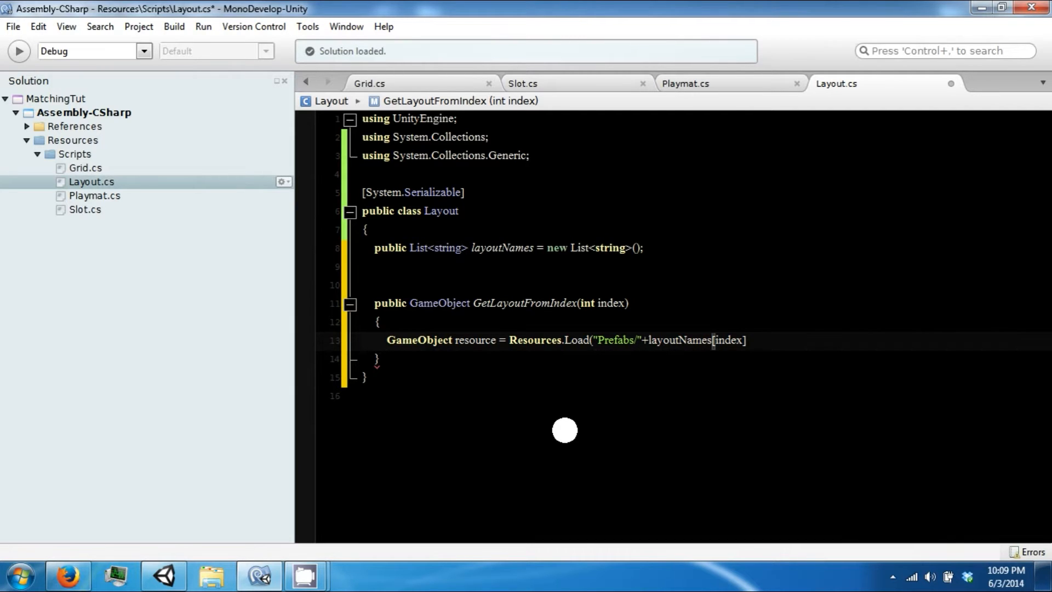
type(");")
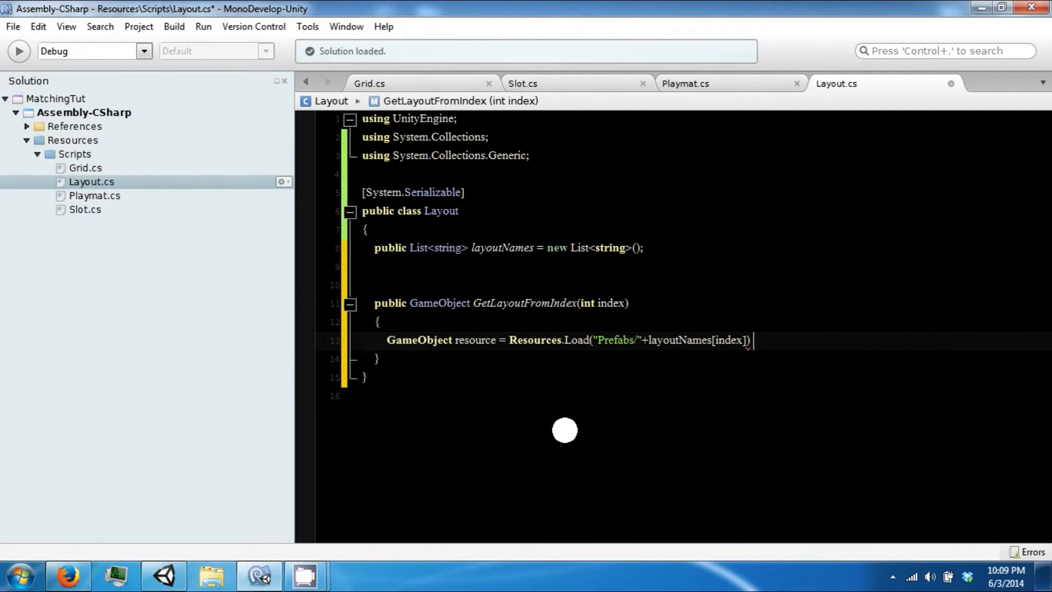
type("Asset")
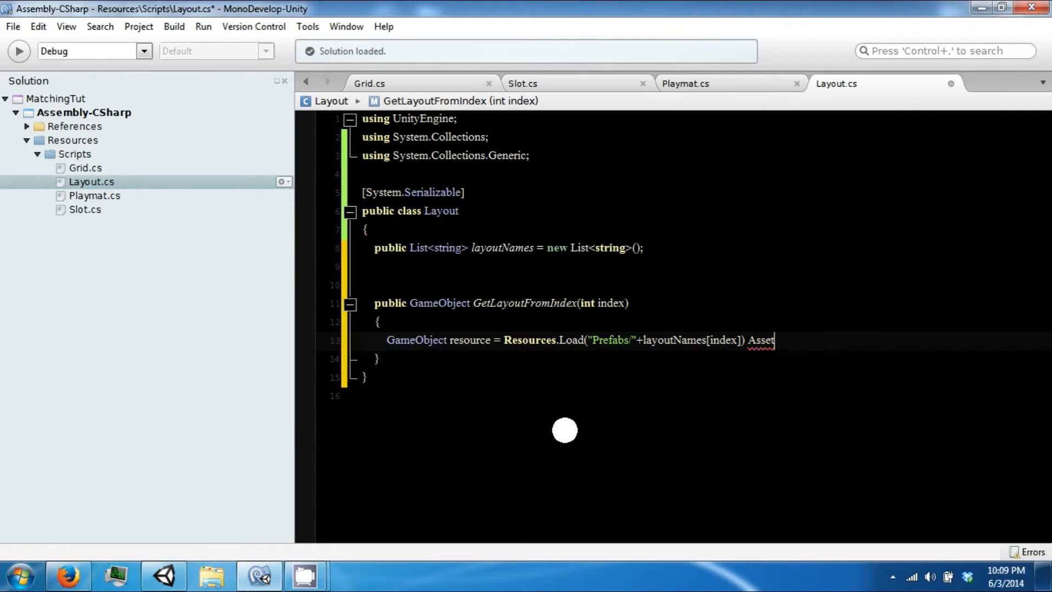
type("aas")
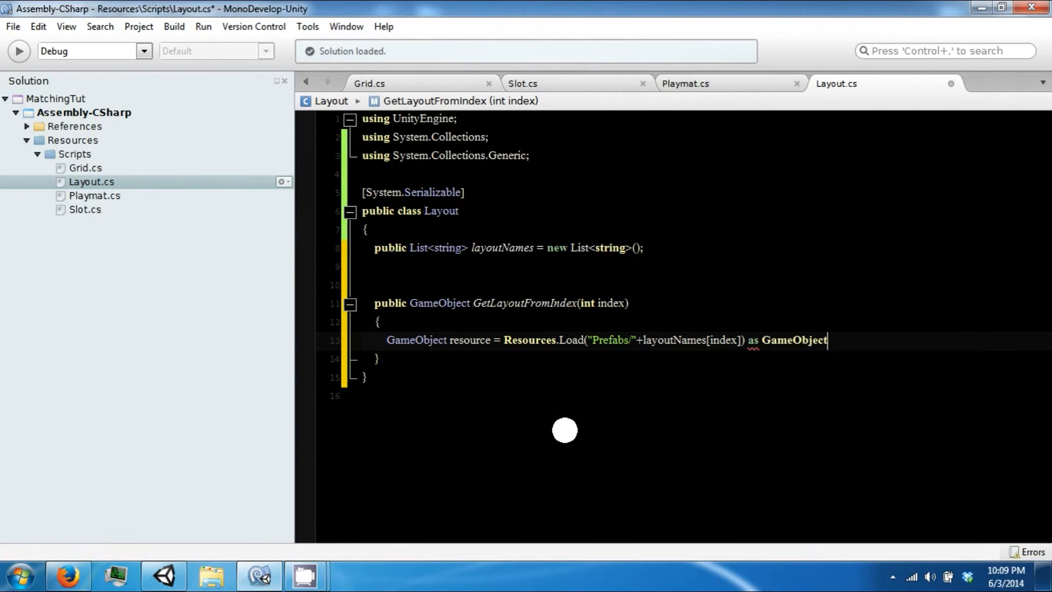
type(";")
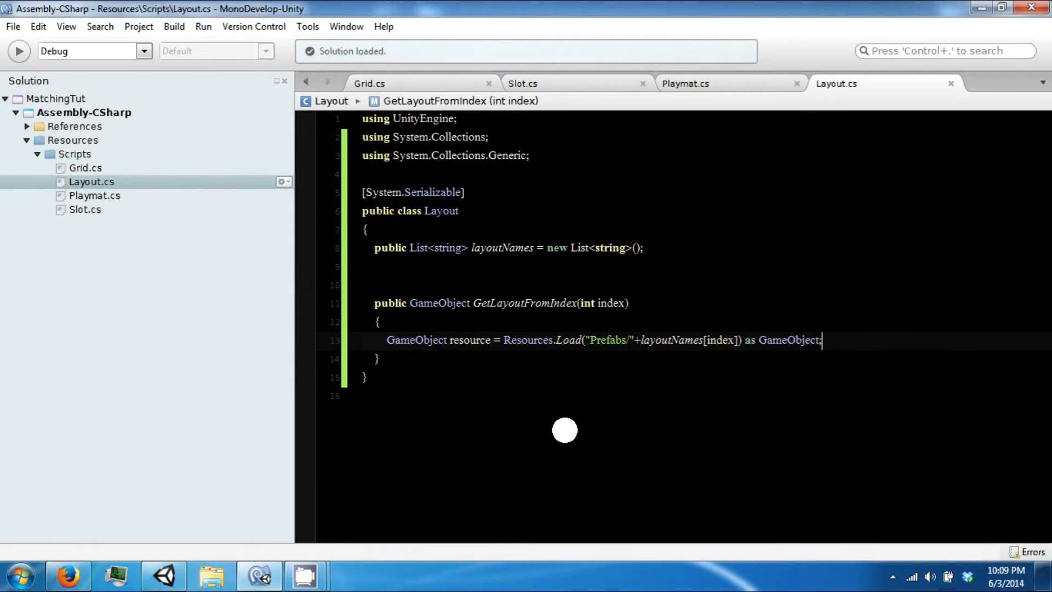
key("Return")
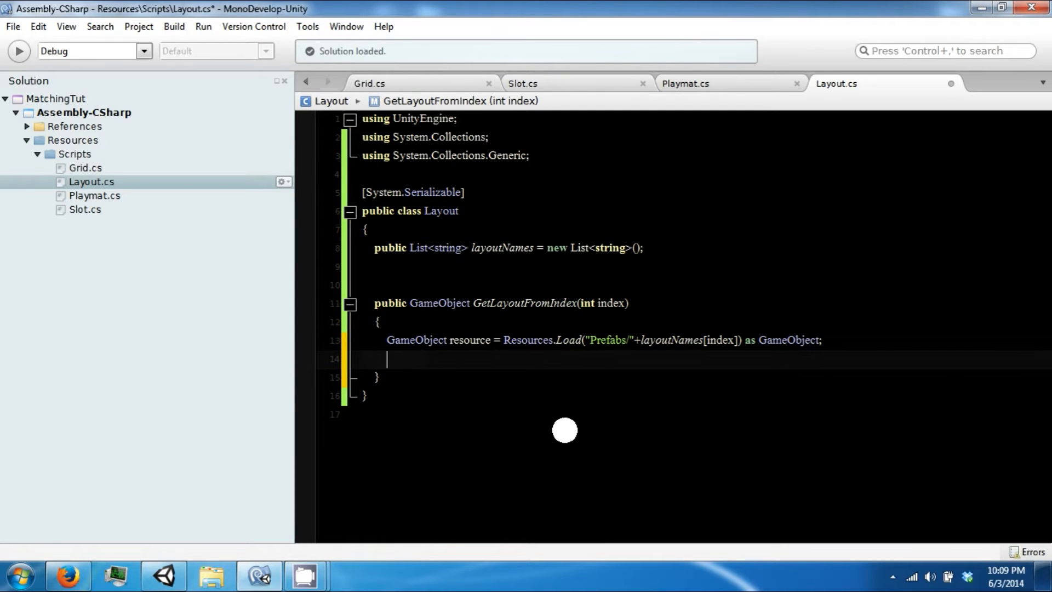
Instantiate resource at Vector3.zero with Quaternion.identity into GameObject go
type("GameObject go")
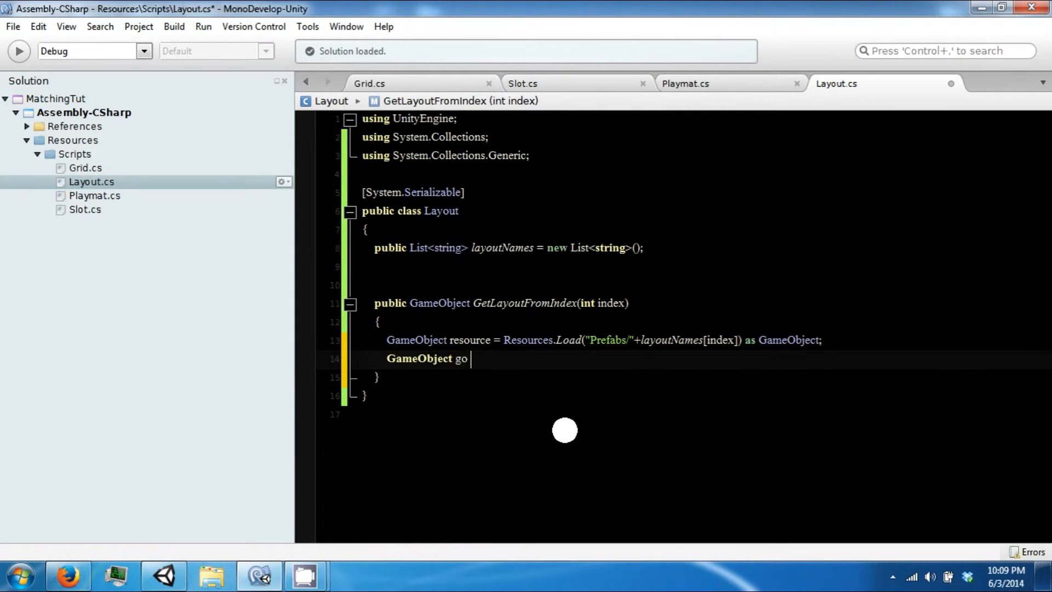
type("= I")
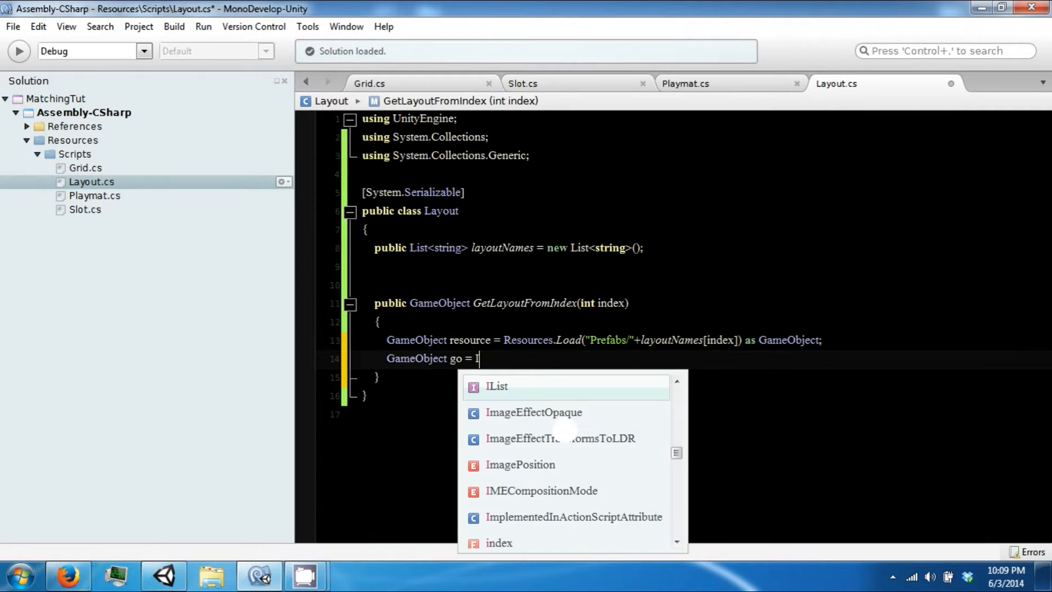
type("TreeInstanc")
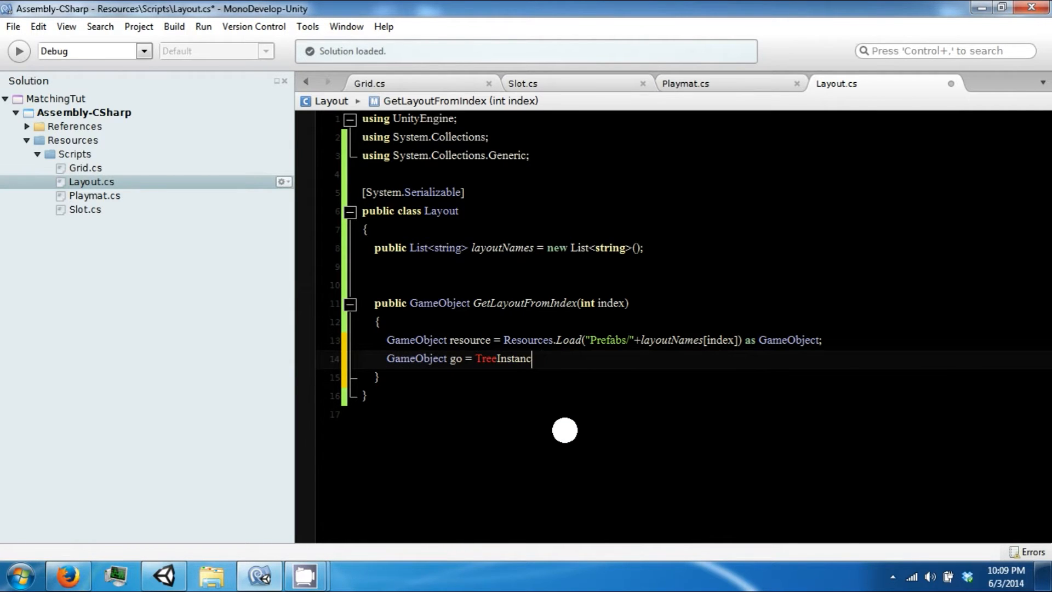
type("IN")
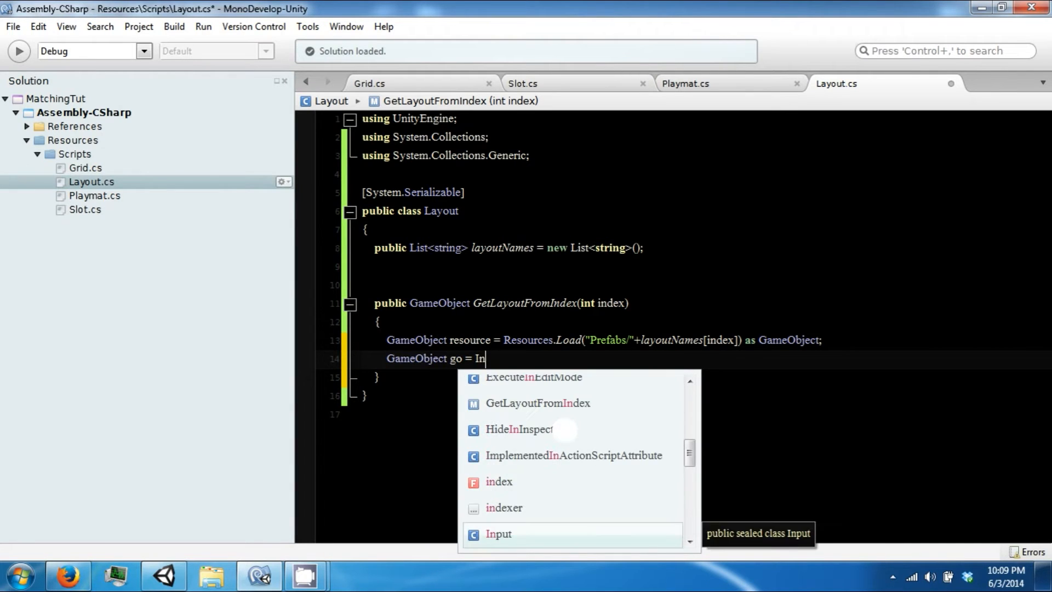
type("t")
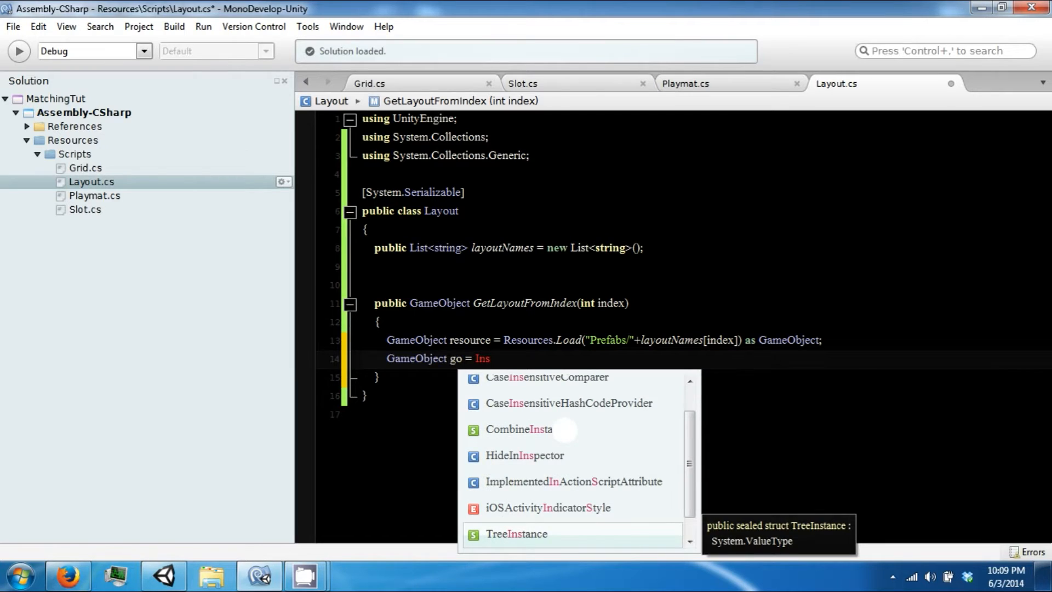
key("Backspace")
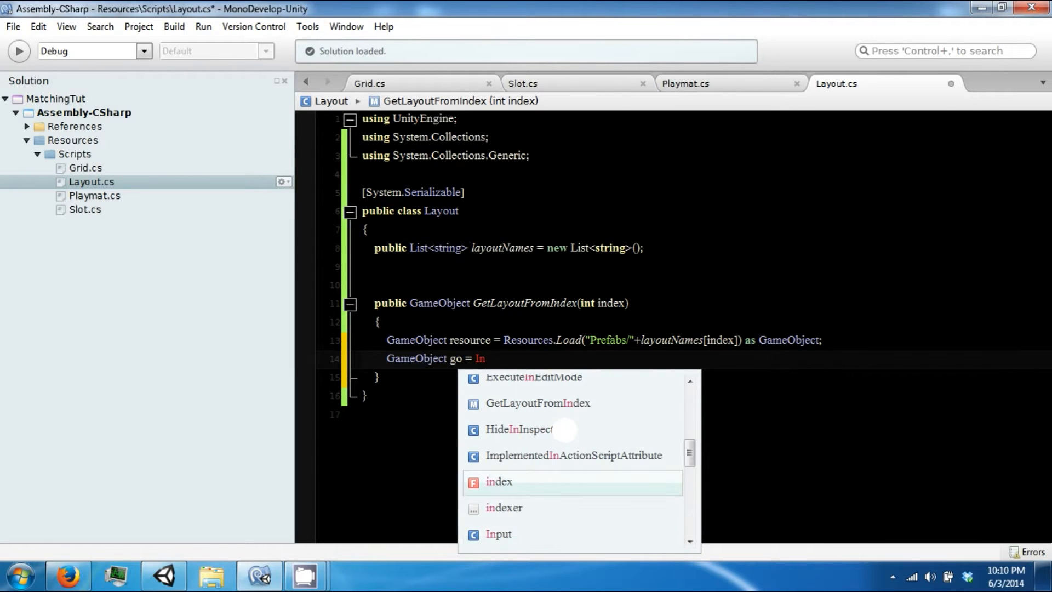
type("GameObject.Instantiate(")
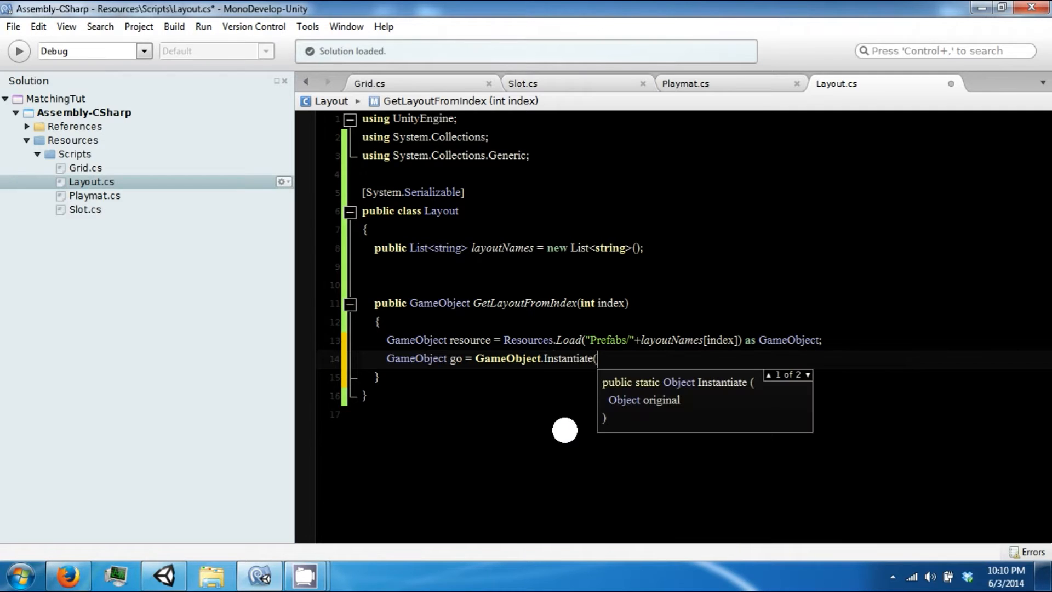
type("resource")
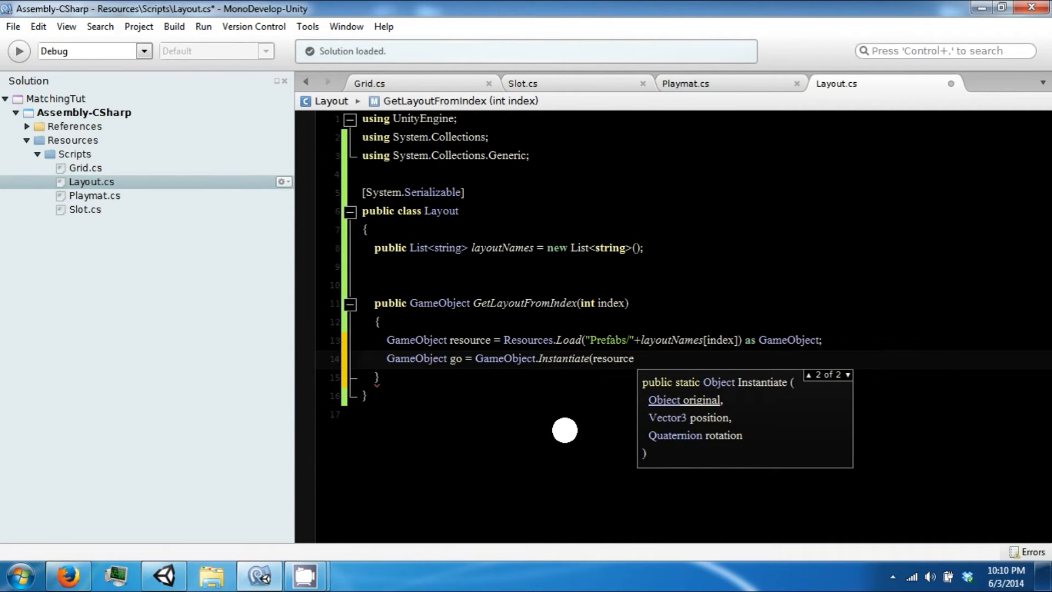
type(",vec")
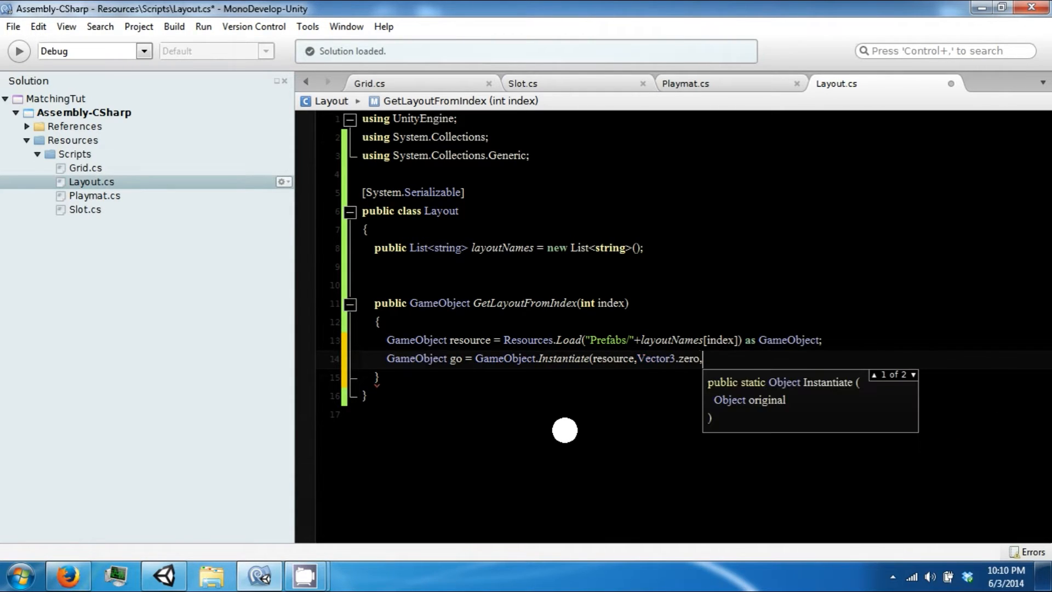
type("Quaternion.identity) as GameObject")
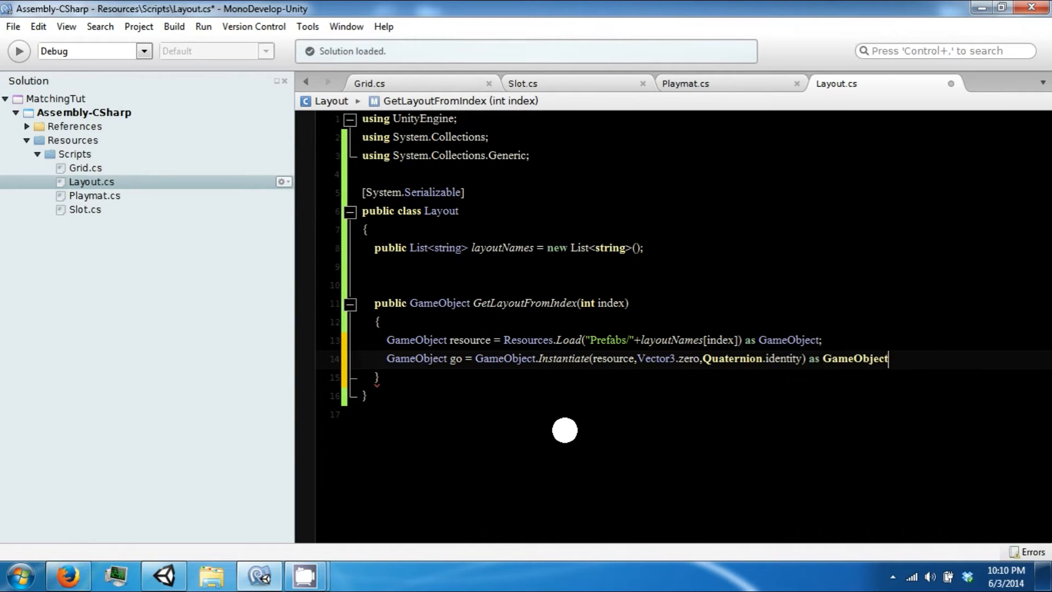
Return go from GetLayoutFromIndex and begin the next public member
type("return go;")
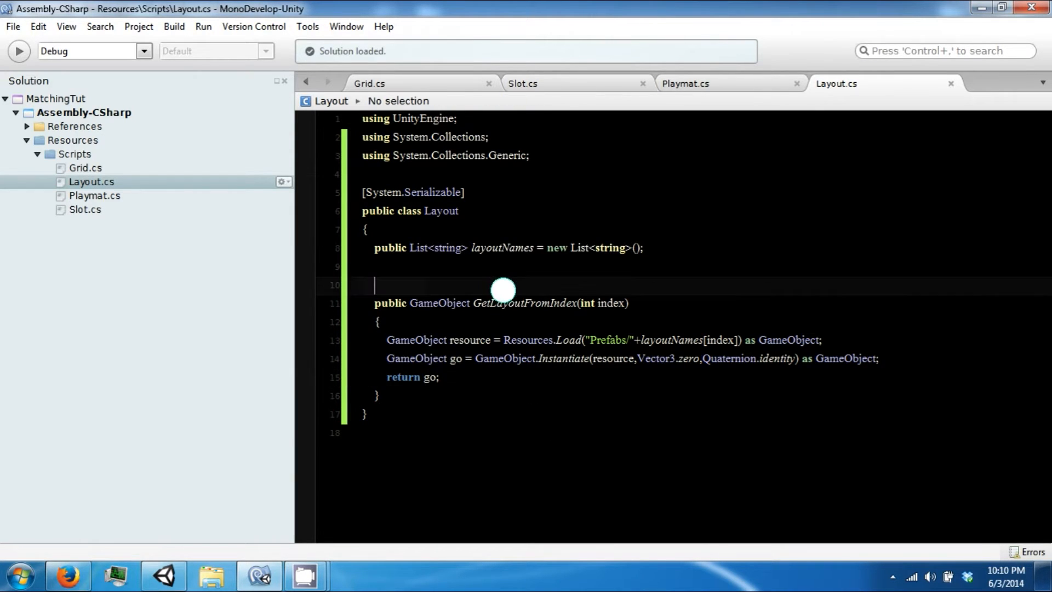
type("public")
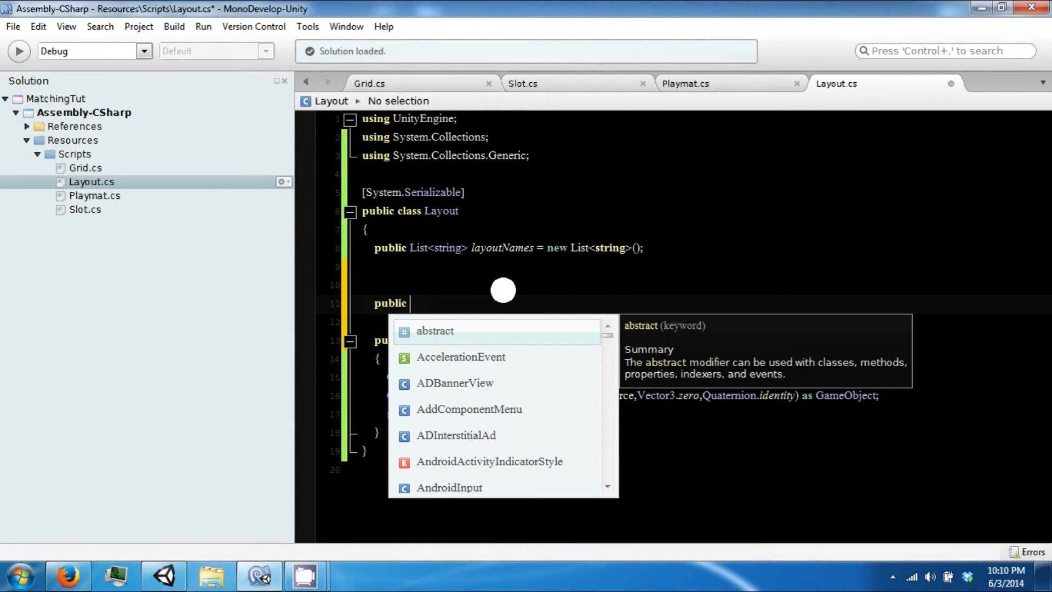
Write GetRandomLayout returning GetLayoutFromIndex(Random.Range(0,layoutNames.Count))
type("GameObject GetRandomLayout(")
type("return")
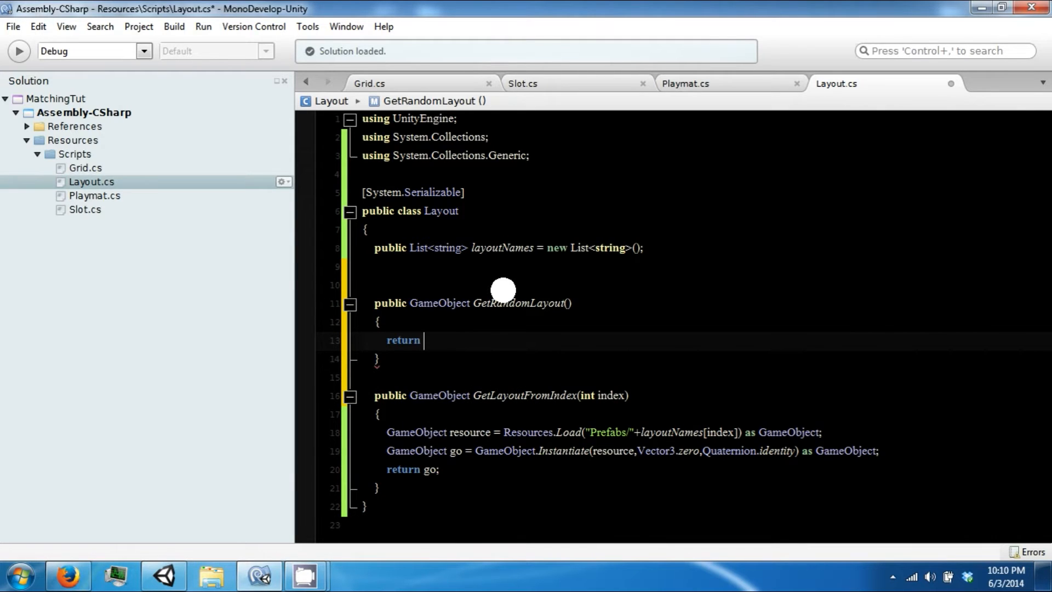
type("Getl")
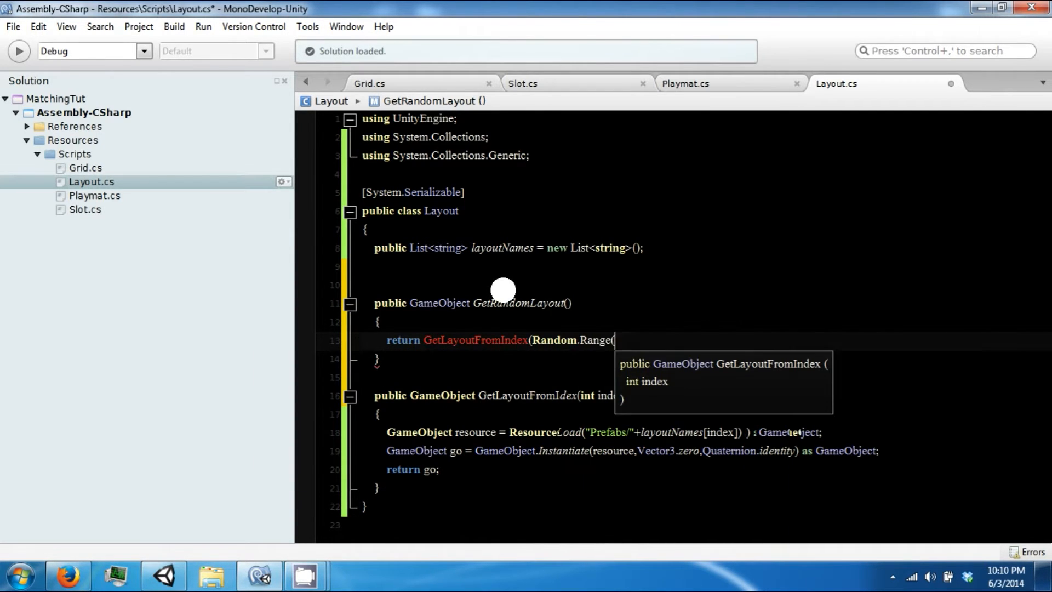
type("0,layoutNames.Count")
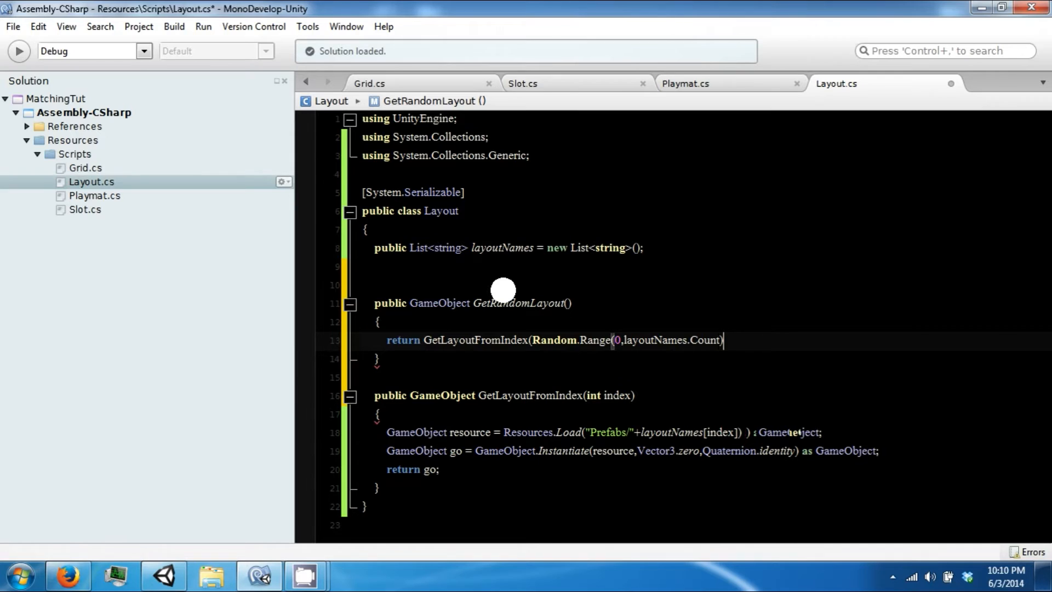
type(");")
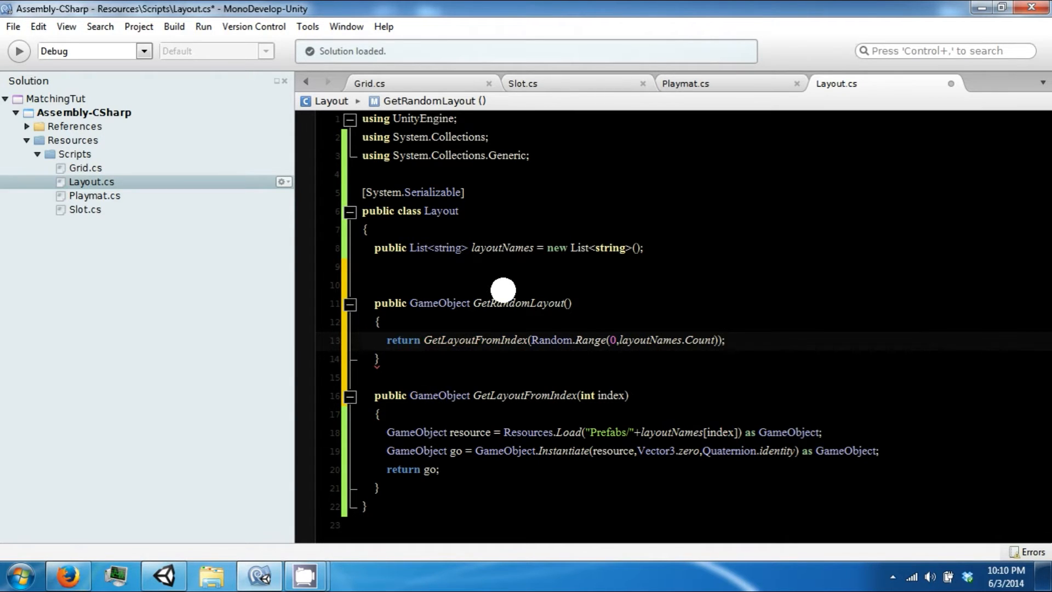
type("public GameObject Get")
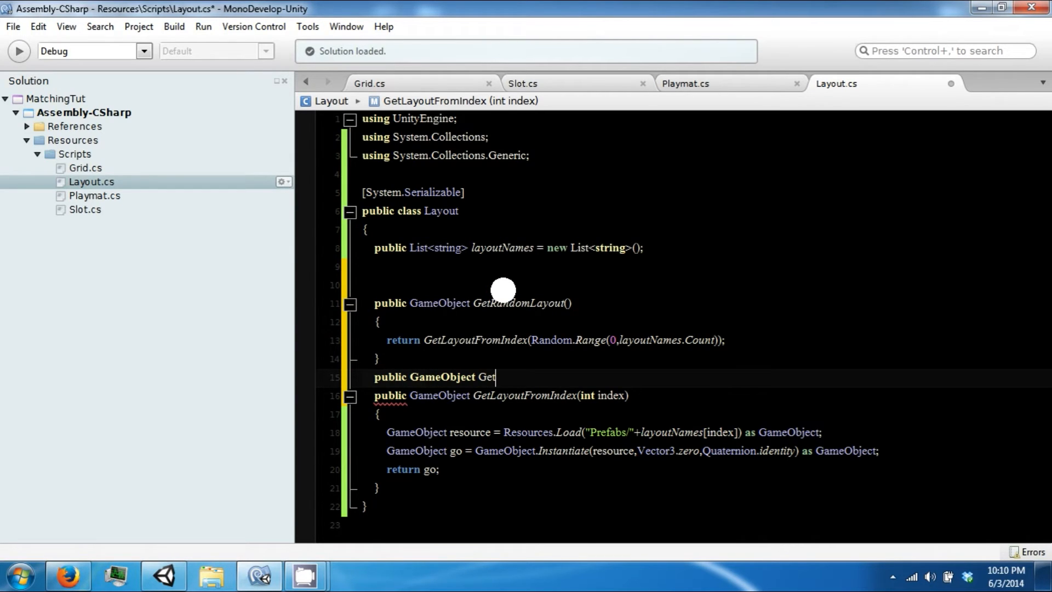
Write GetLayoutFromName(string s) returning GetLayoutFromIndex(layoutNames.IndexOf(s))
type("Layout")
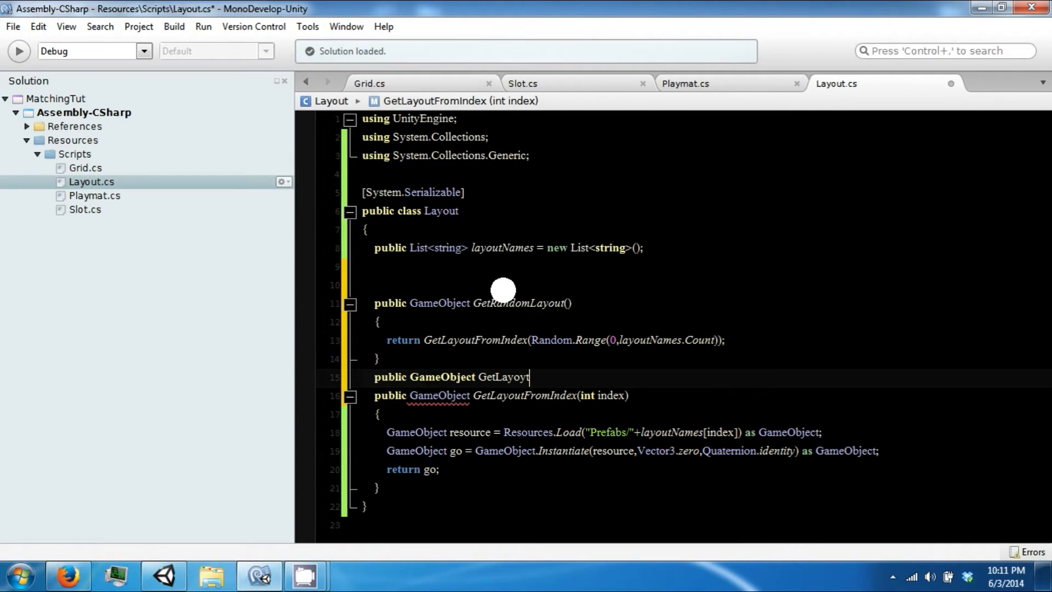
type("From")
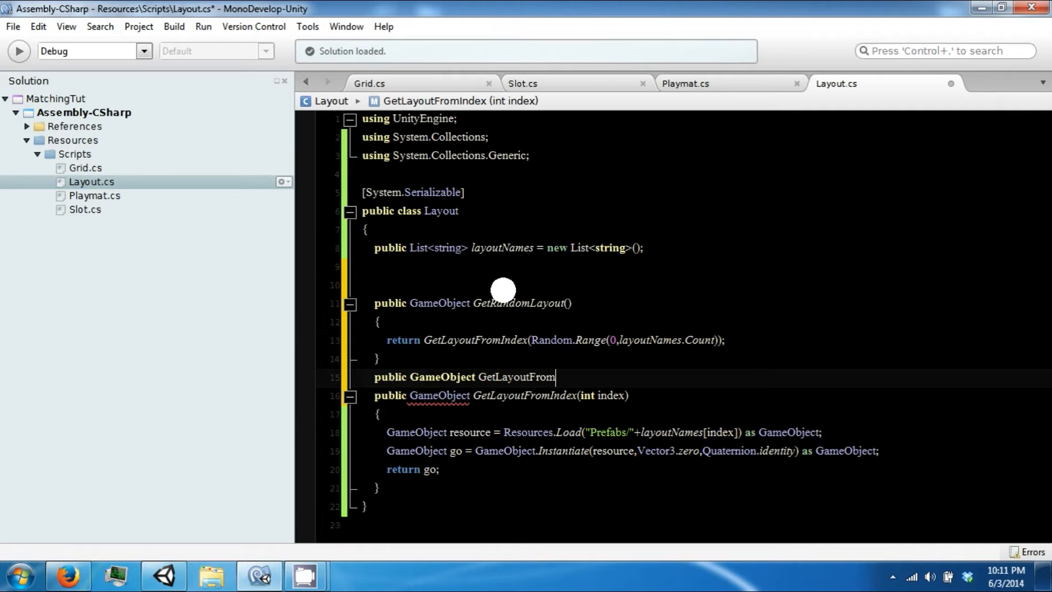
type("Name(string s)")
type("{")
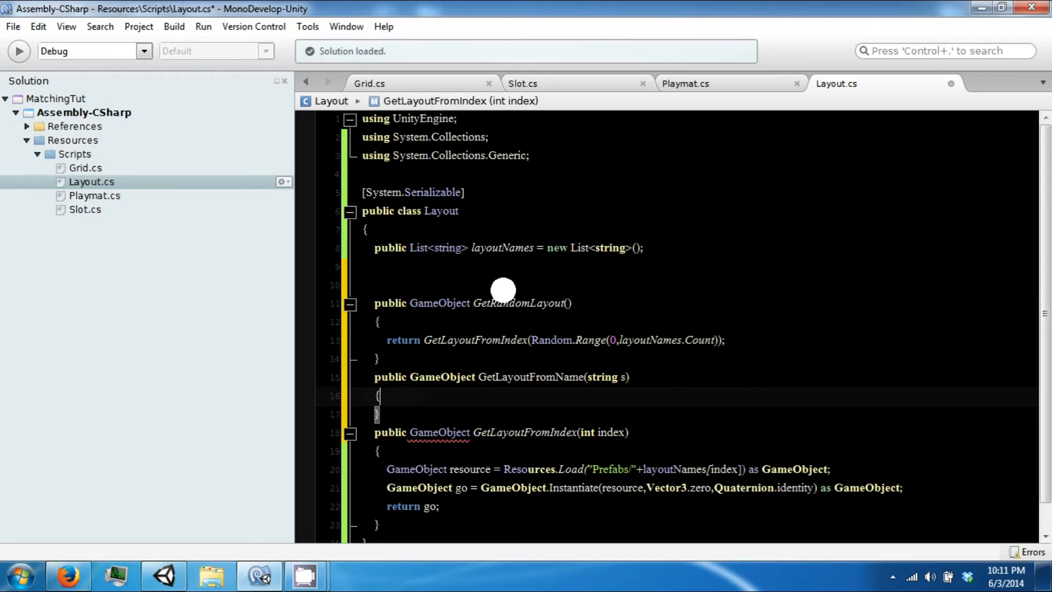
type("return")
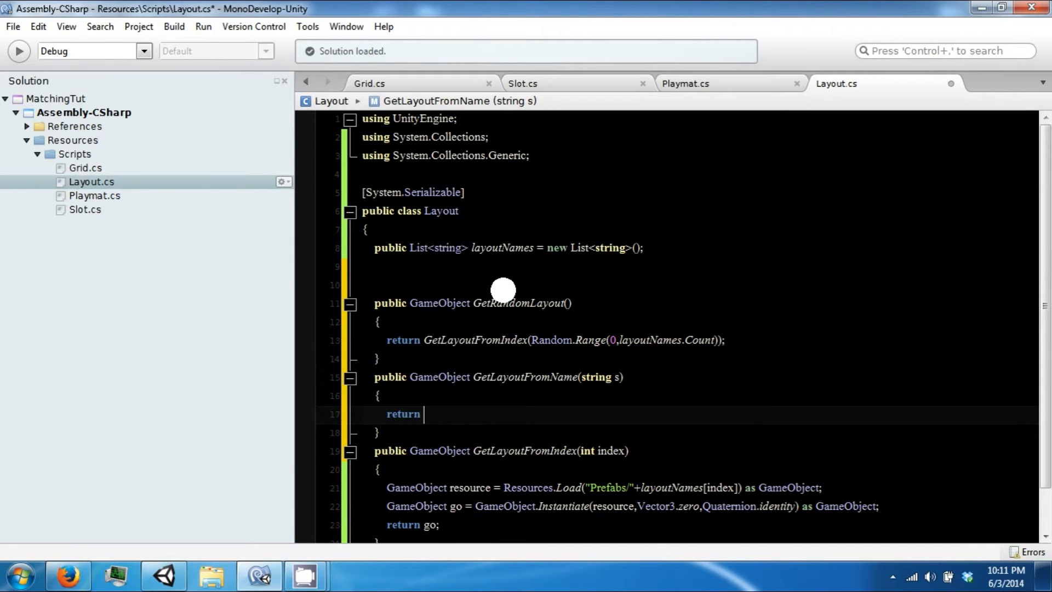
type("GetL")
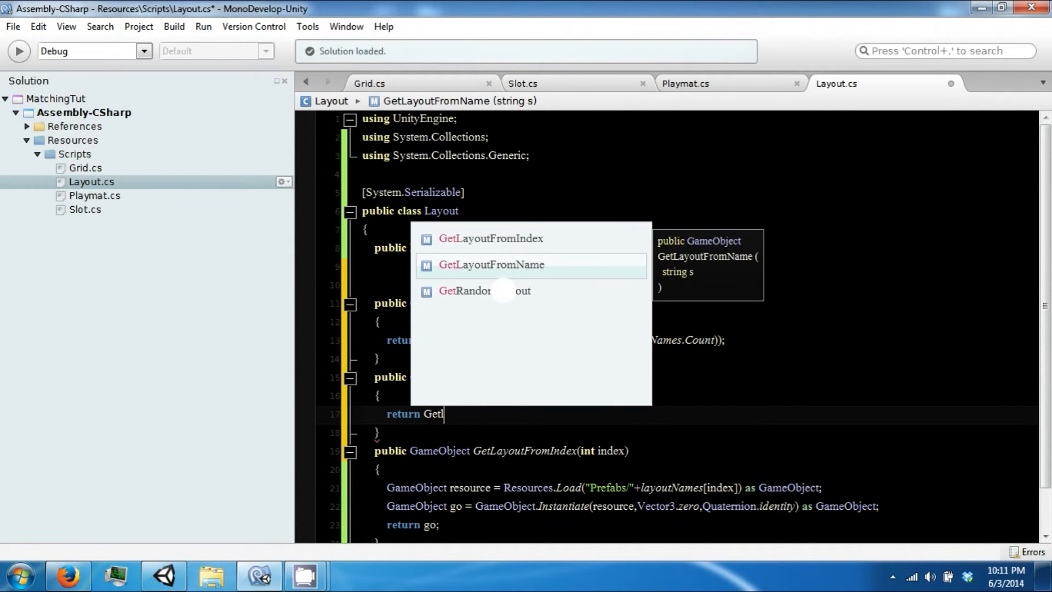
left_click(491, 237)
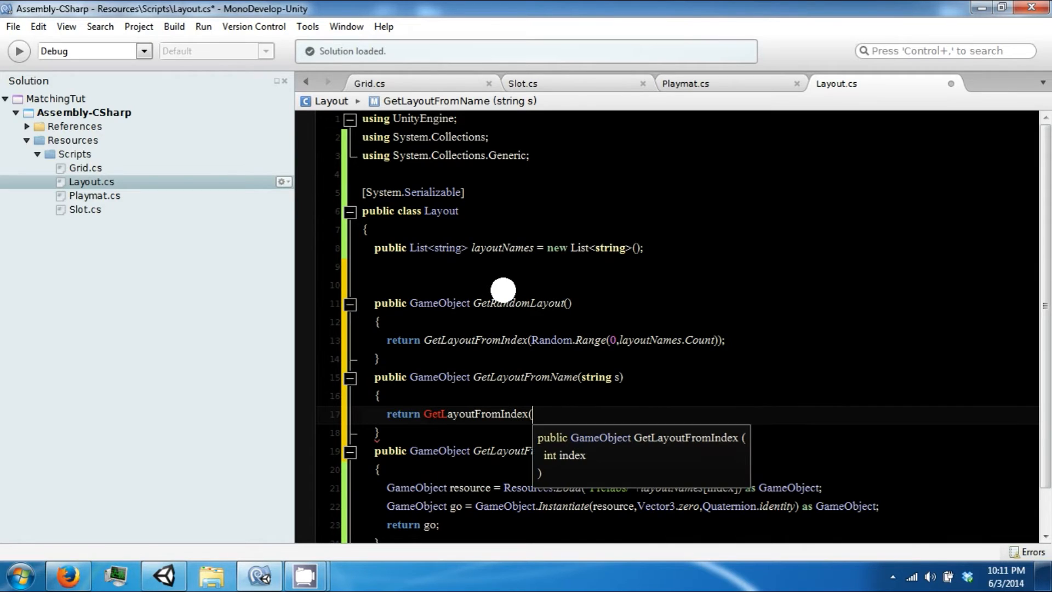
type("layoutNames.IndexOf(s));")
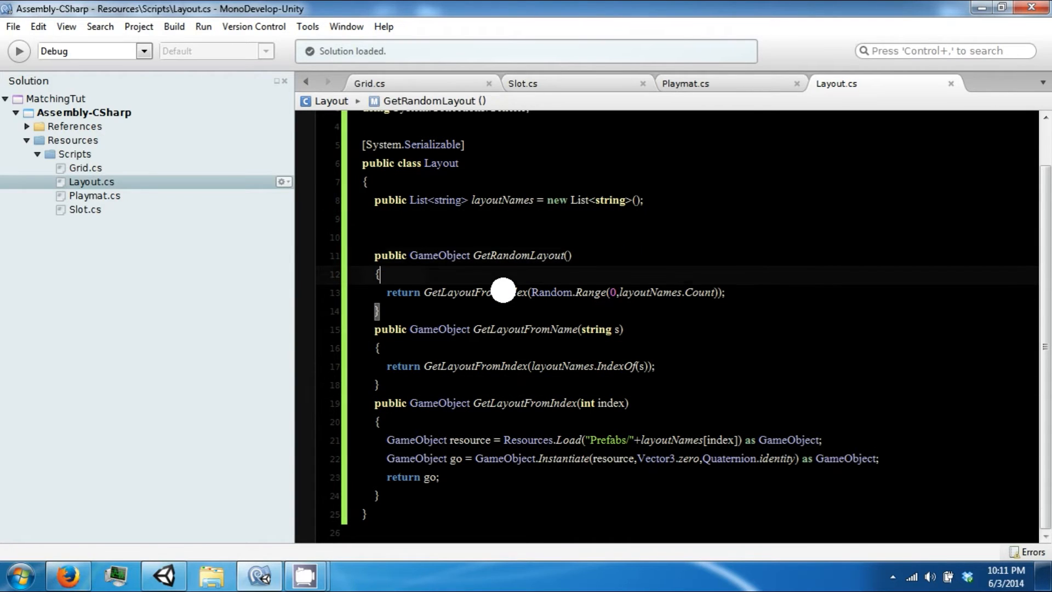
Declare a public List<Slot> slots field below the layoutNames list
left_click(468, 220)
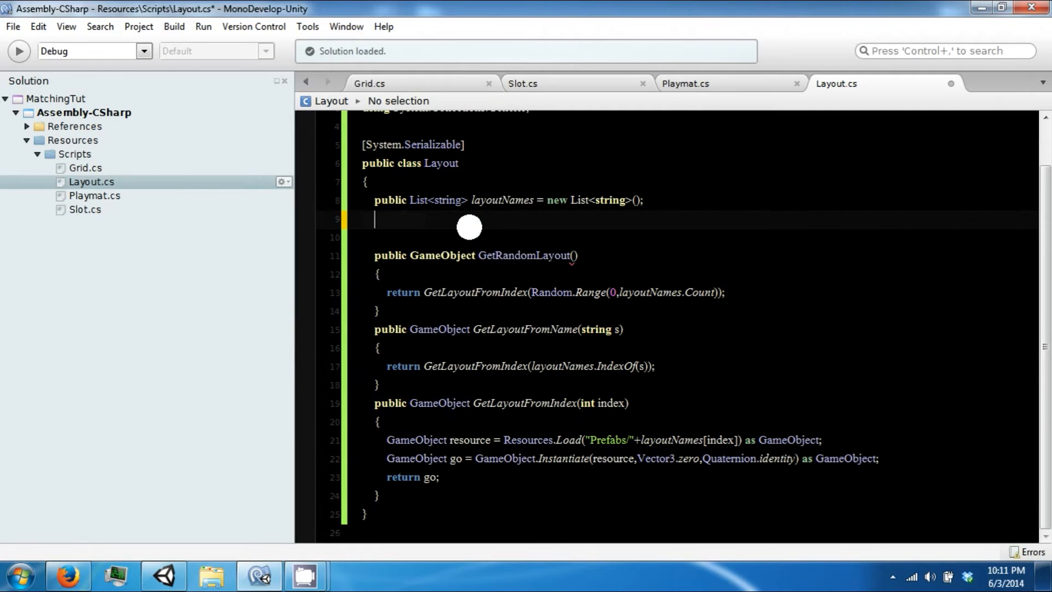
type("public List<Slot> slots = new List<Slot>();")
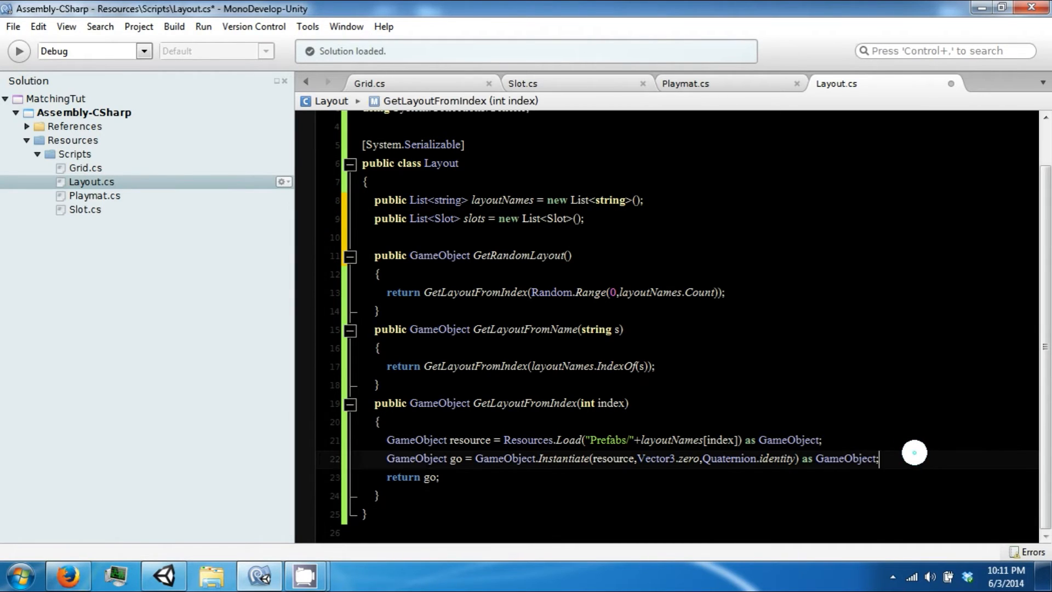
Begin a foreach over Slot slot in go inside GetLayoutFromIndex after the Instantiate call
key("Return")
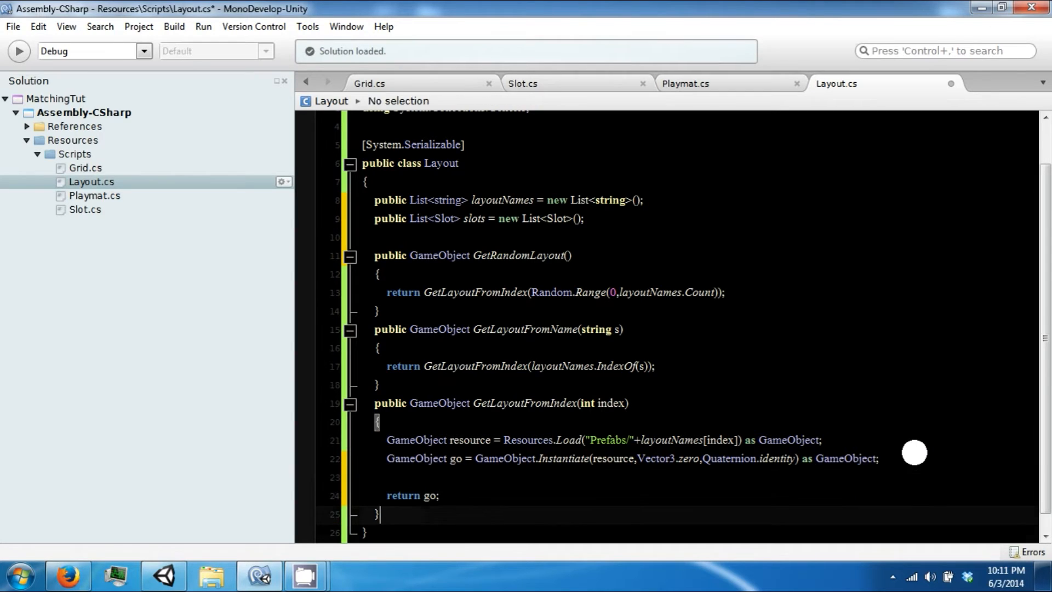
type("foreach(")
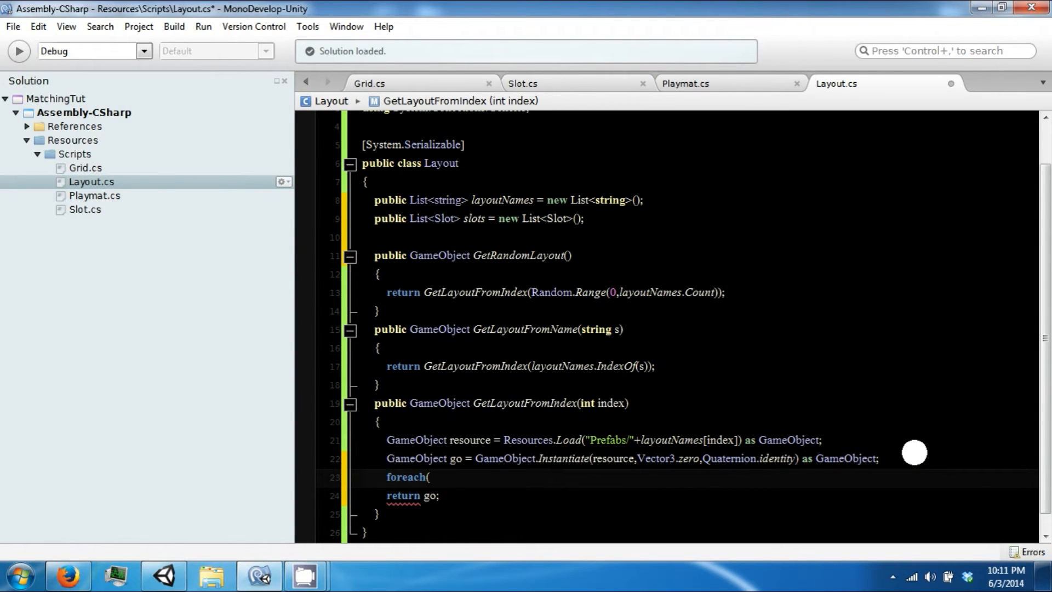
type("Slot")
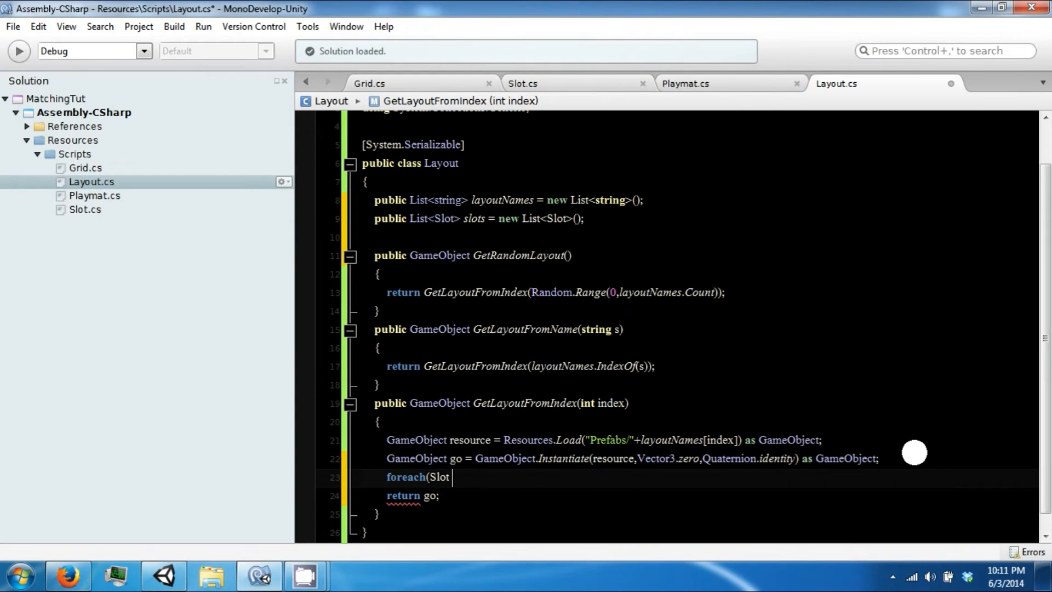
type("sl")
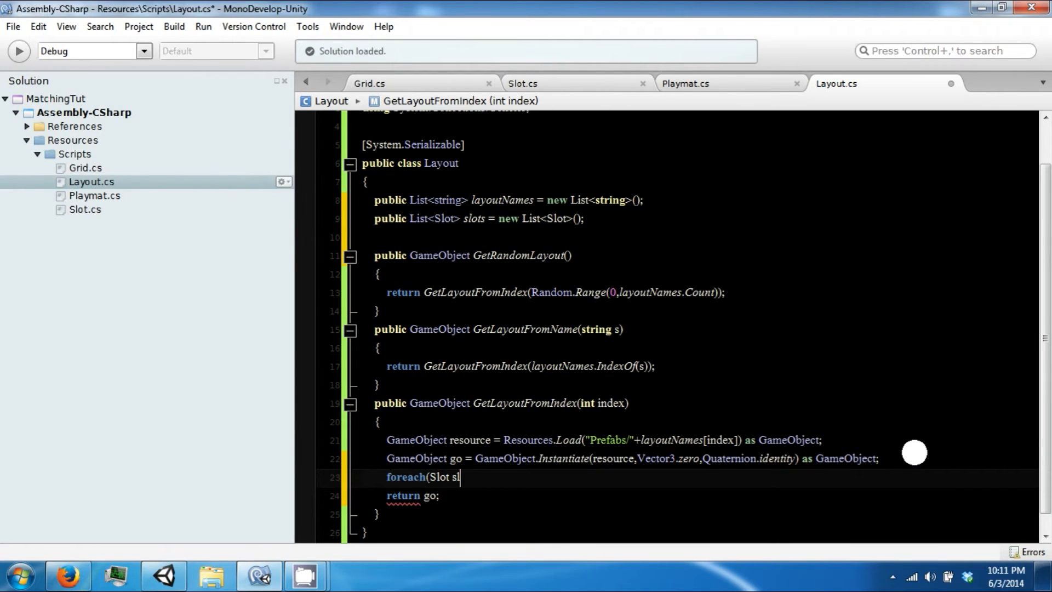
type("ot")
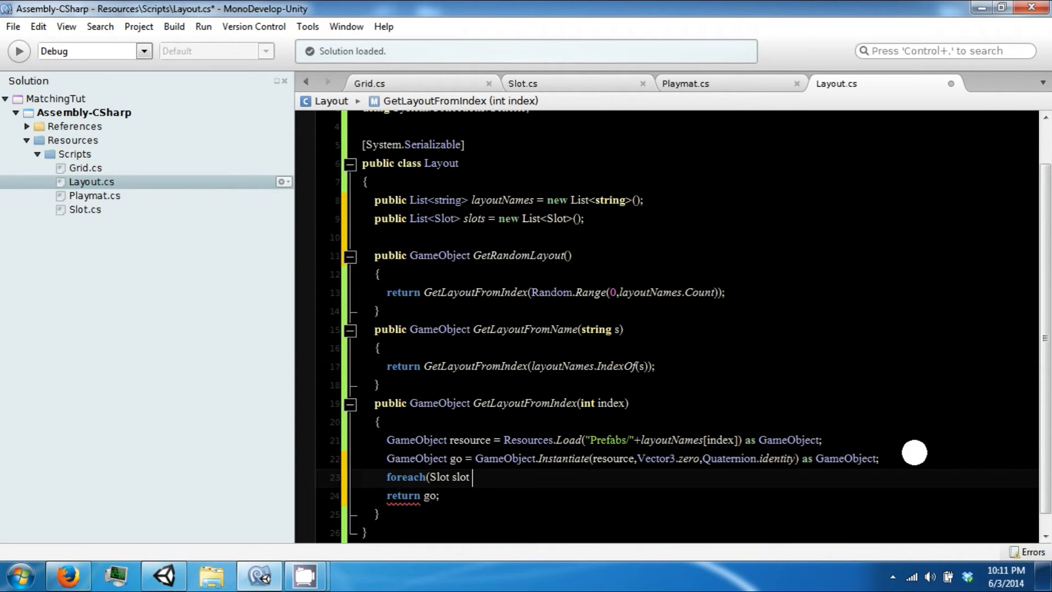
type("in go")
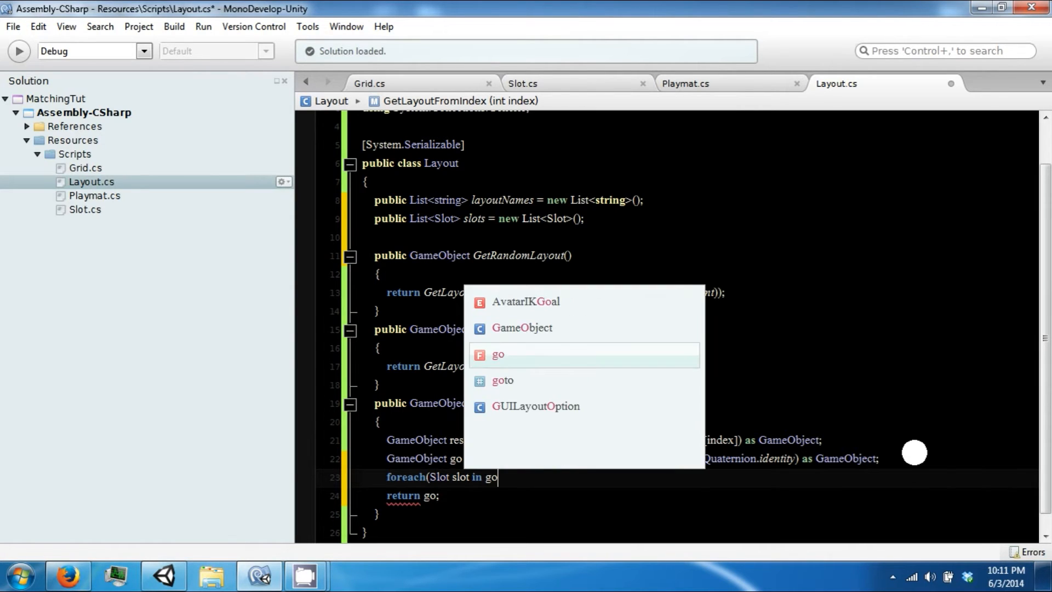
Check the Skeleton prefab's slots in Unity, then finish the loop with GetComponentsInChildren<Slot>() and slots.Add(slot)
left_click(163, 575)
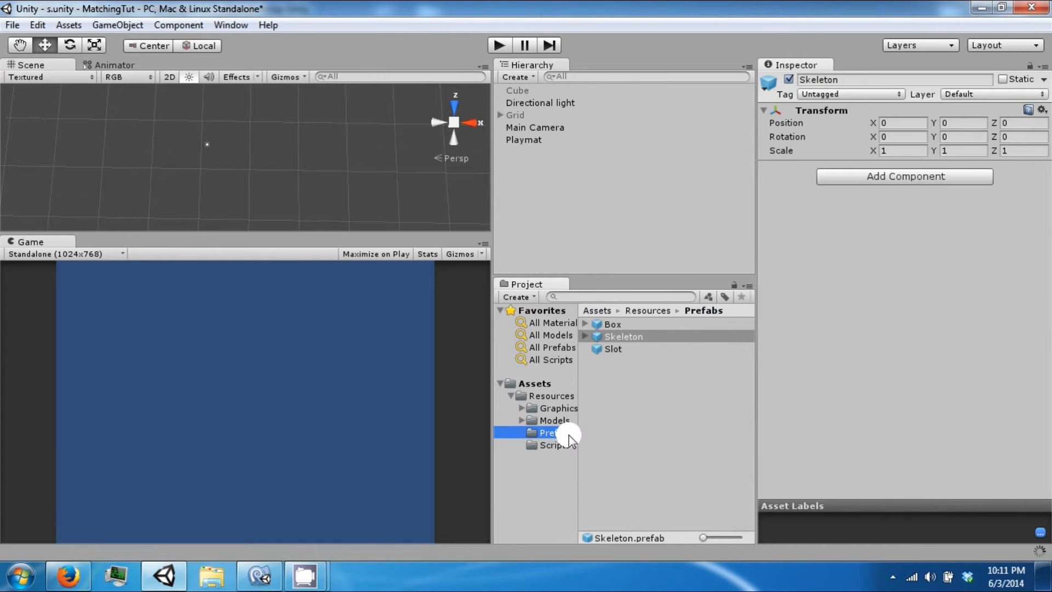
left_click(585, 336)
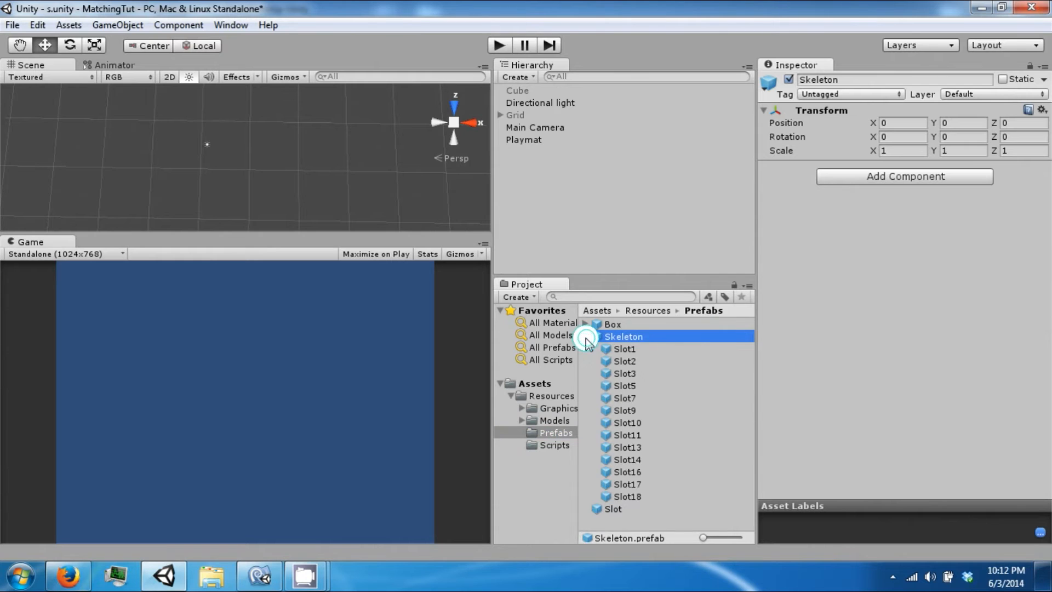
left_click(625, 373)
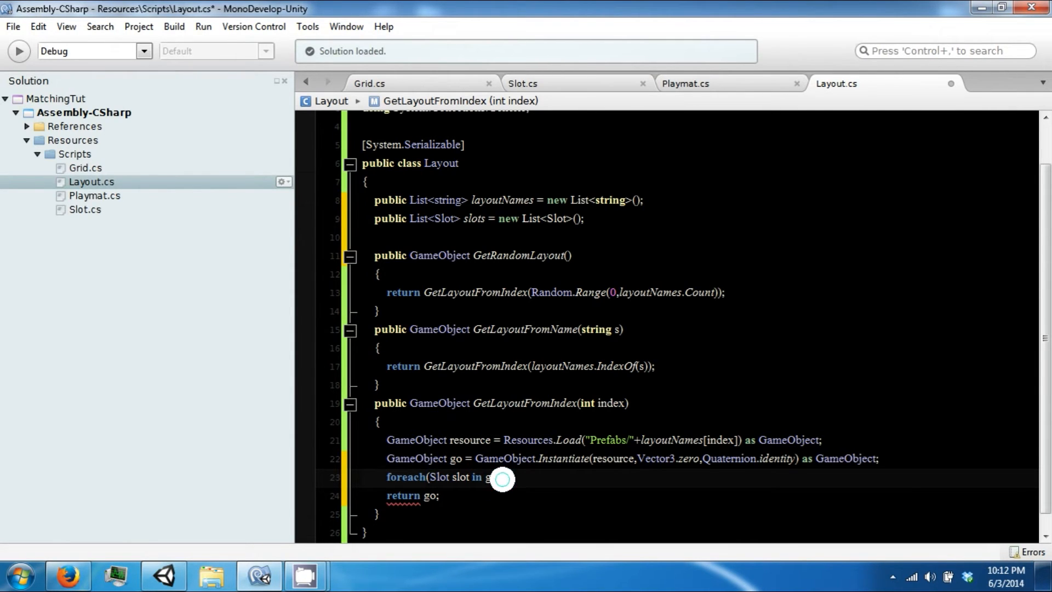
type("com")
type("{")
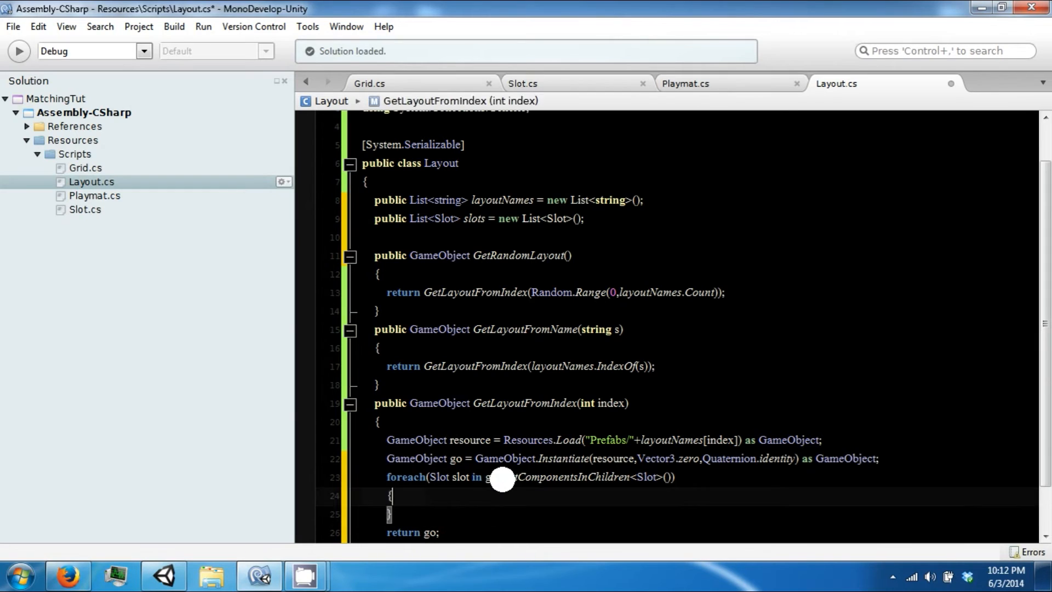
type("slots.Add(slot);")
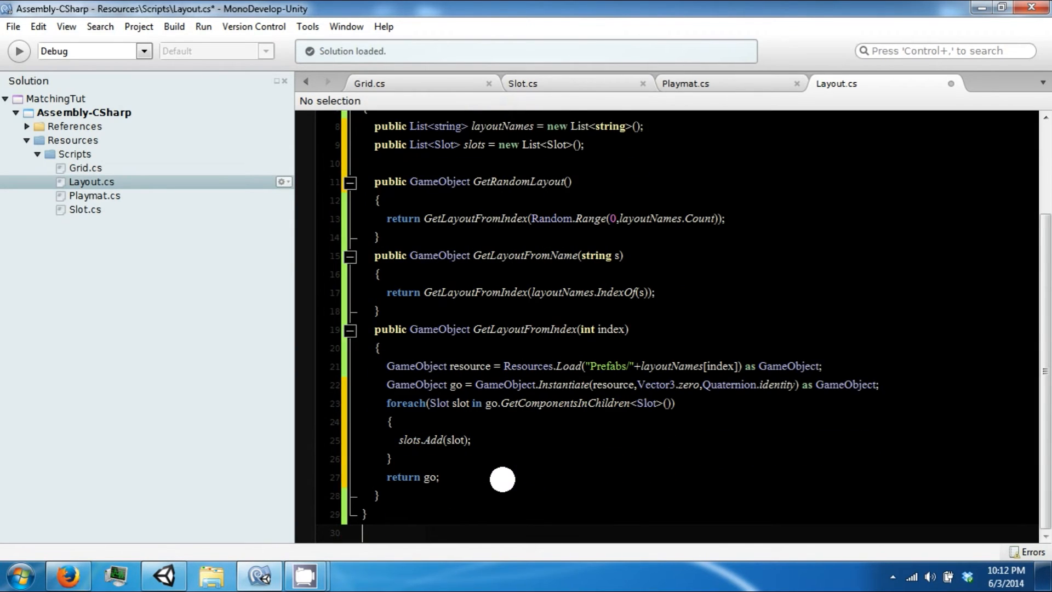
Save the Layout script and add an empty void CreateLayout() method to Playmat
key("ctrl+s")
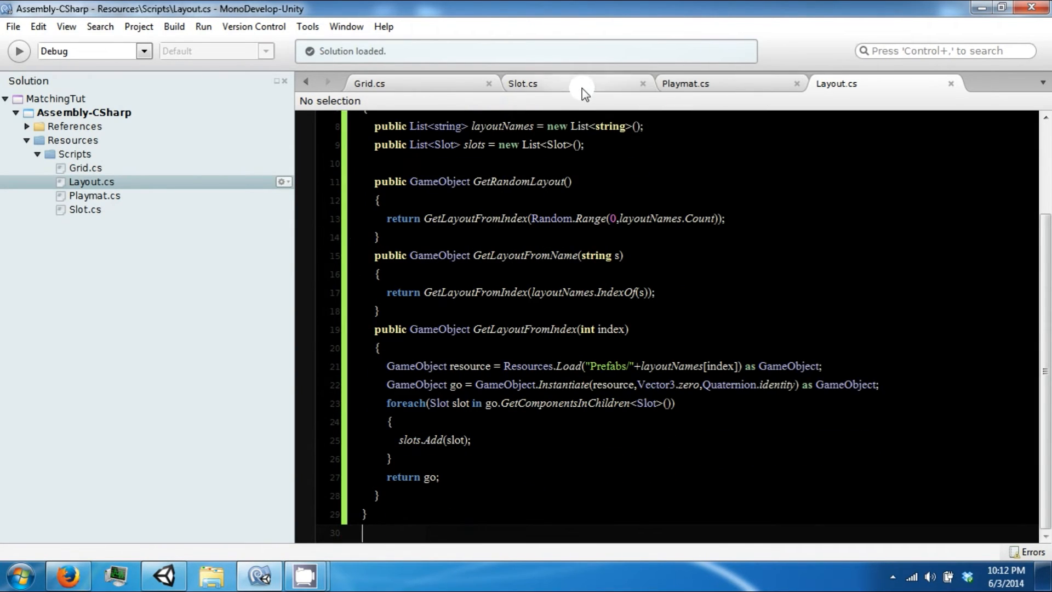
left_click(685, 84)
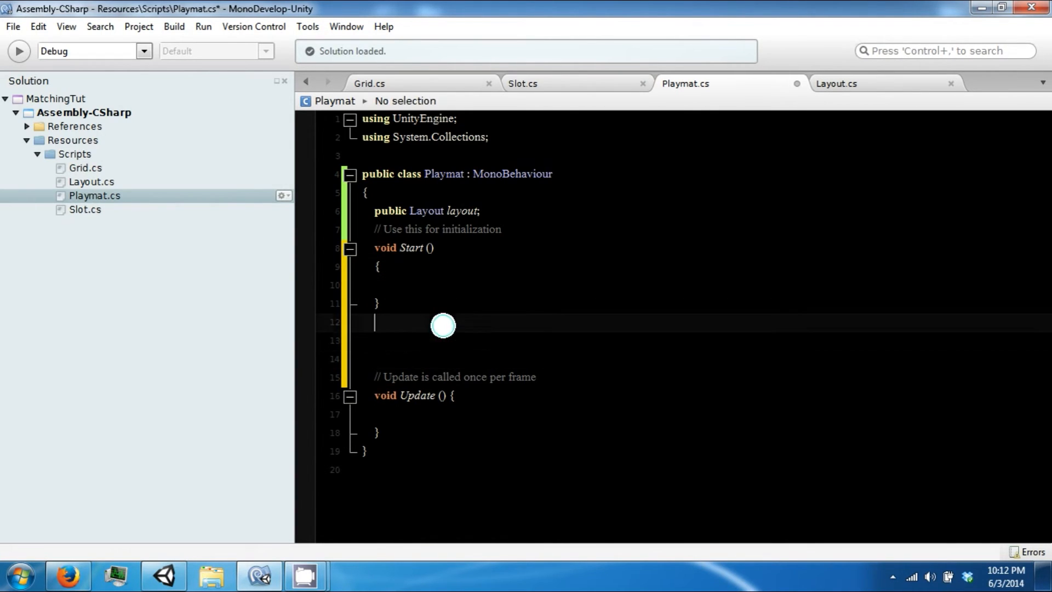
type("void CreateLayout")
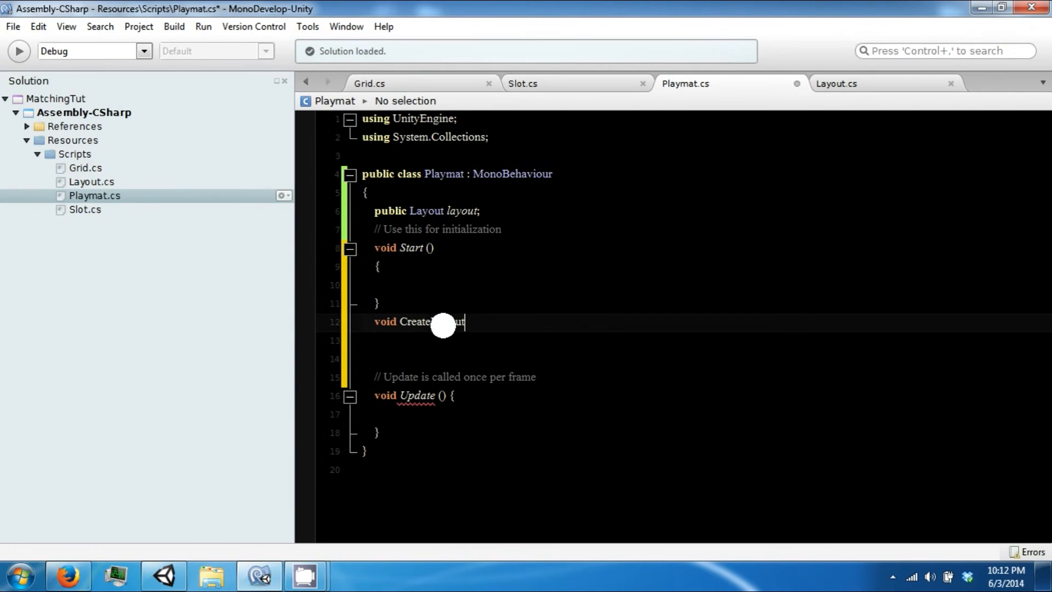
type("()")
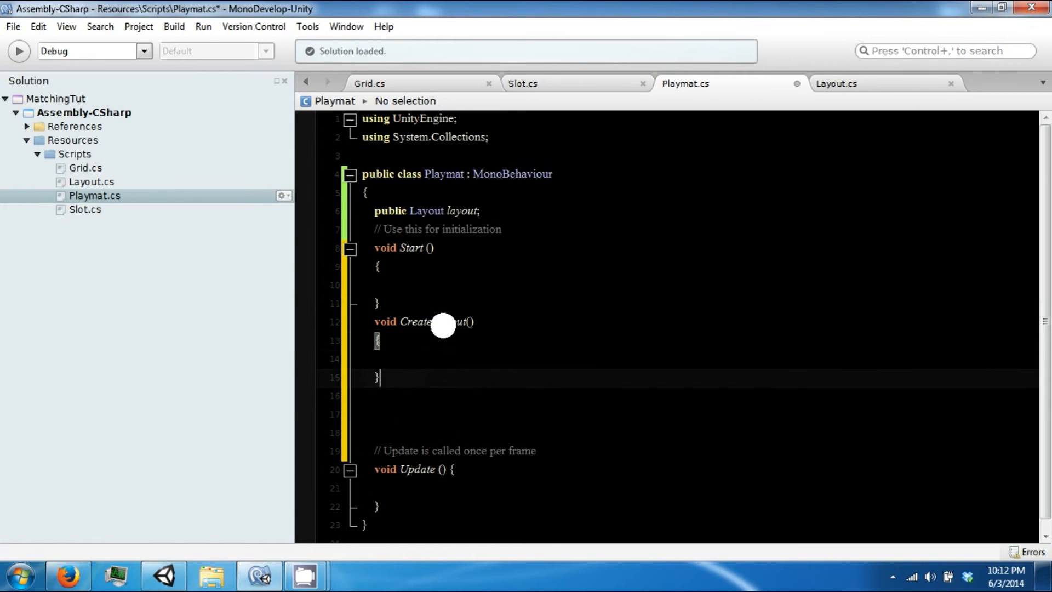
Add an empty void CreateCardsFromLayout() method and call CreateLayout and CreateCardsFromLayout from Start
type("void")
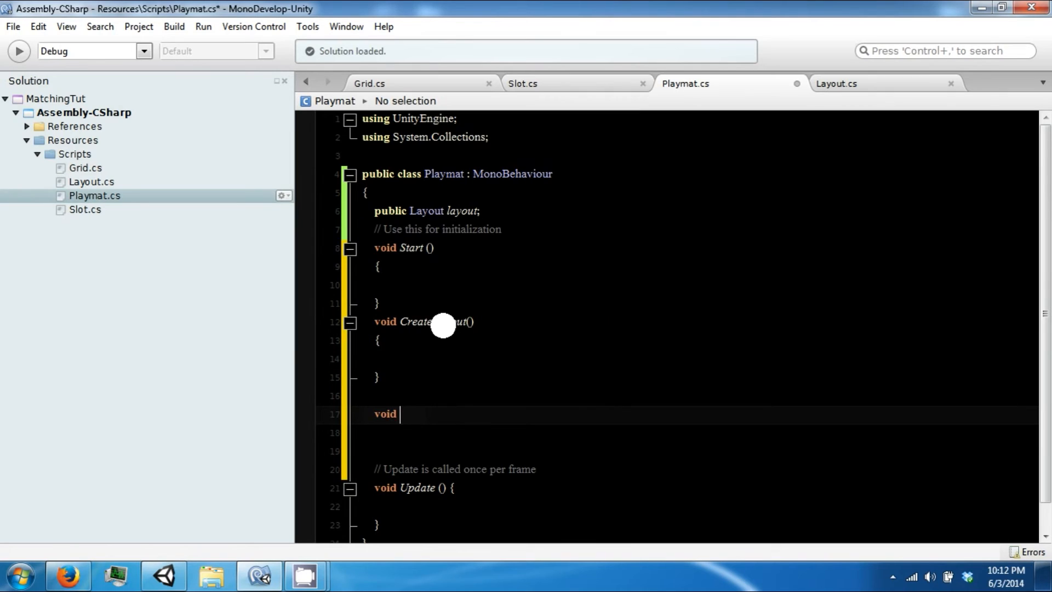
type("CreateCard")
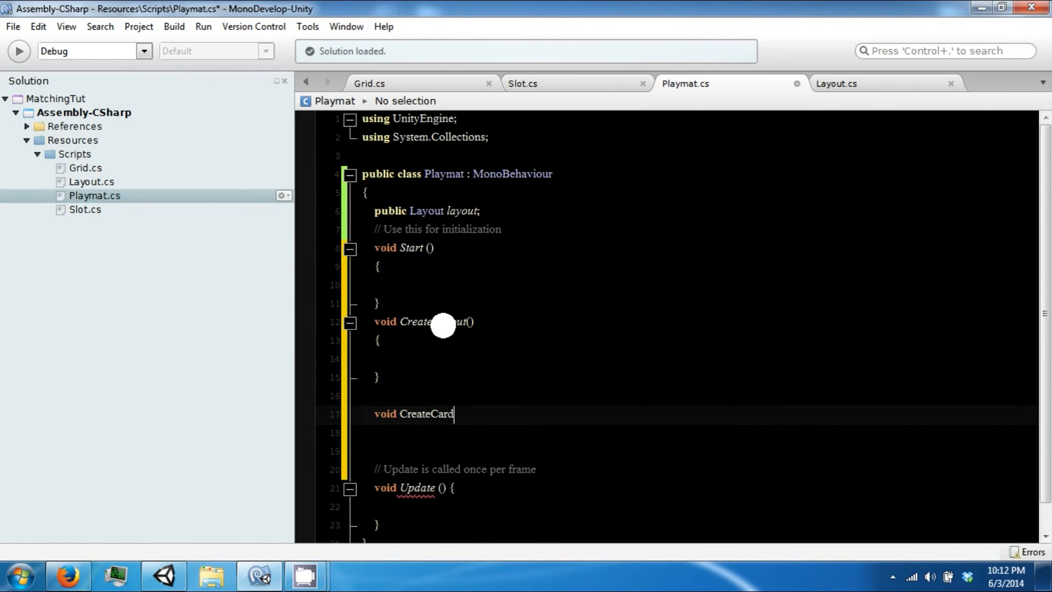
type("s()")
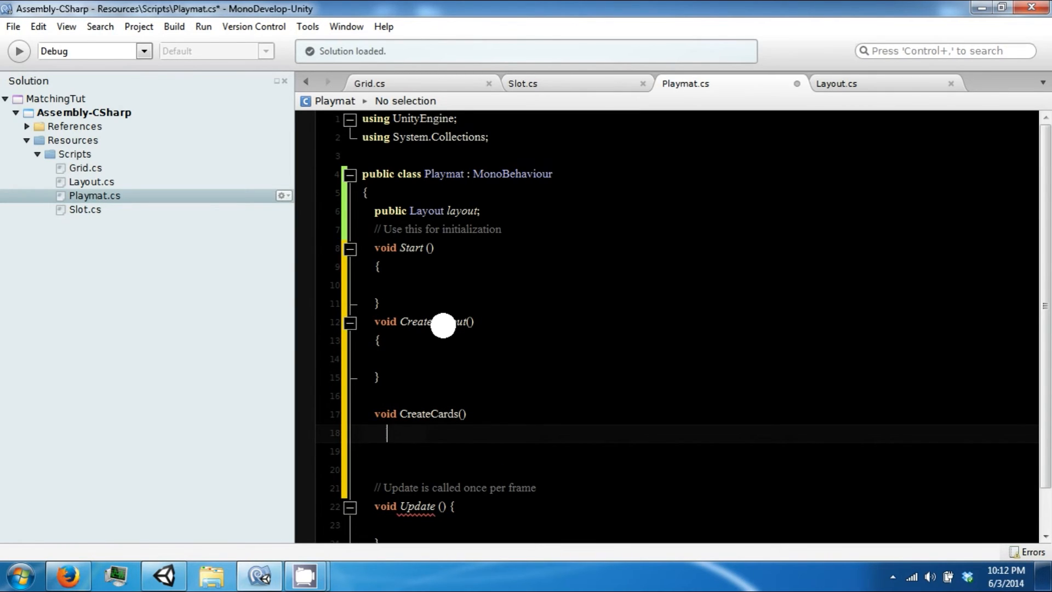
type("From")
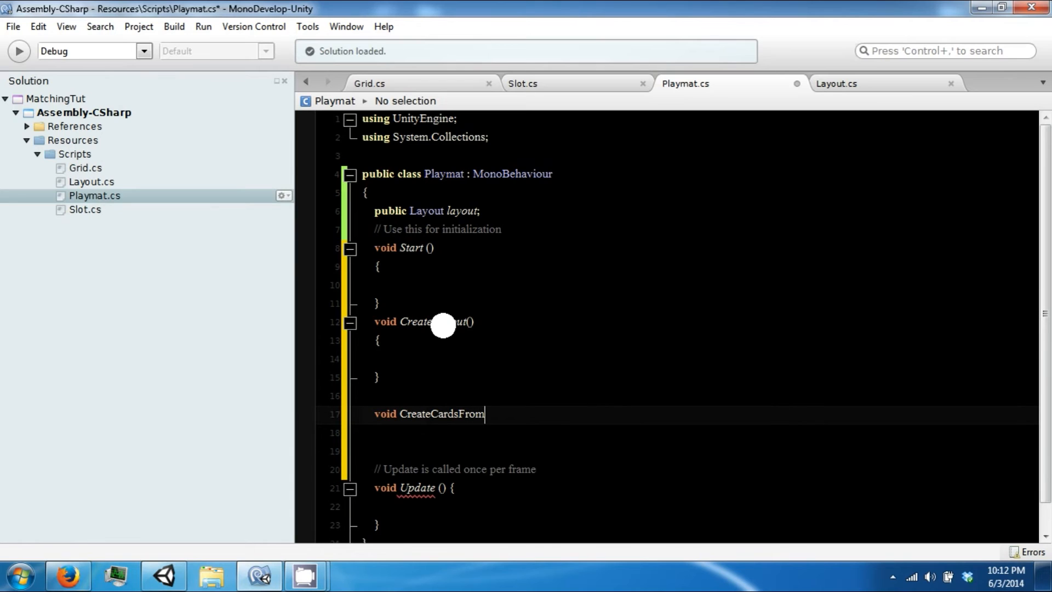
type("Layout()")
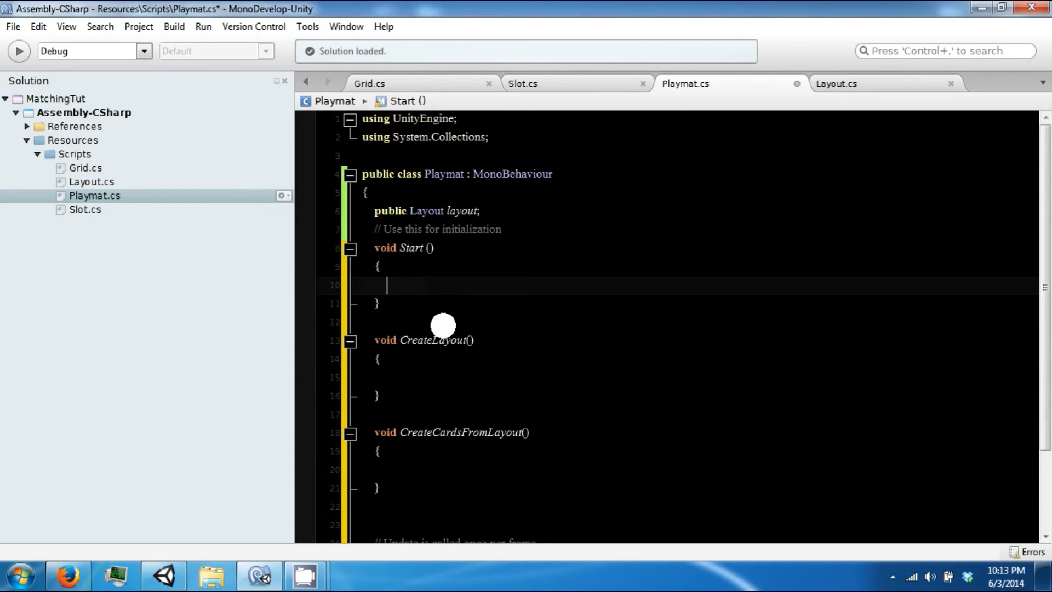
type("CreateCardsFromLayout();")
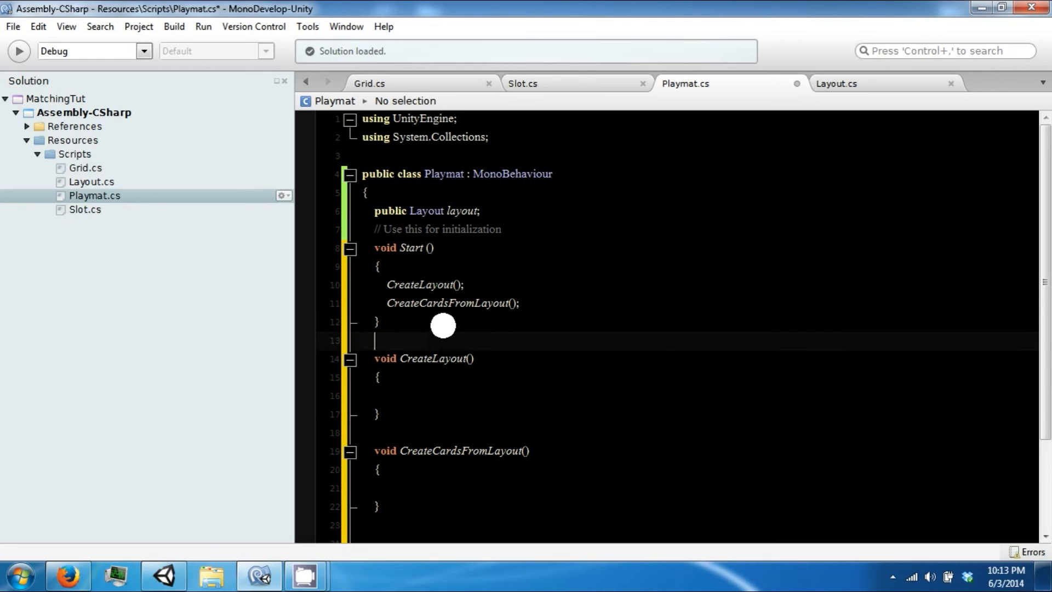
Add a public GameObject board field and assign board = layout.GetRandomLayout() in CreateLayout
left_click(416, 394)
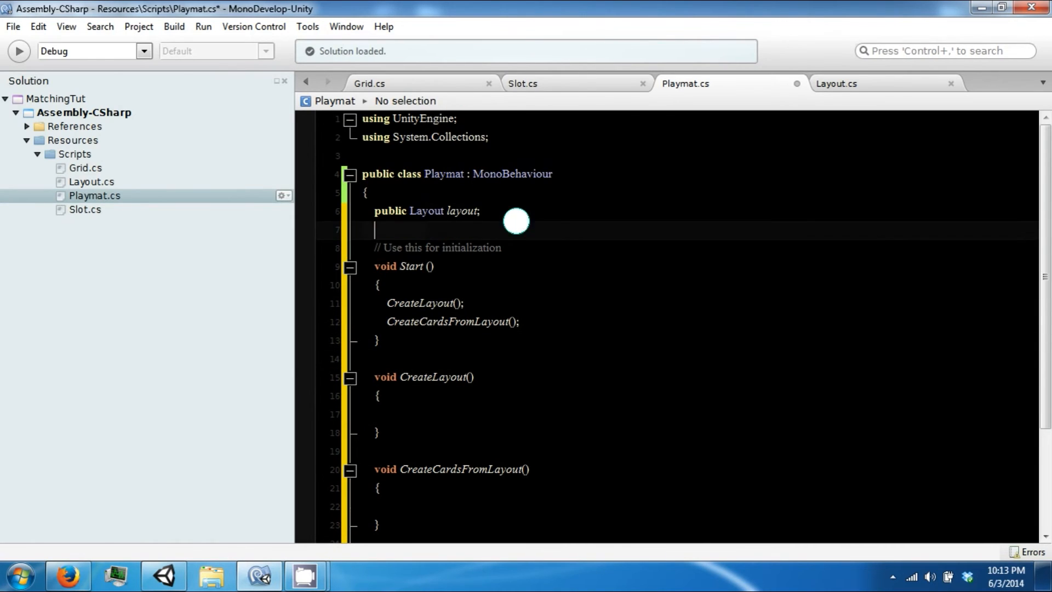
type("public GameObject board;")
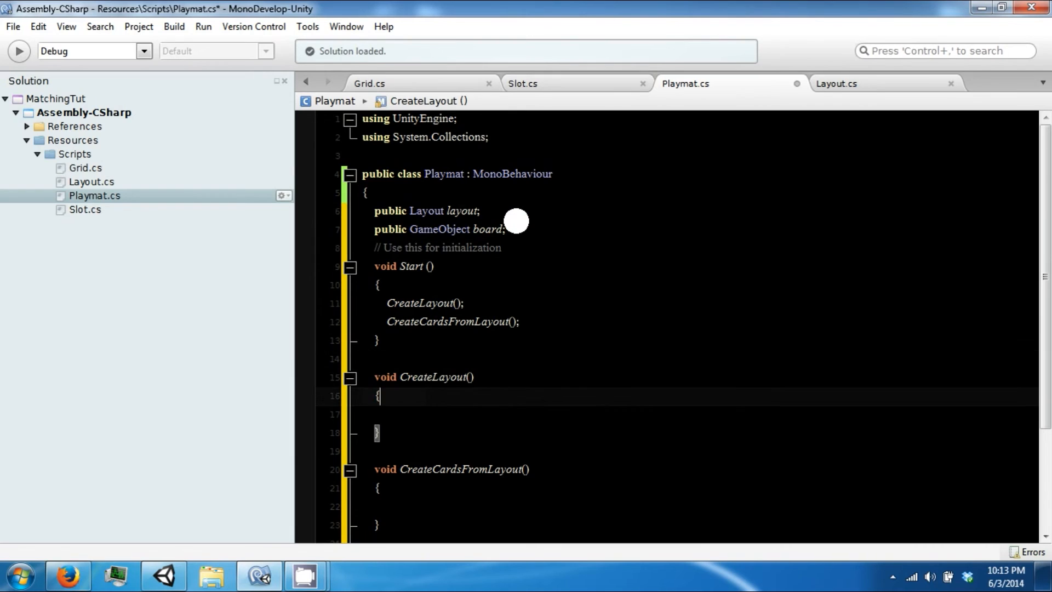
type("board")
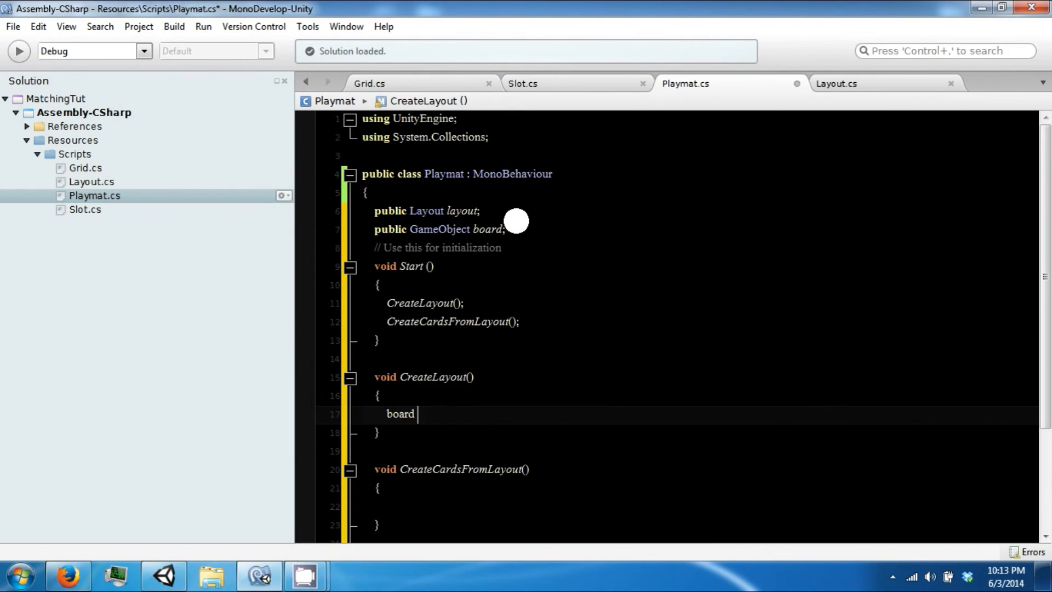
type("= layou")
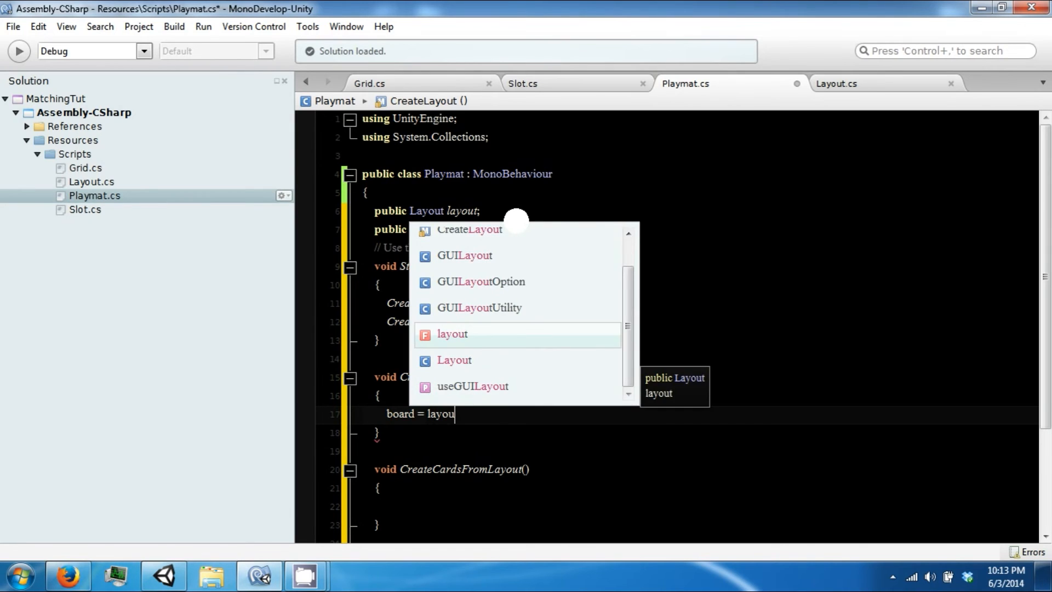
type("t.getRandomLayout")
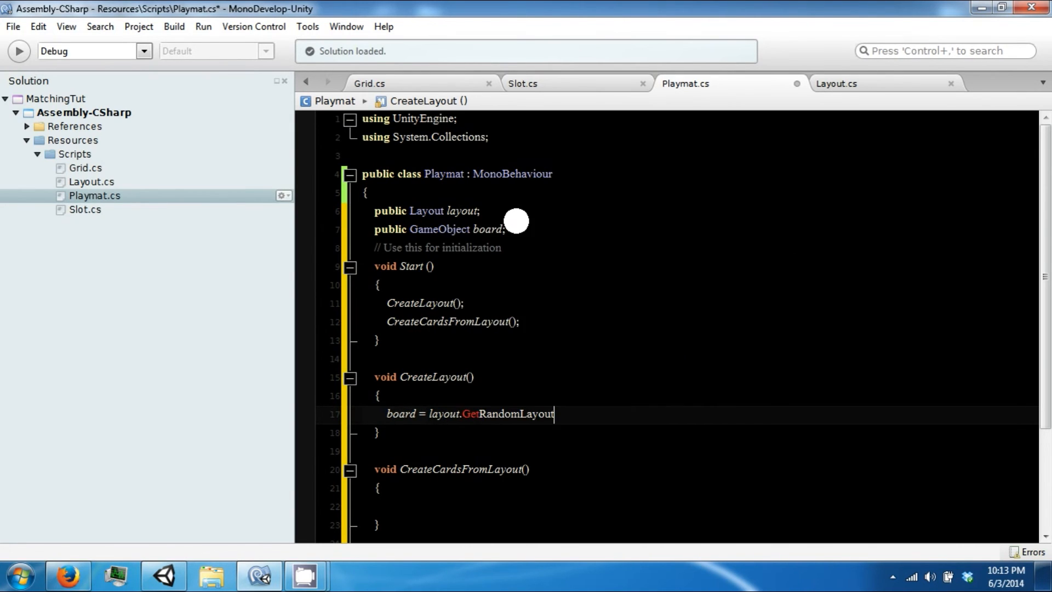
type("();")
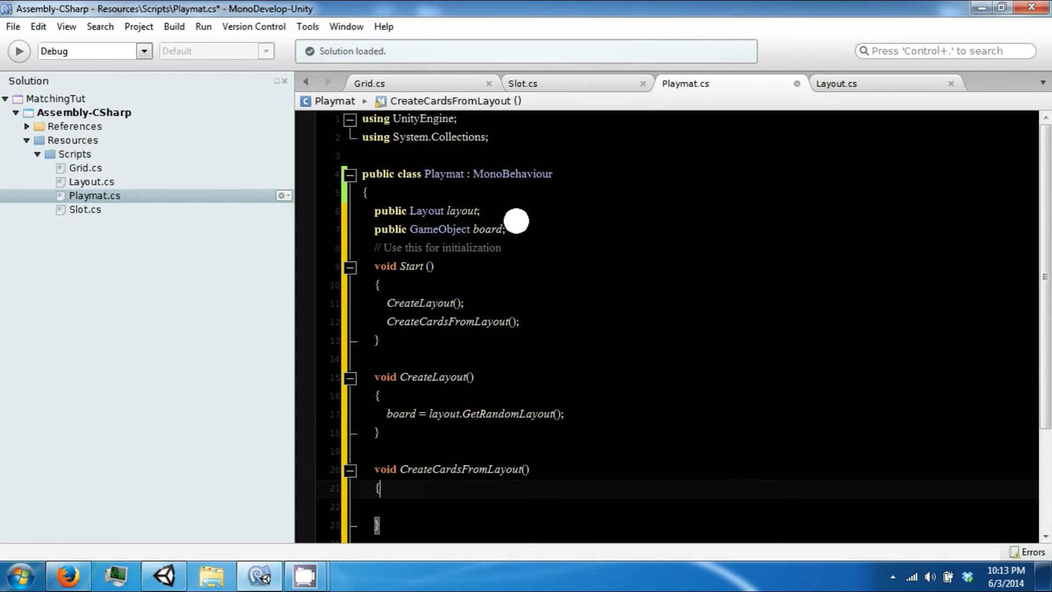
Start a public GameObject cardPref field for the card prefab above the layout declaration
key("Return")
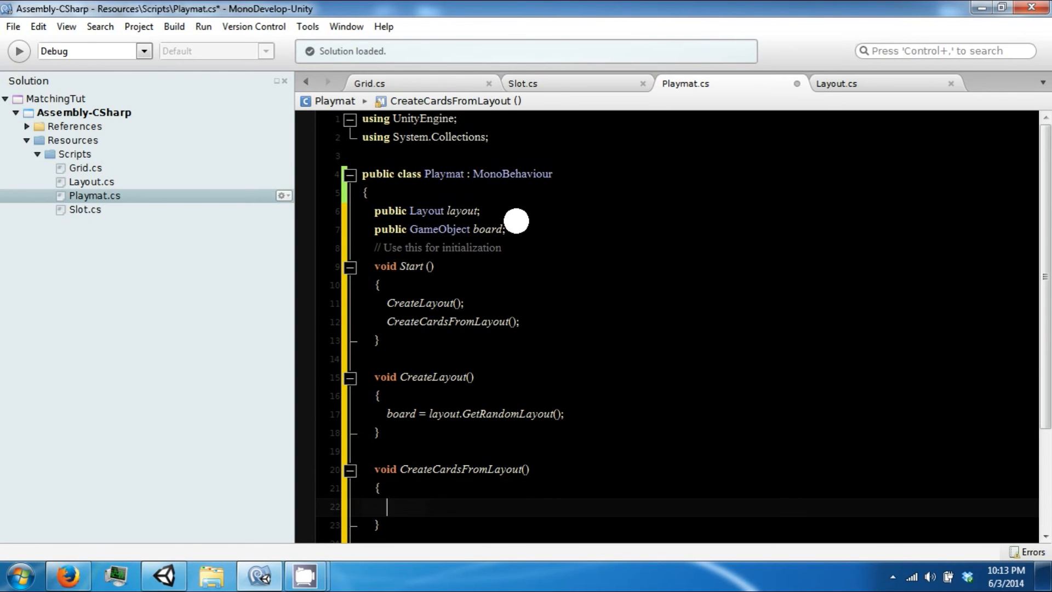
scroll("down", 3)
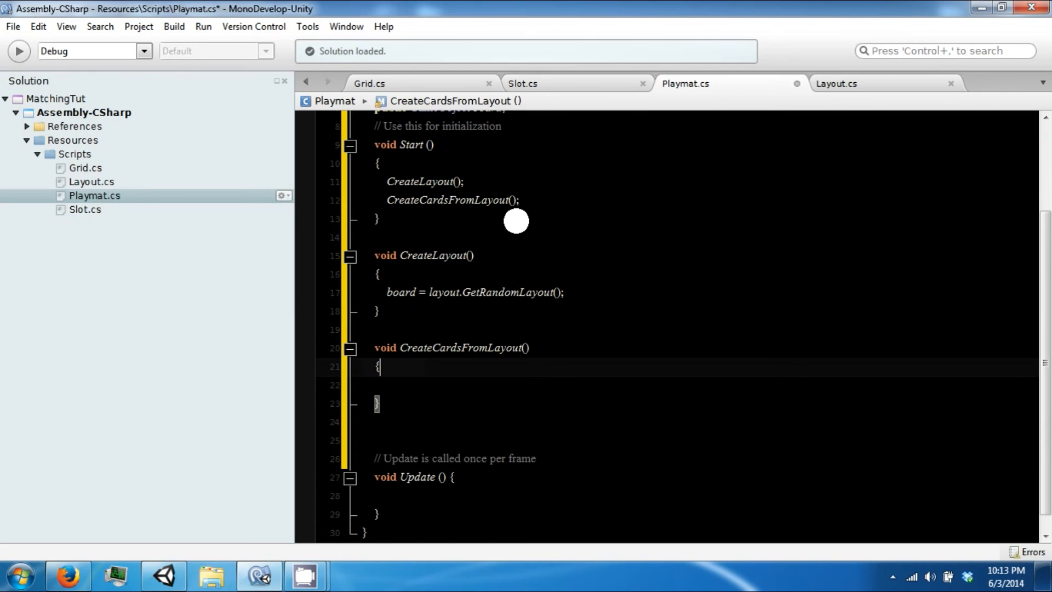
scroll("up", 3)
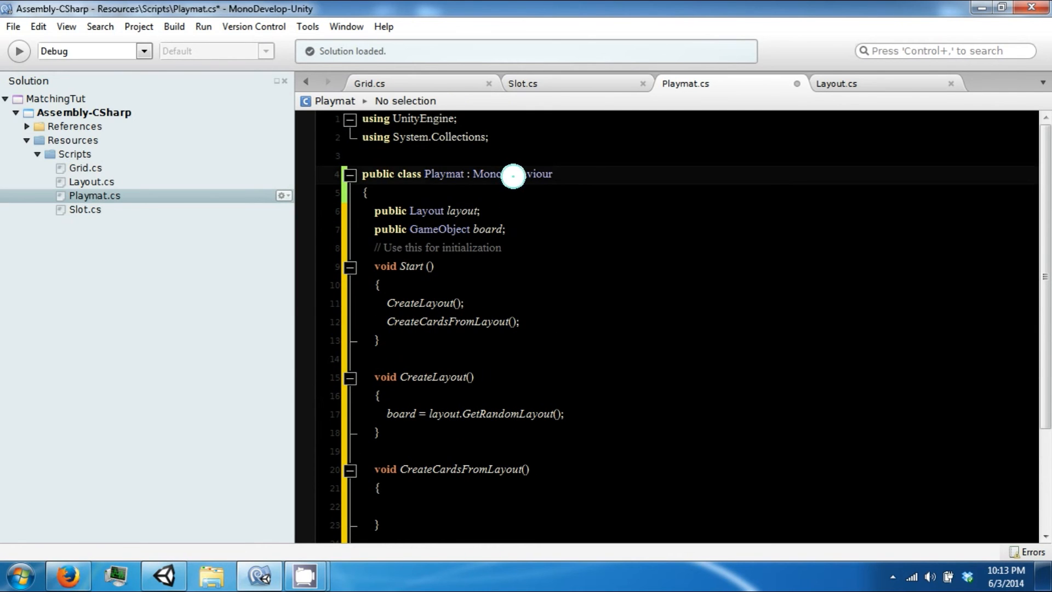
type("p")
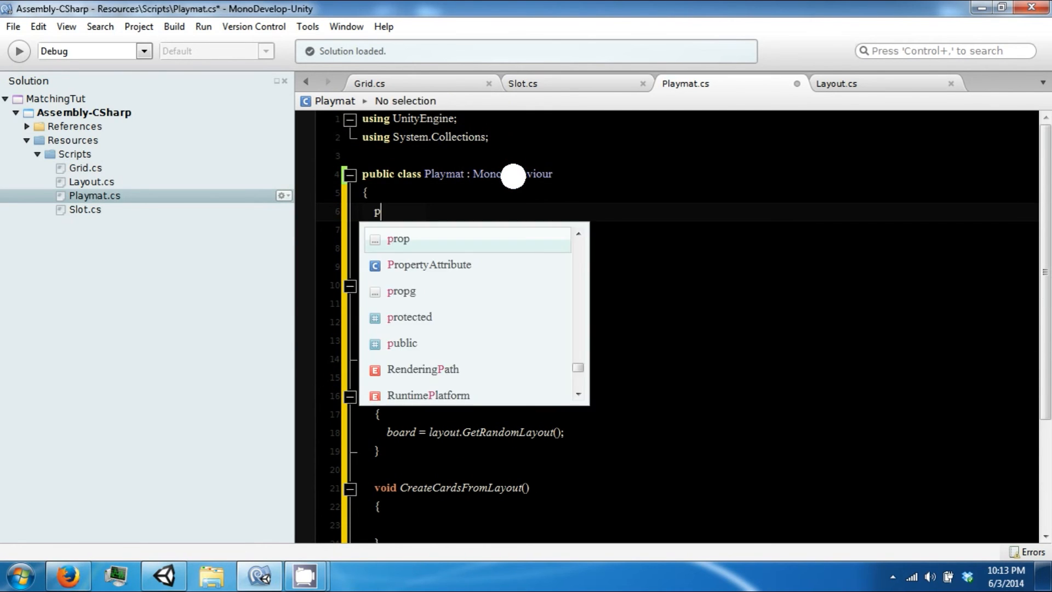
type("public GameObject")
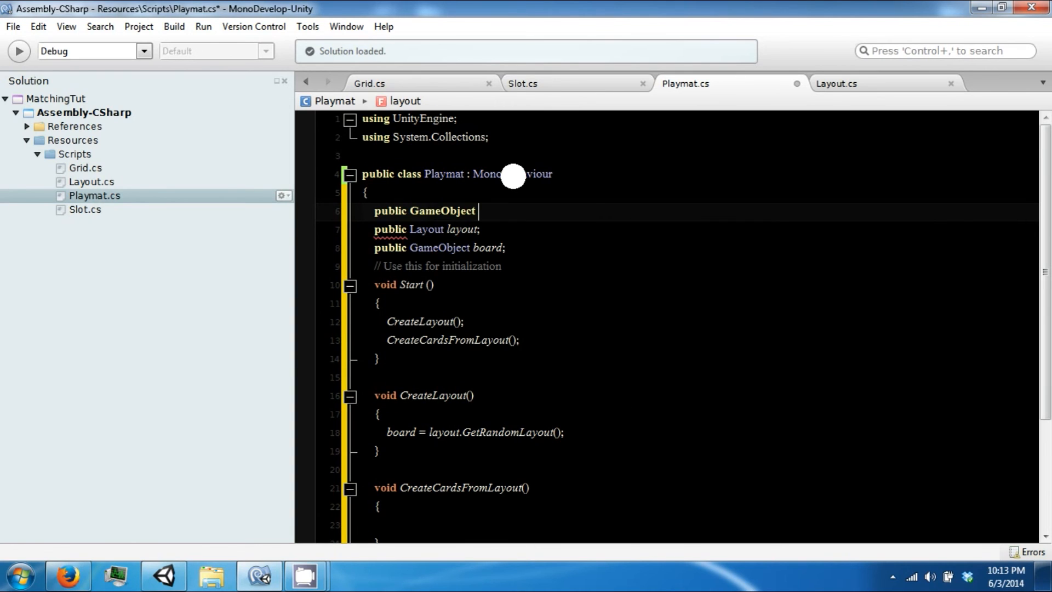
type("cardP")
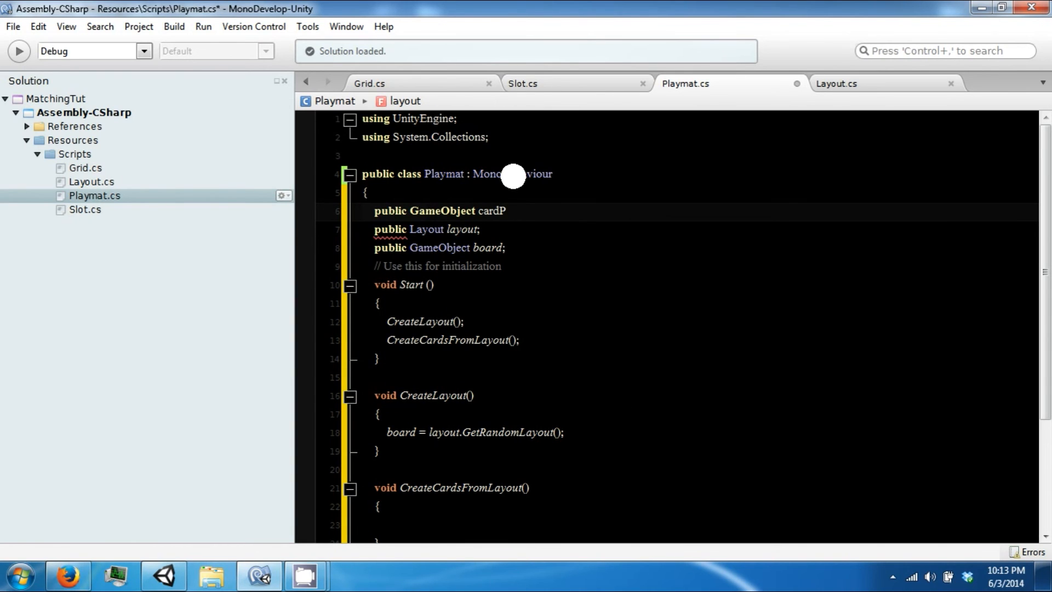
type("ref")
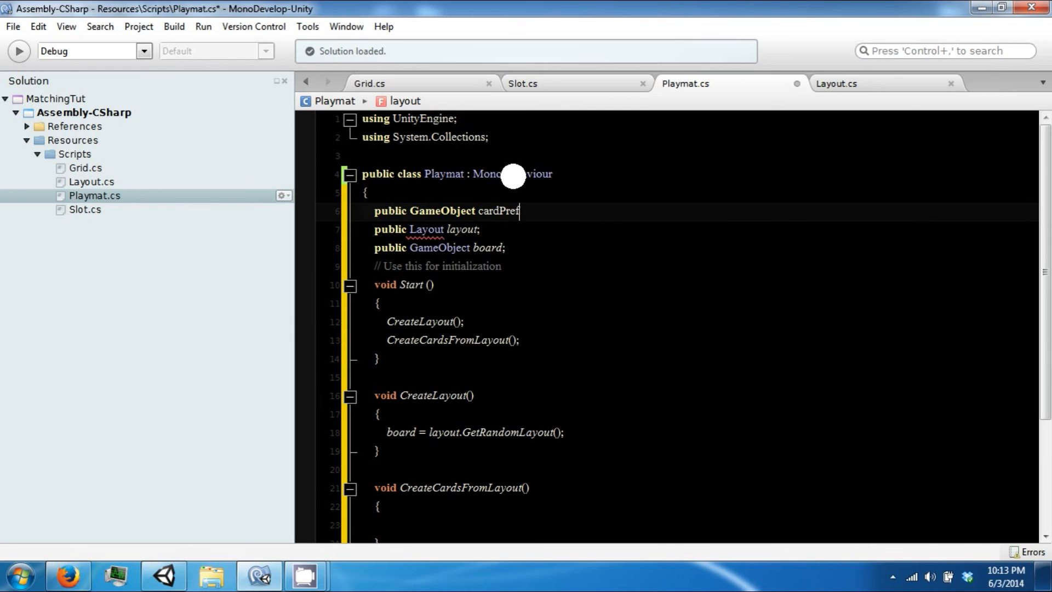
Back in Unity, browse the Prefabs, Models, Resources and Graphics folders for the card model and Blue material
left_click(162, 575)
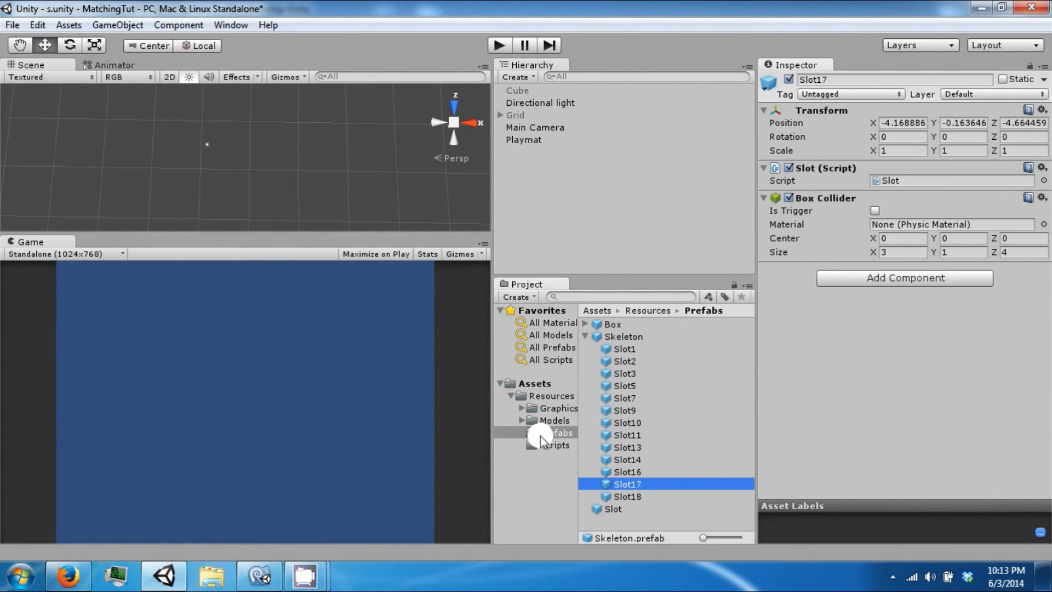
left_click(554, 432)
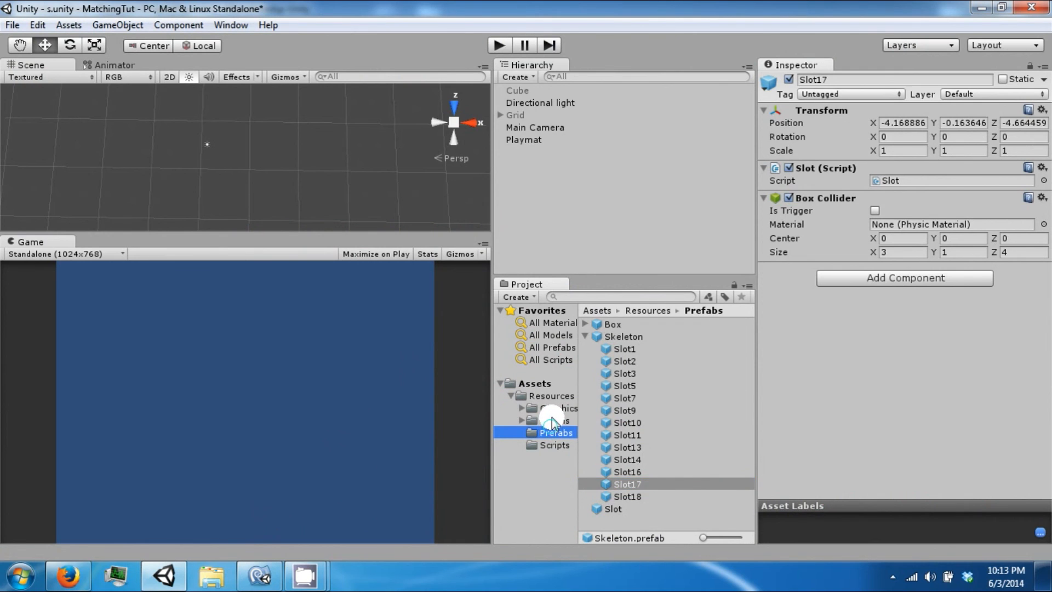
left_click(553, 420)
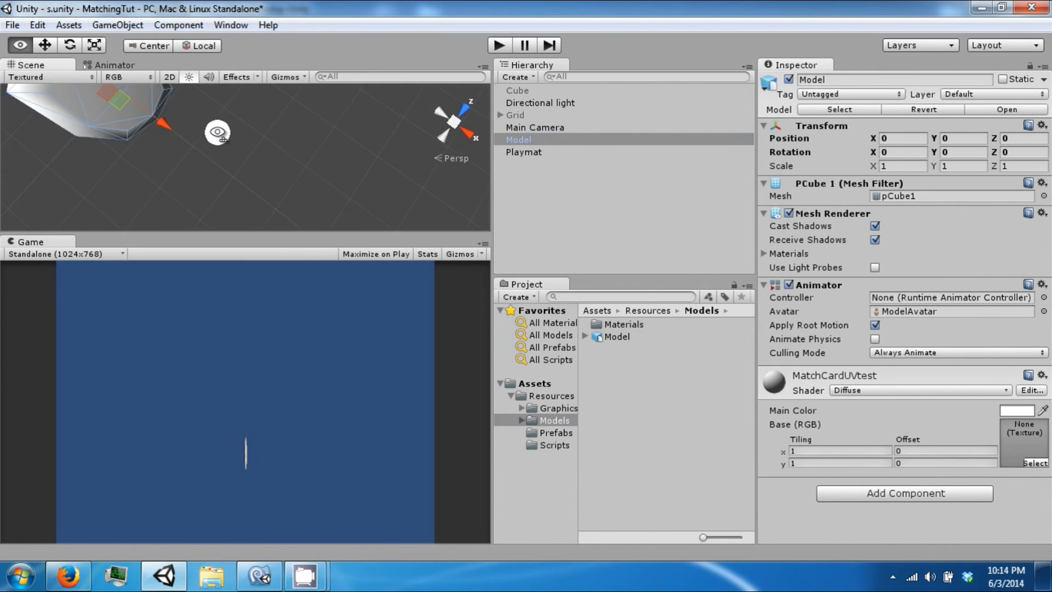
left_click(551, 395)
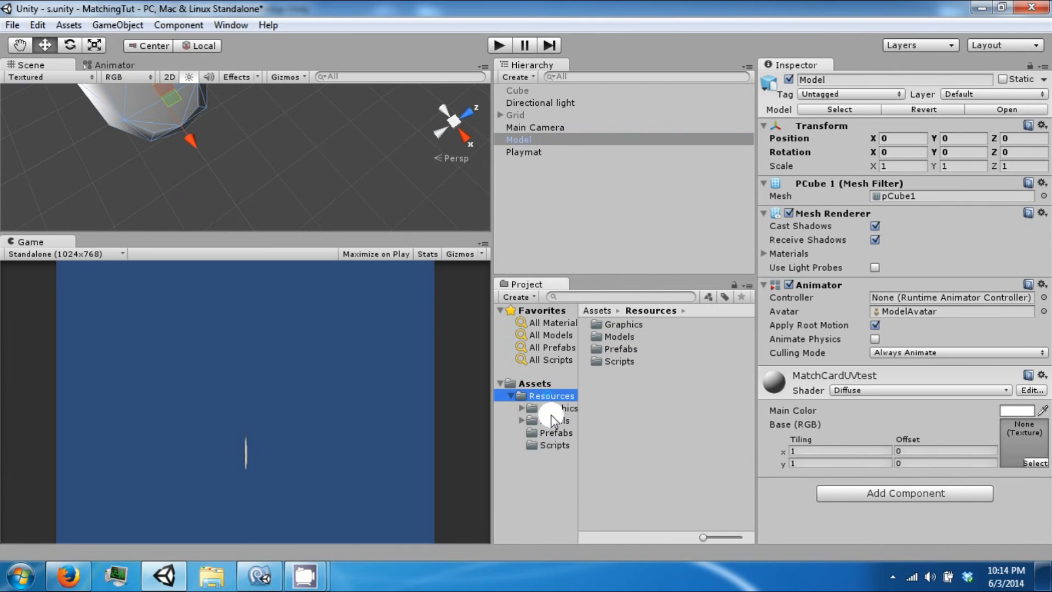
left_click(551, 407)
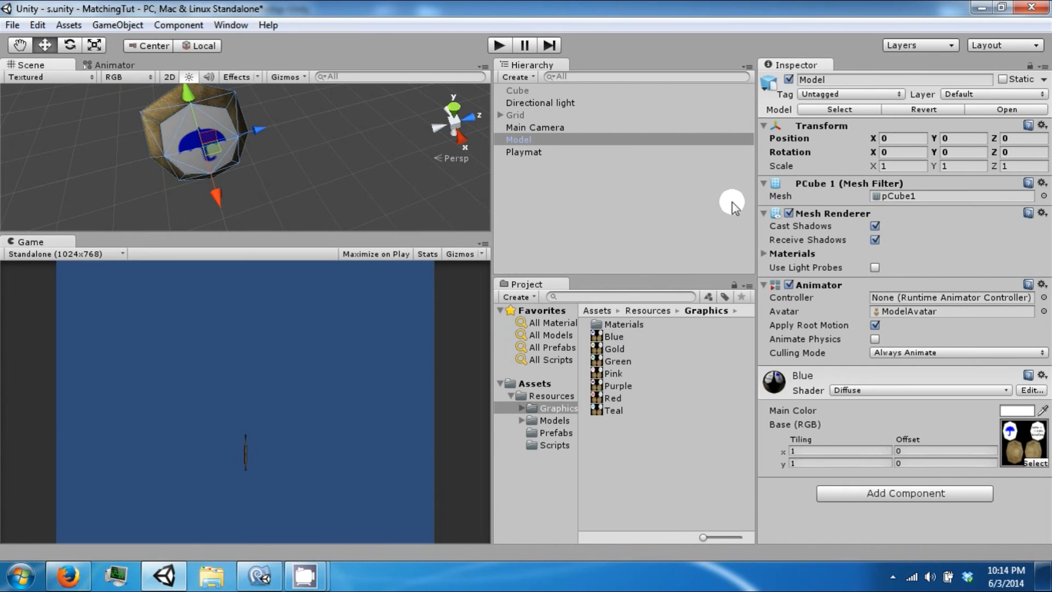
Select the Model object in the scene and rename it Card in the Inspector
left_click(547, 433)
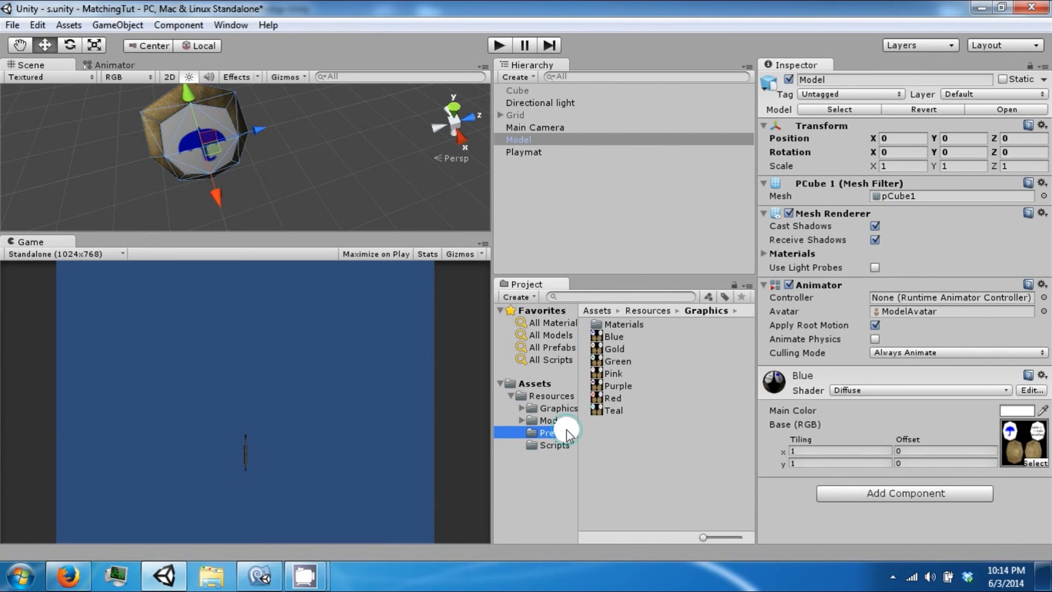
left_click(551, 432)
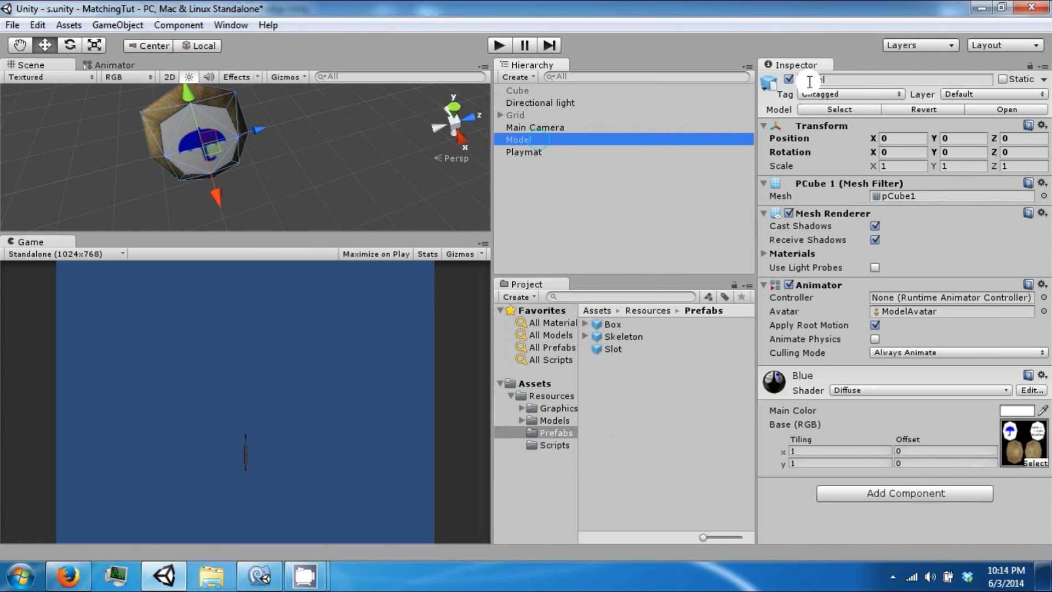
left_click(892, 79)
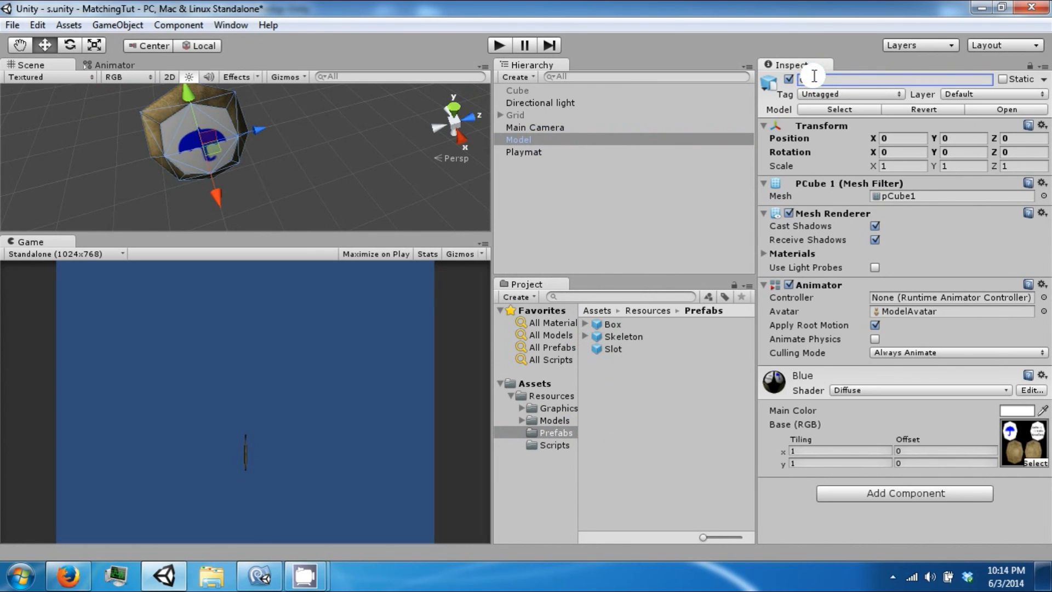
type("Card")
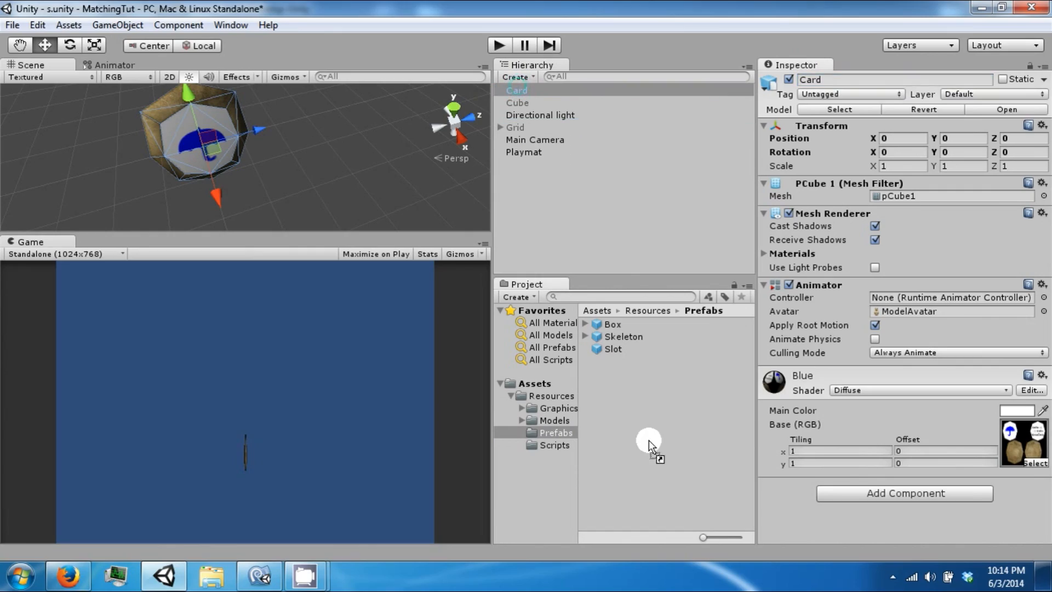